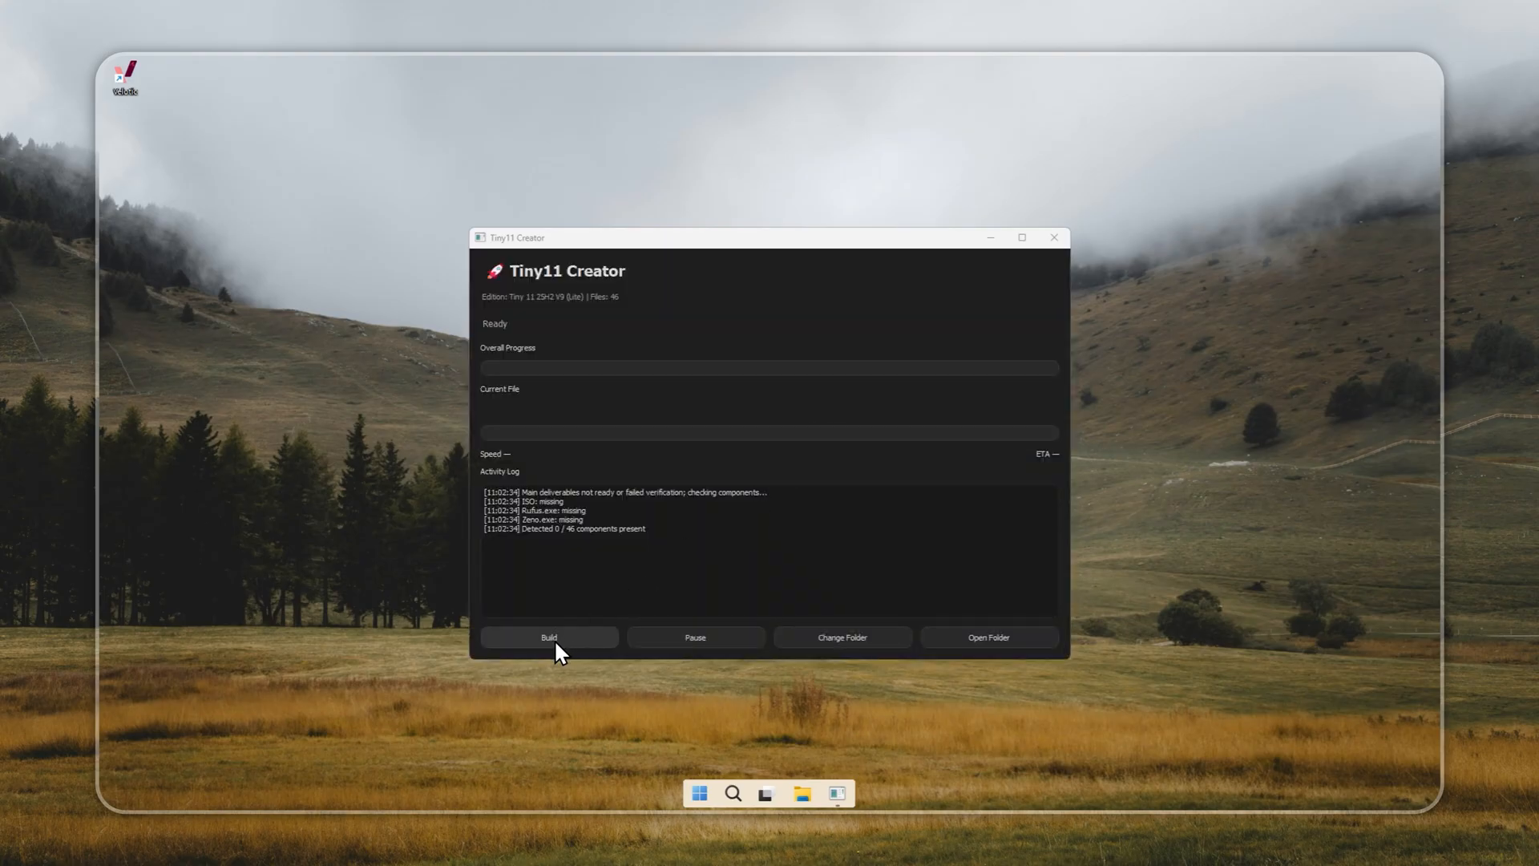
mouse_move(566, 643)
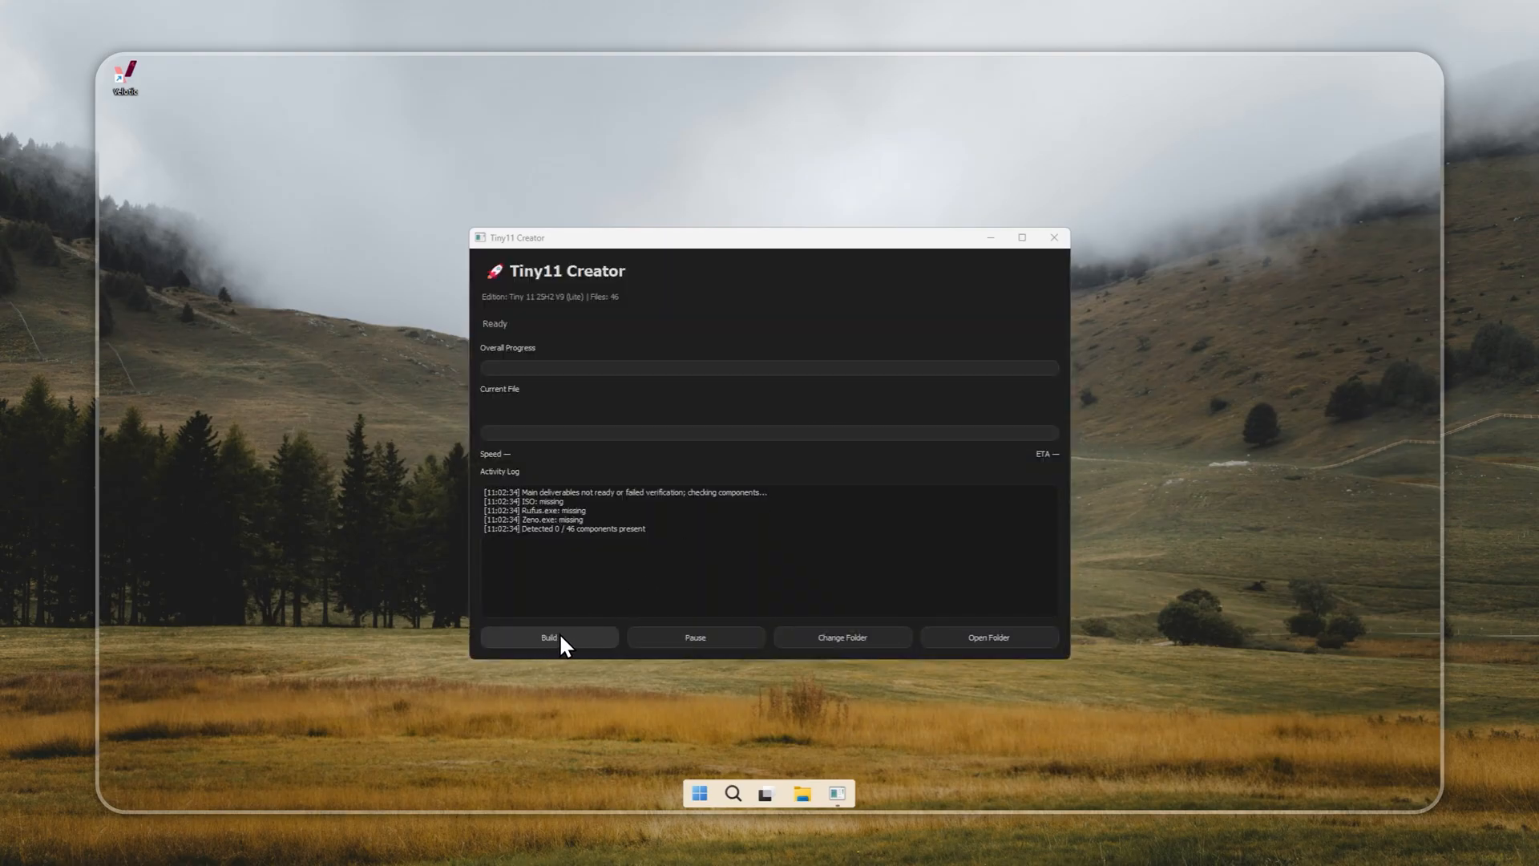
Build the Tiny 11 package in Tiny11 Creator until all 46 files complete.
click(548, 637)
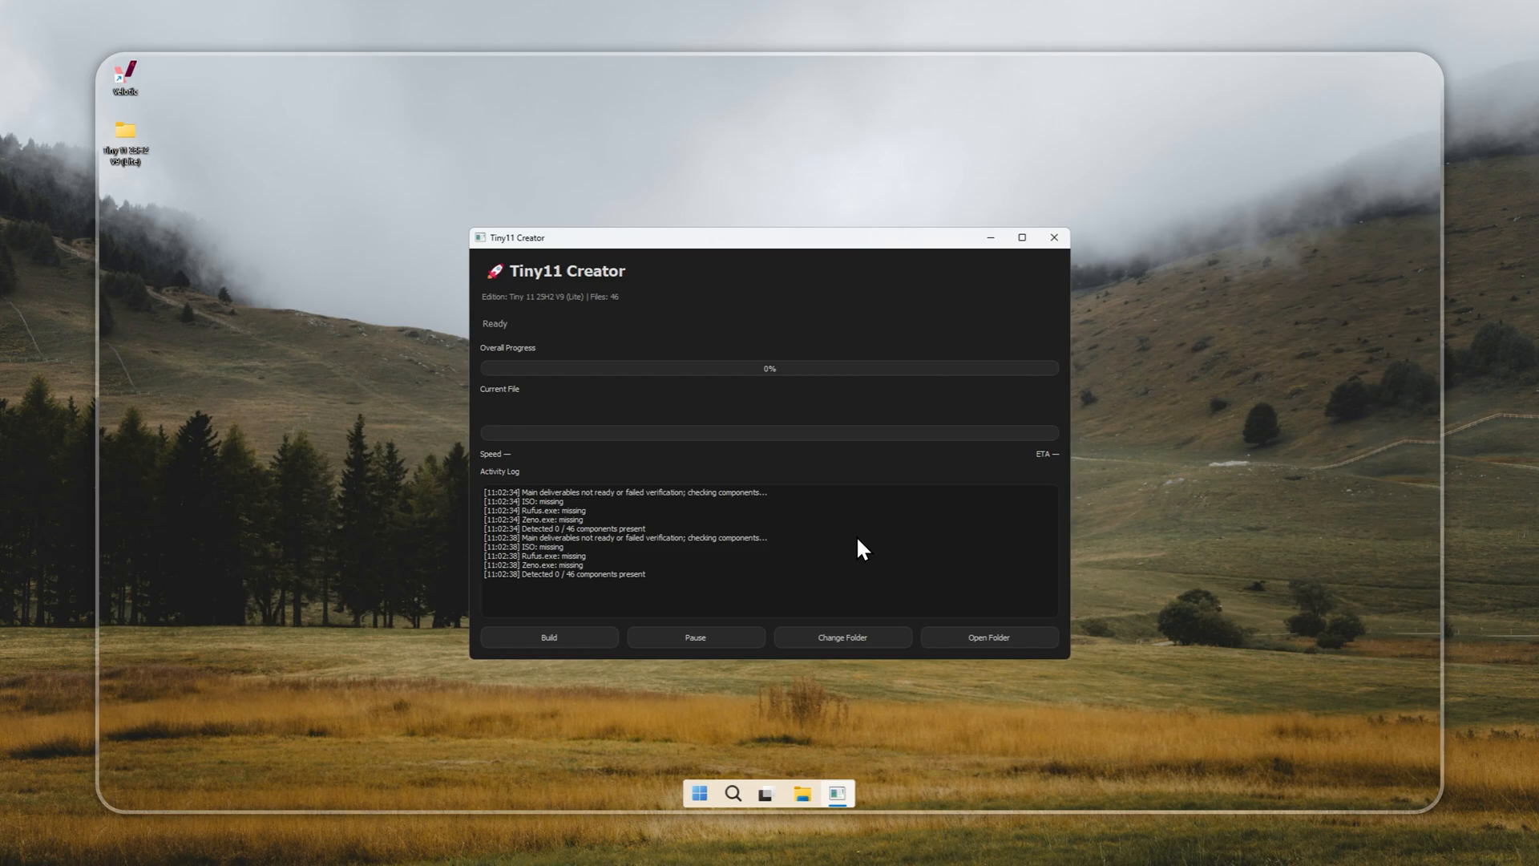
click(548, 637)
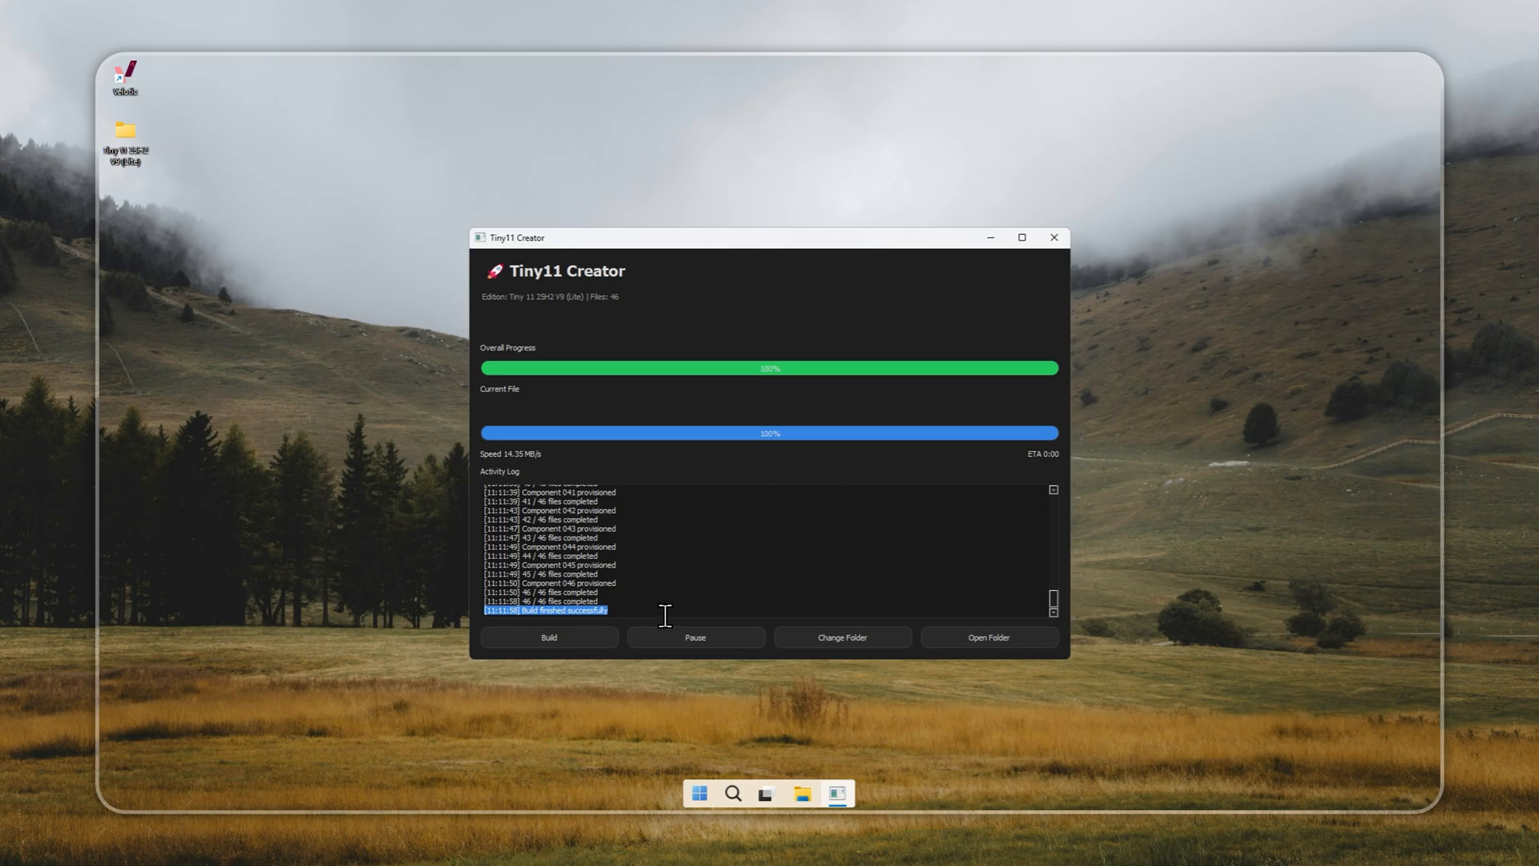
click(989, 638)
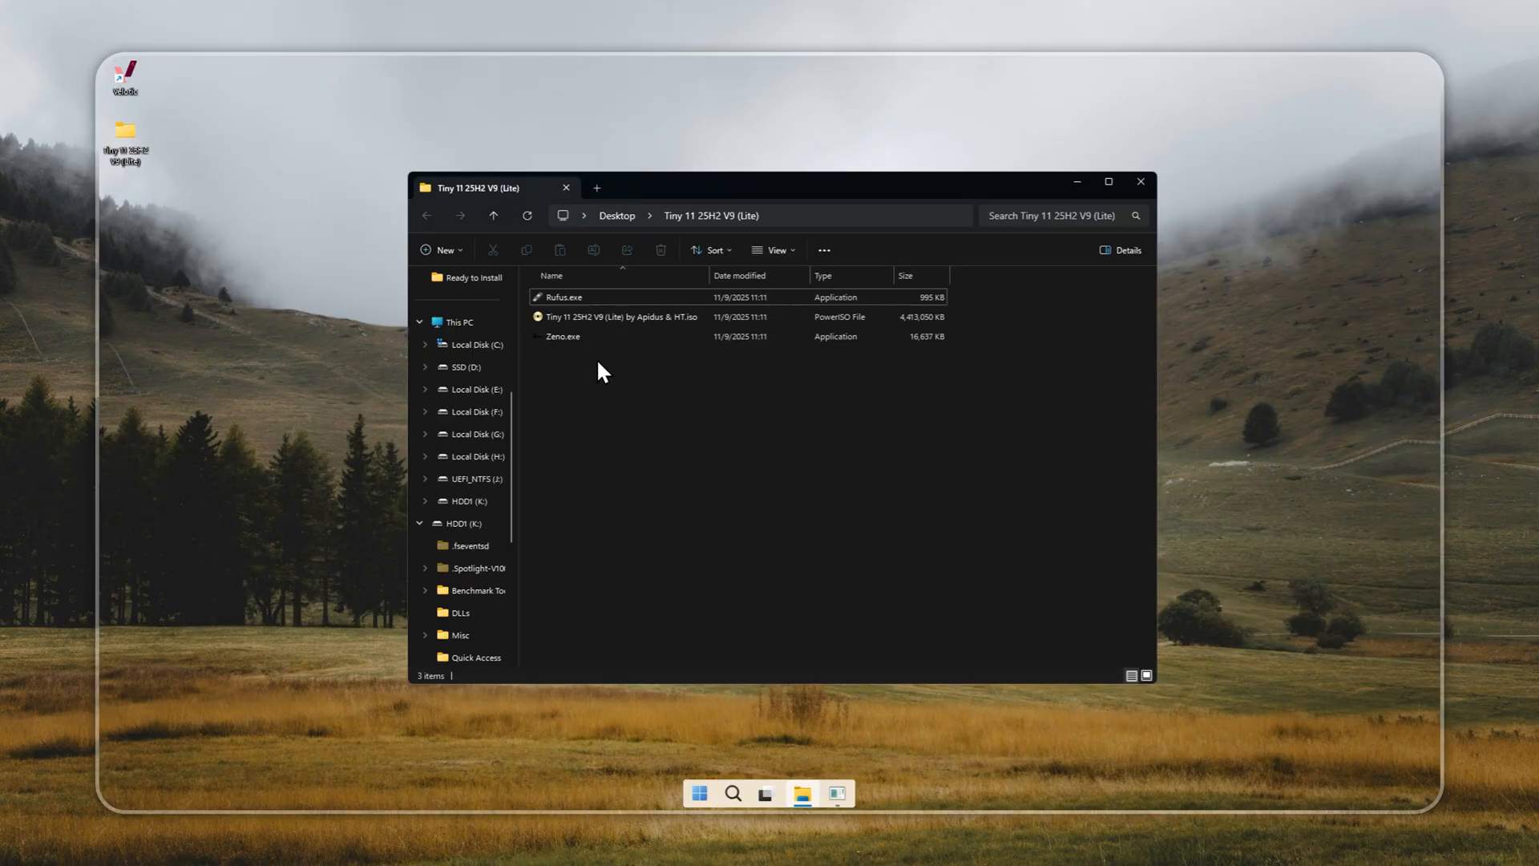
Load the Tiny 11 25H2 V9 (Lite) ISO from the Desktop into Zeno and start installing.
double_click(565, 336)
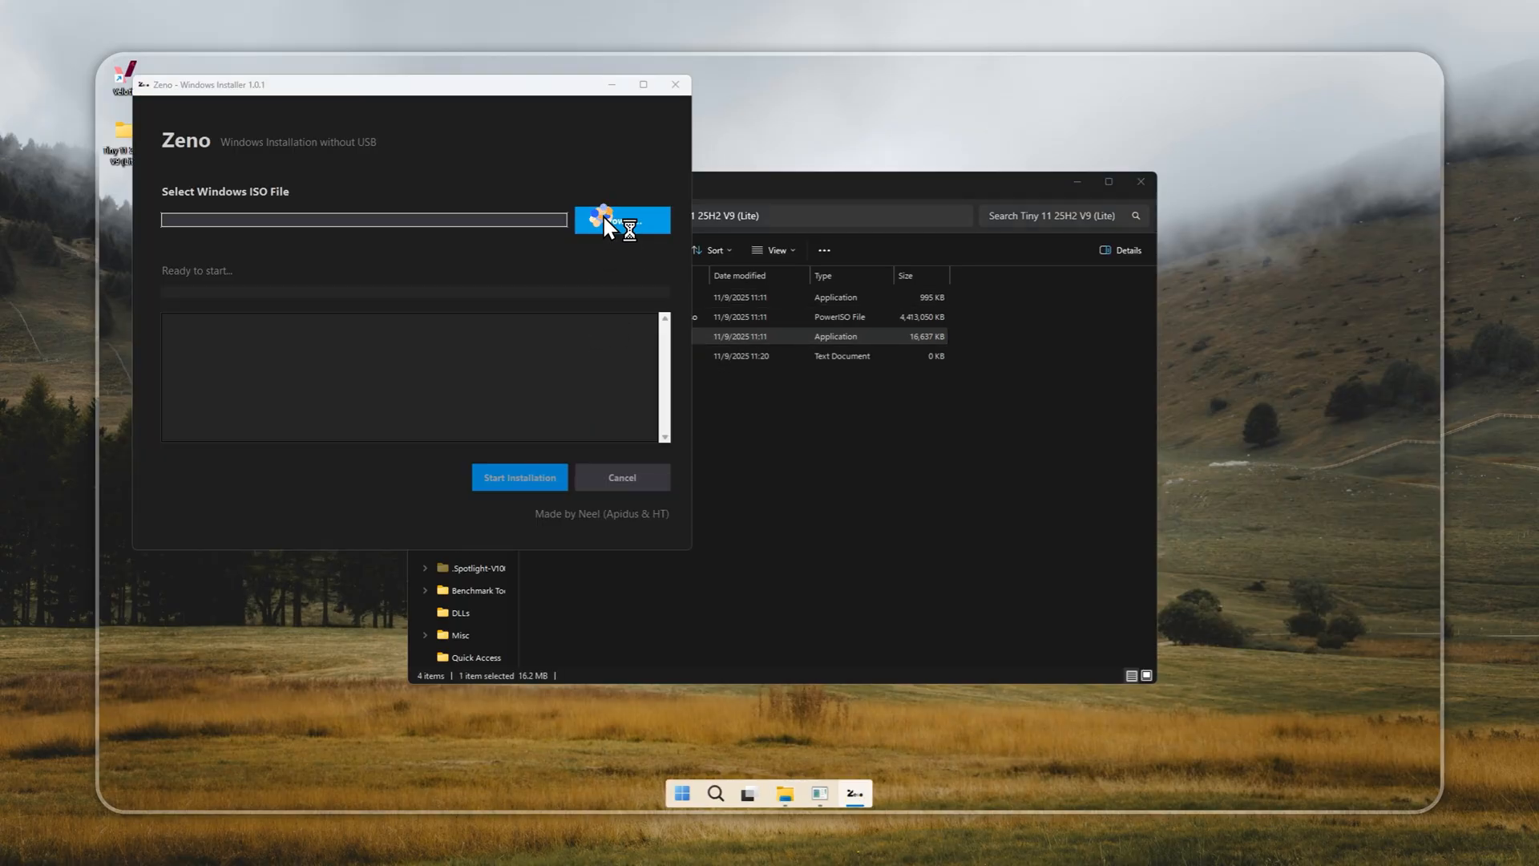
click(622, 221)
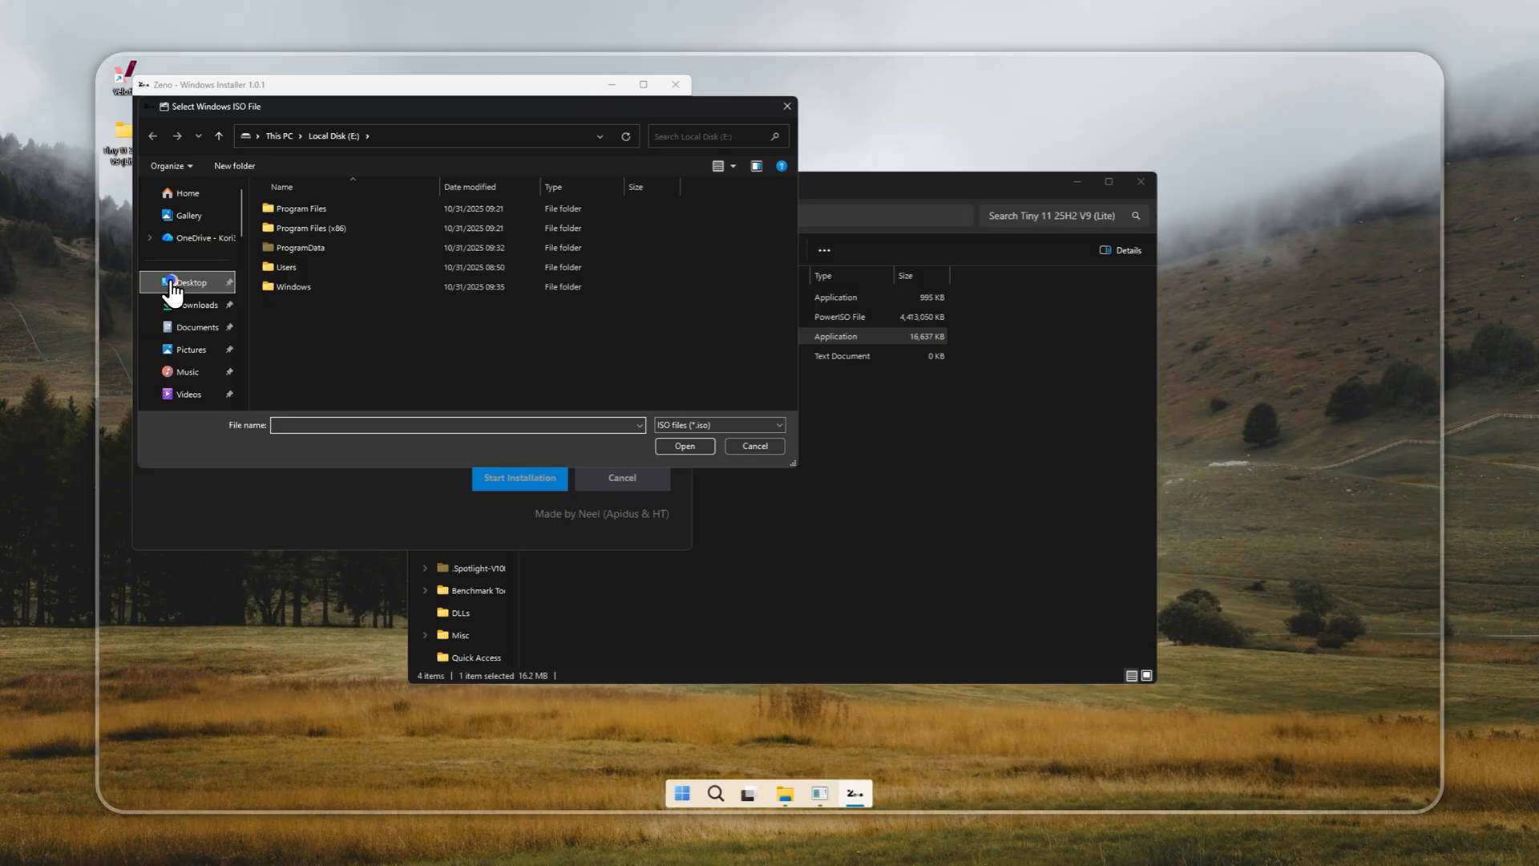
click(190, 282)
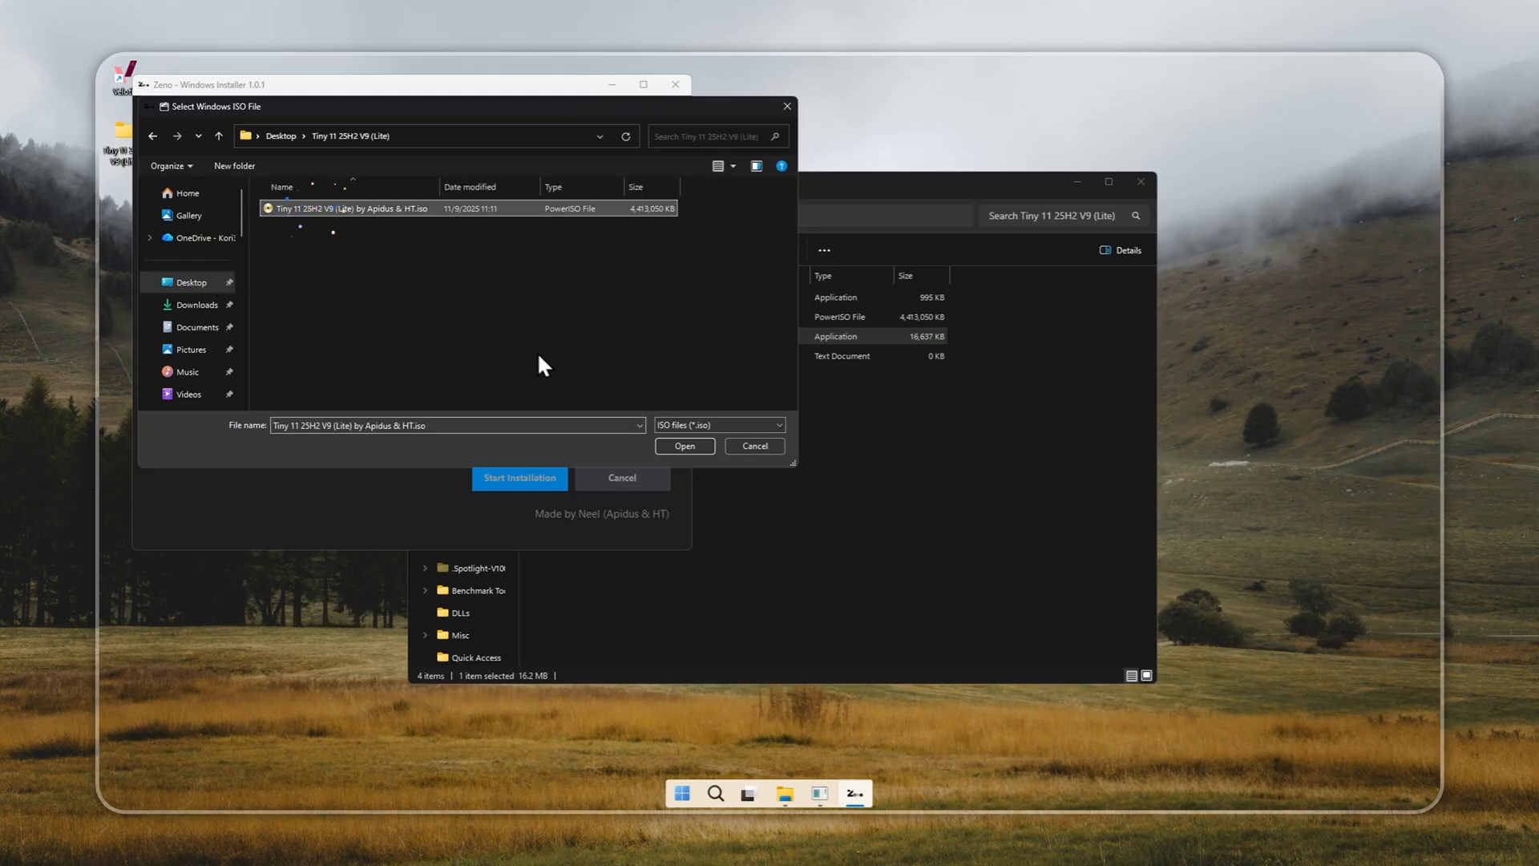
click(685, 446)
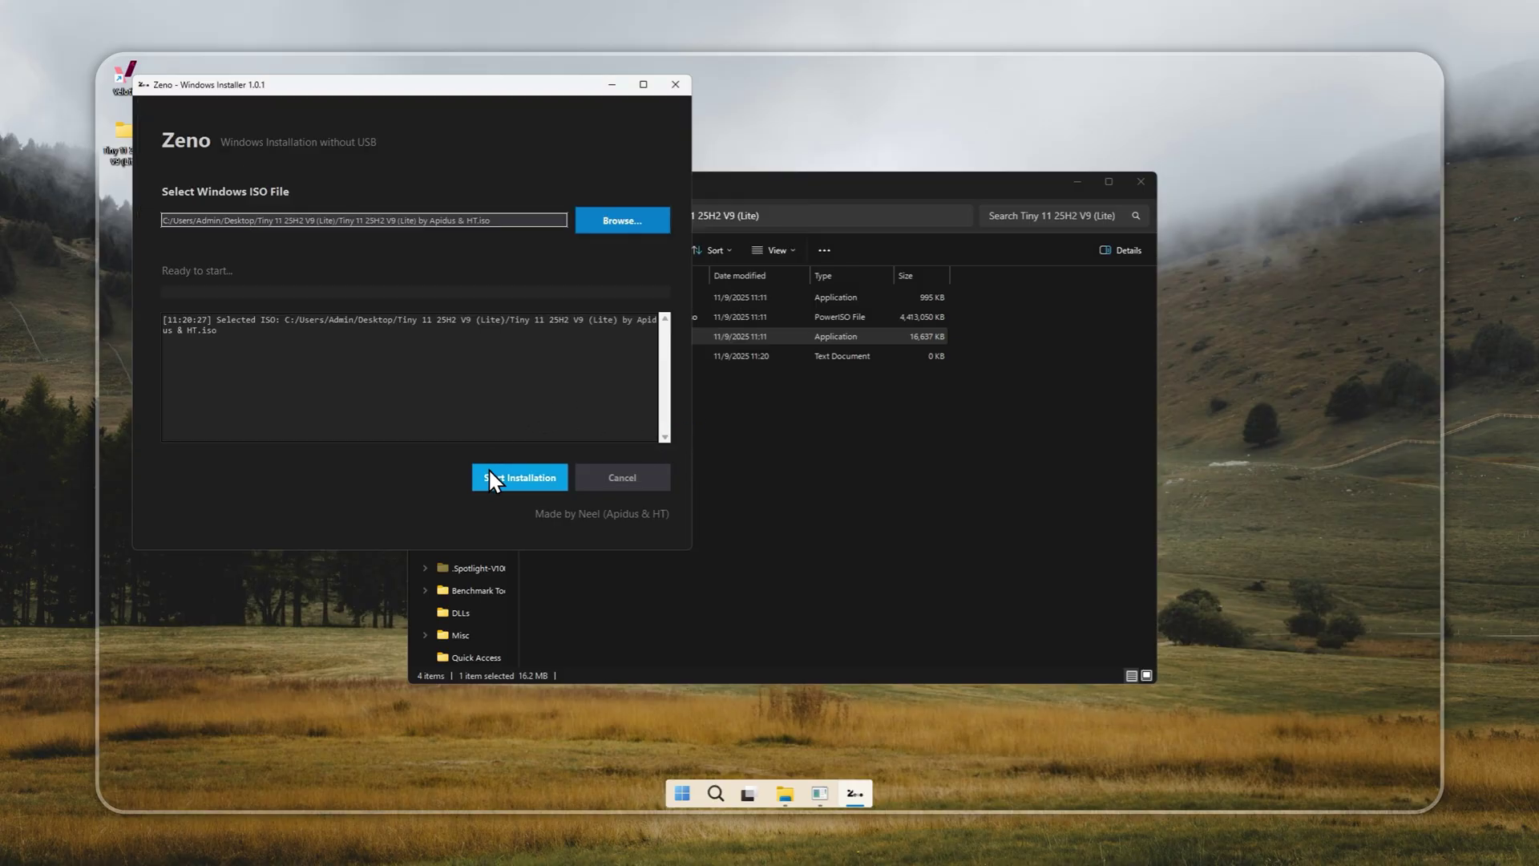
click(519, 477)
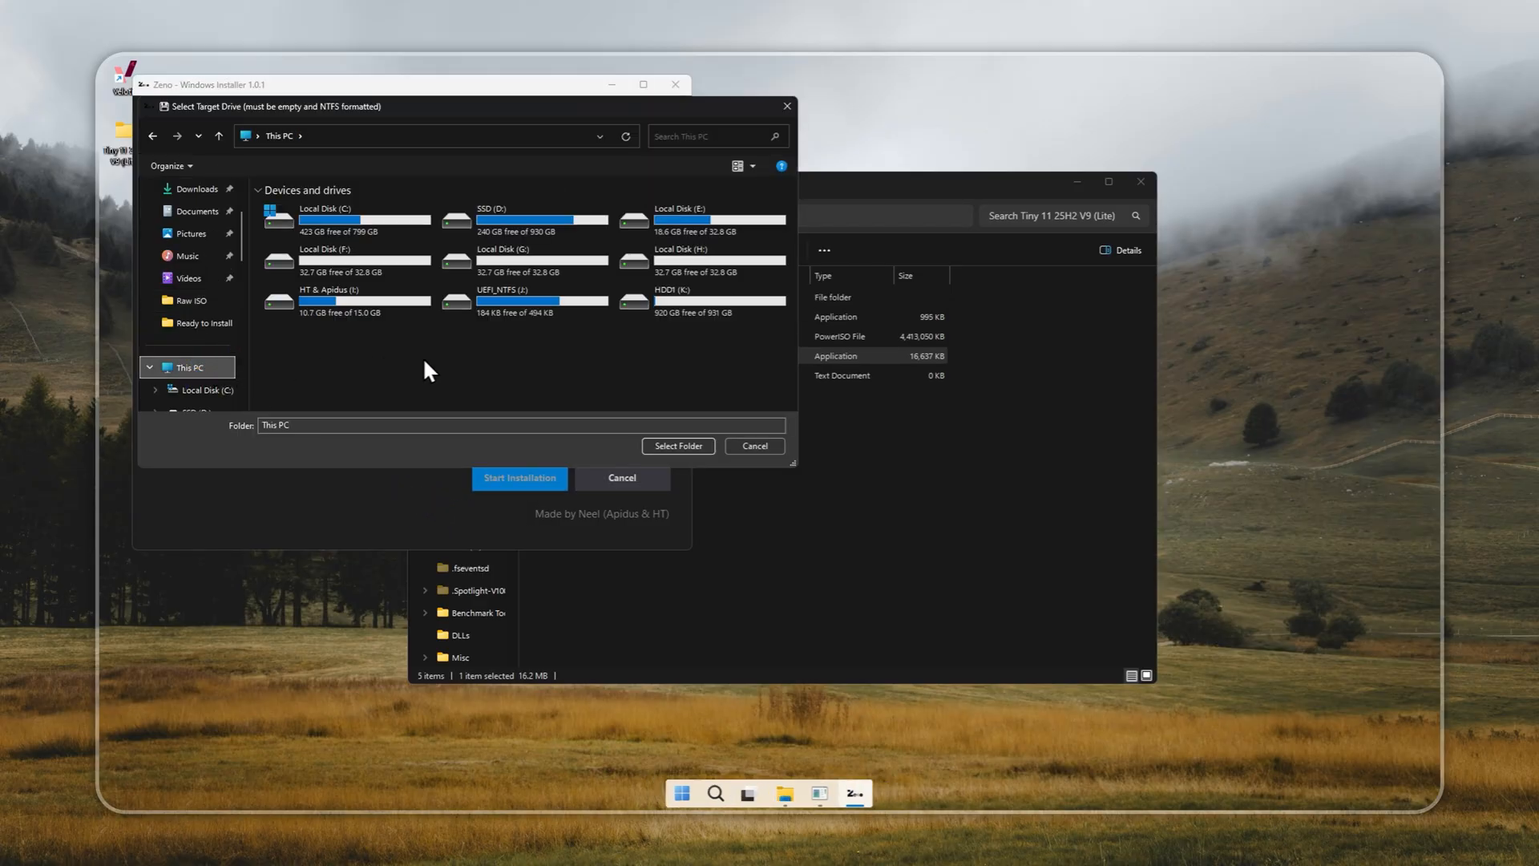
Quick-format Local Disk (E:) as NTFS and select it as the installation target.
right_click(704, 219)
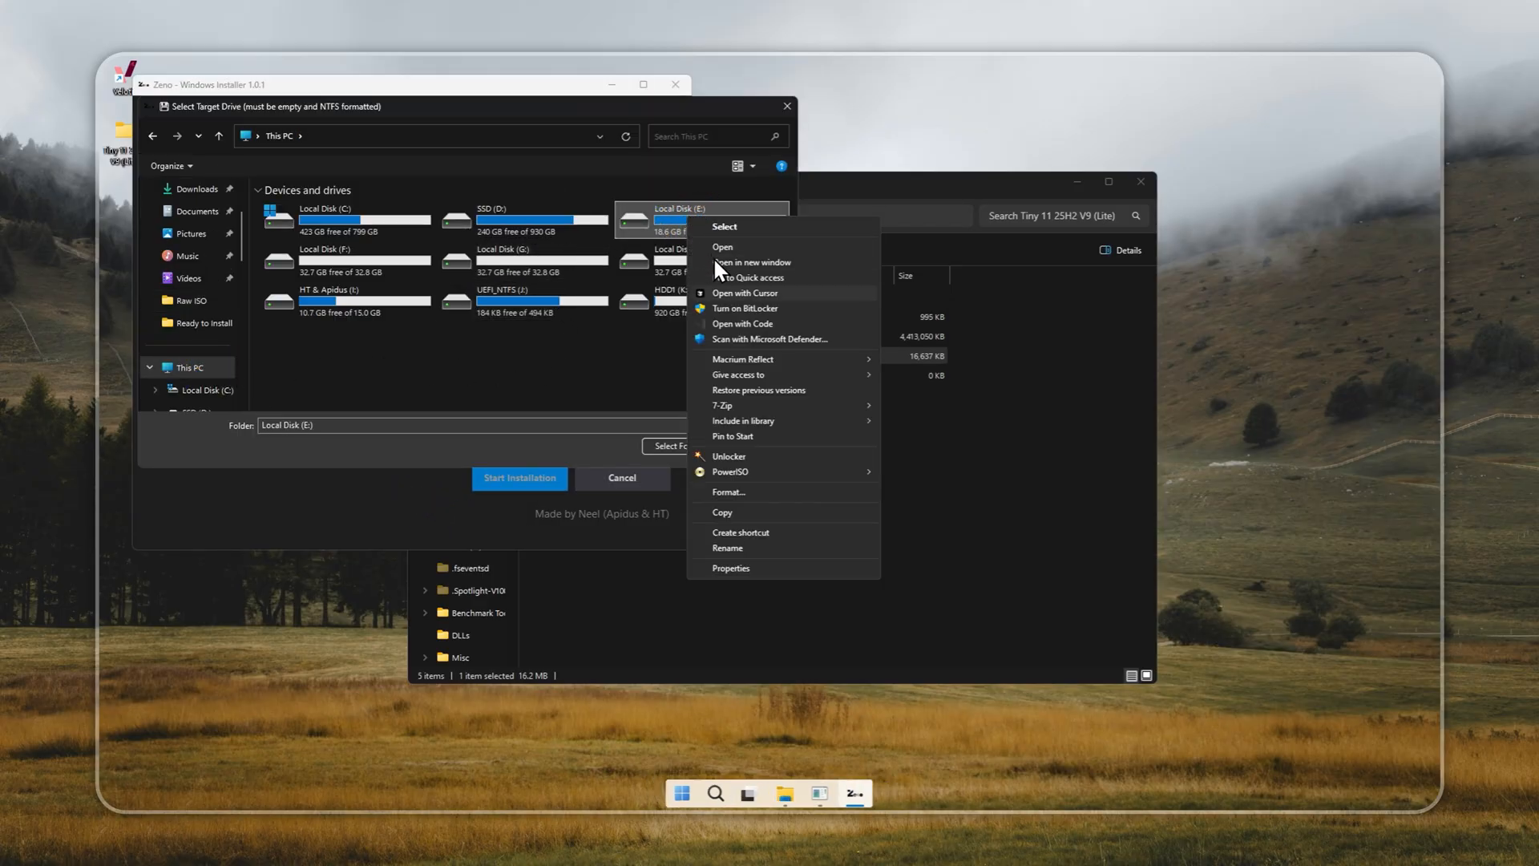
click(728, 493)
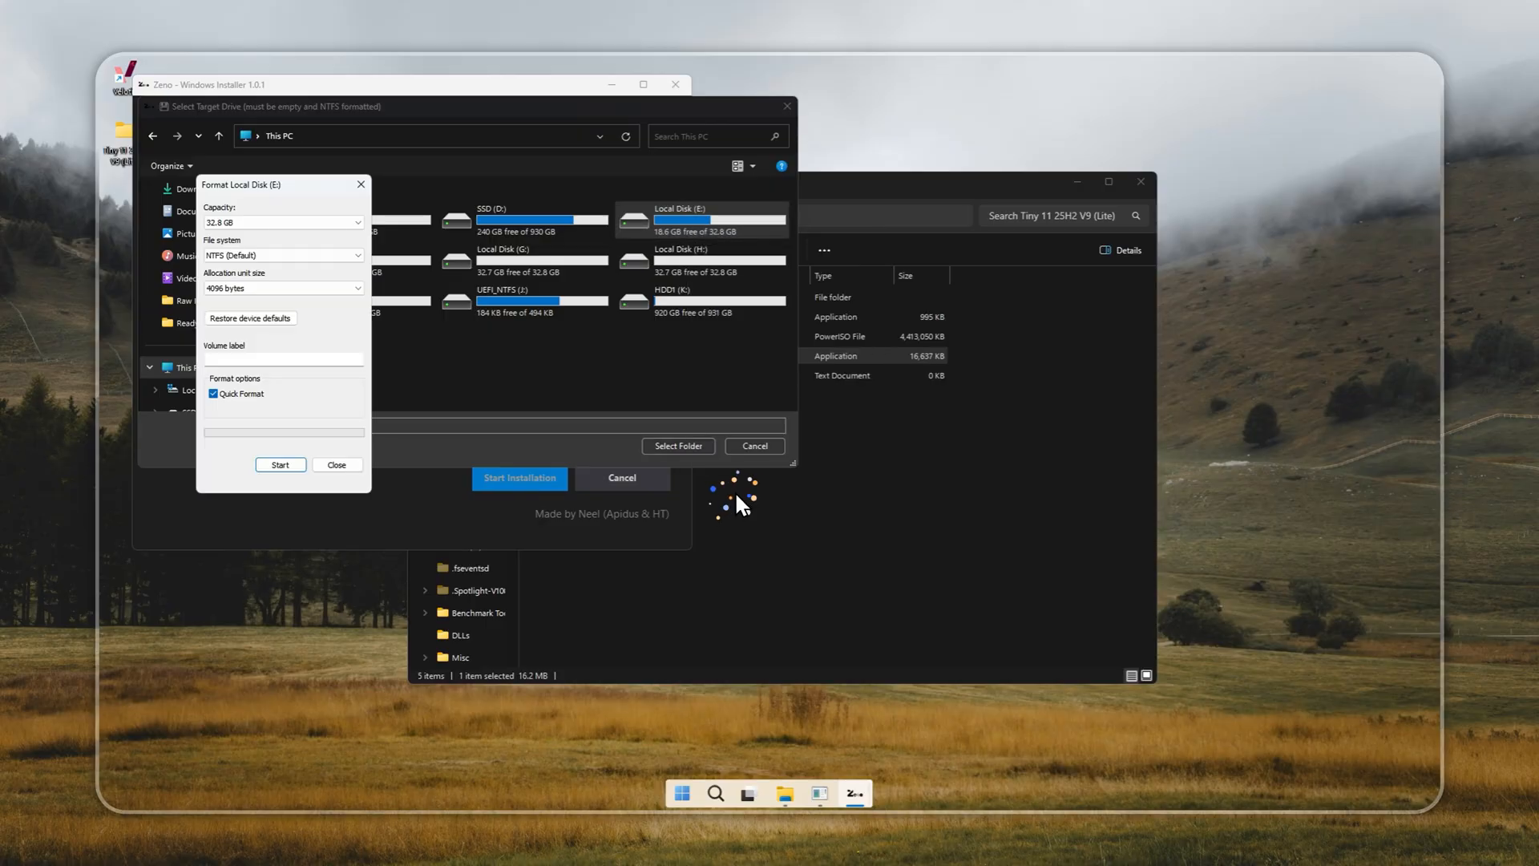
click(281, 464)
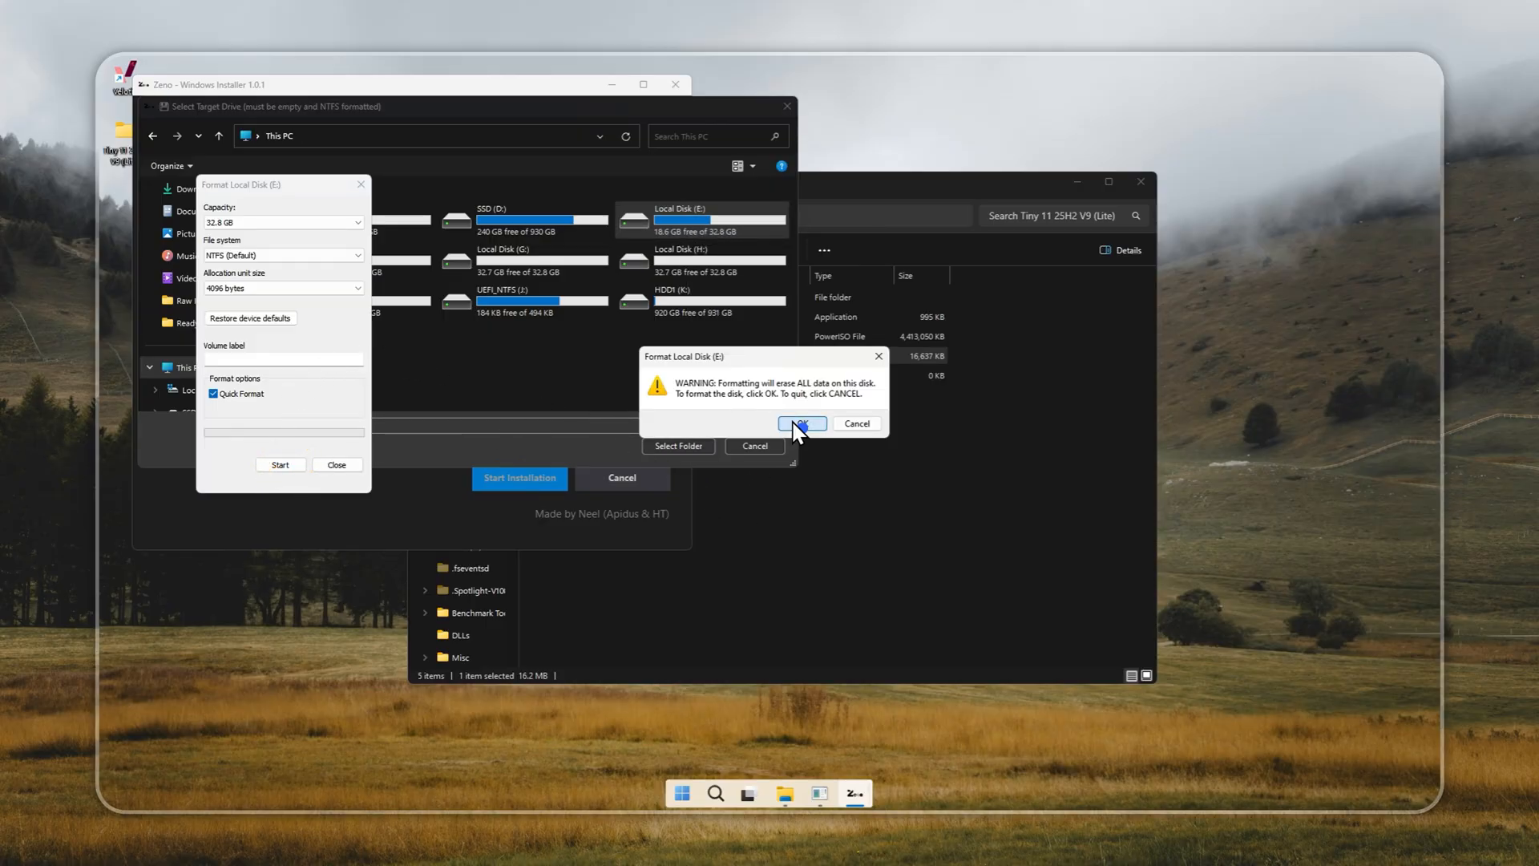
click(801, 424)
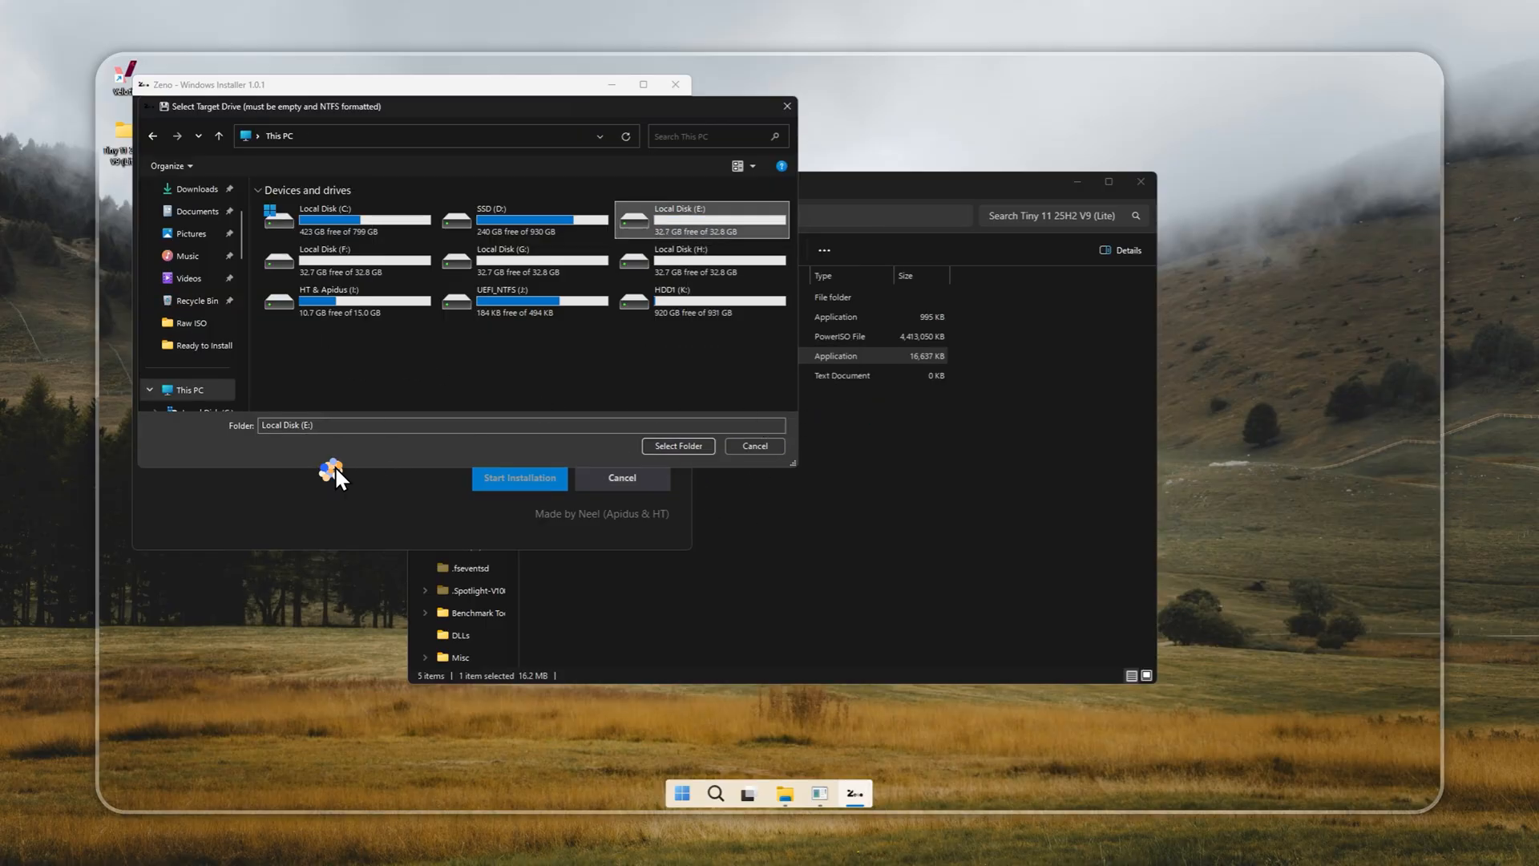
click(678, 446)
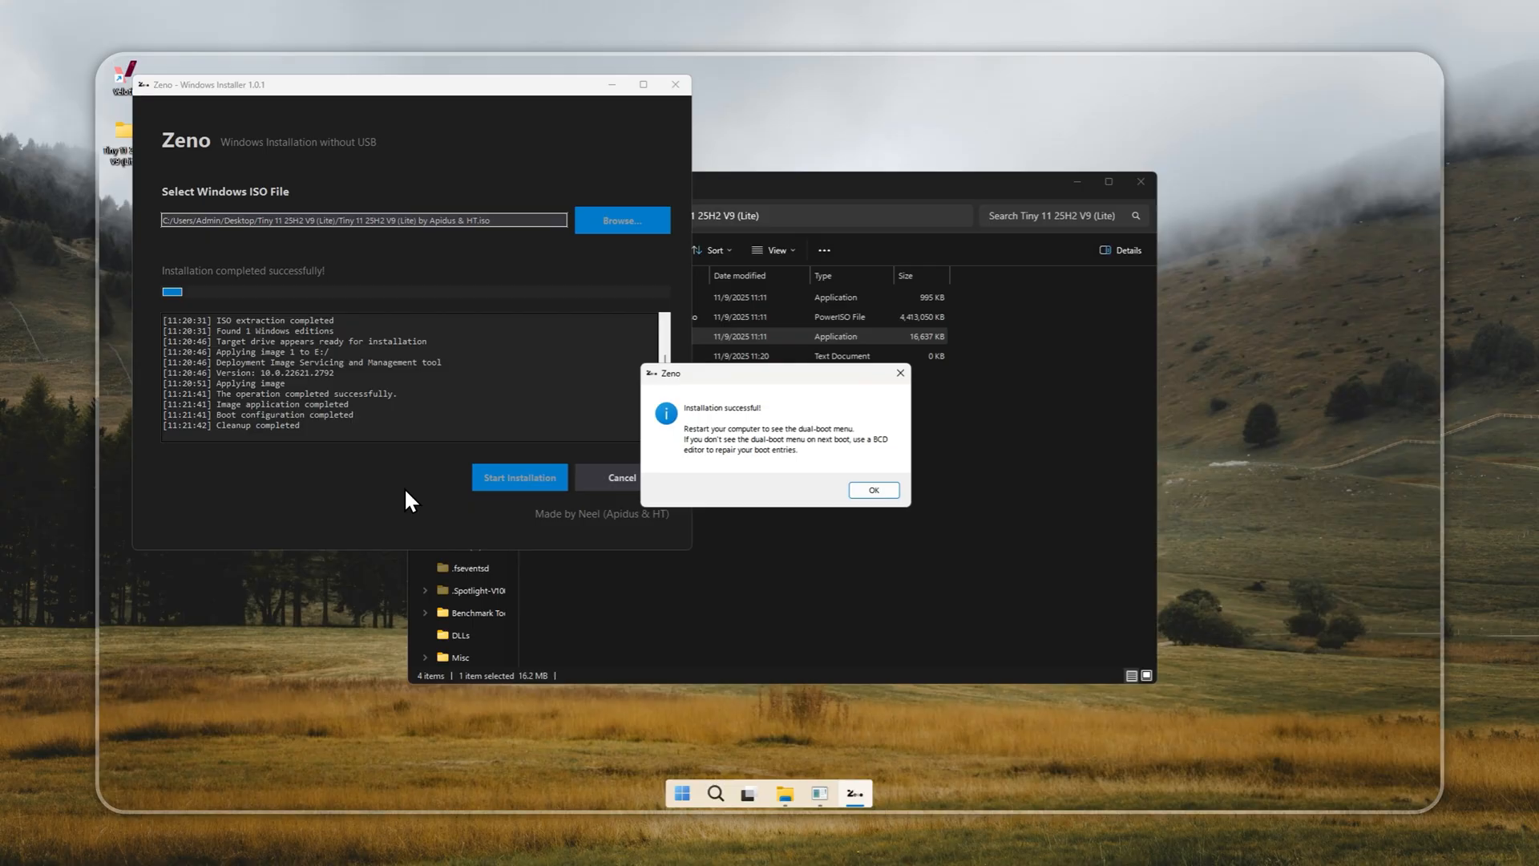
mouse_move(440, 489)
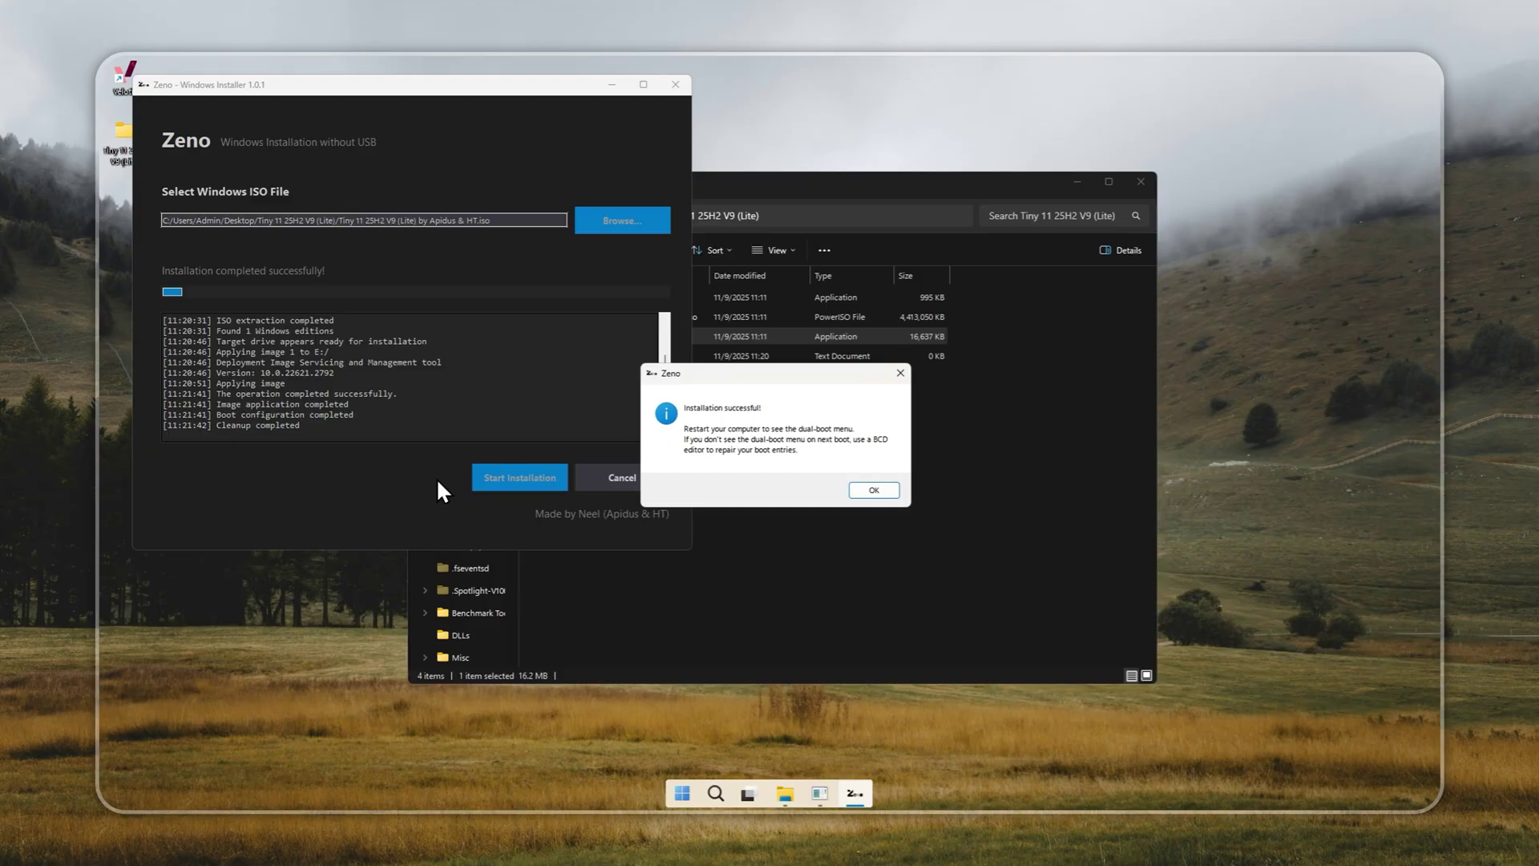
Acknowledge the Installation successful message and close Zeno.
click(873, 489)
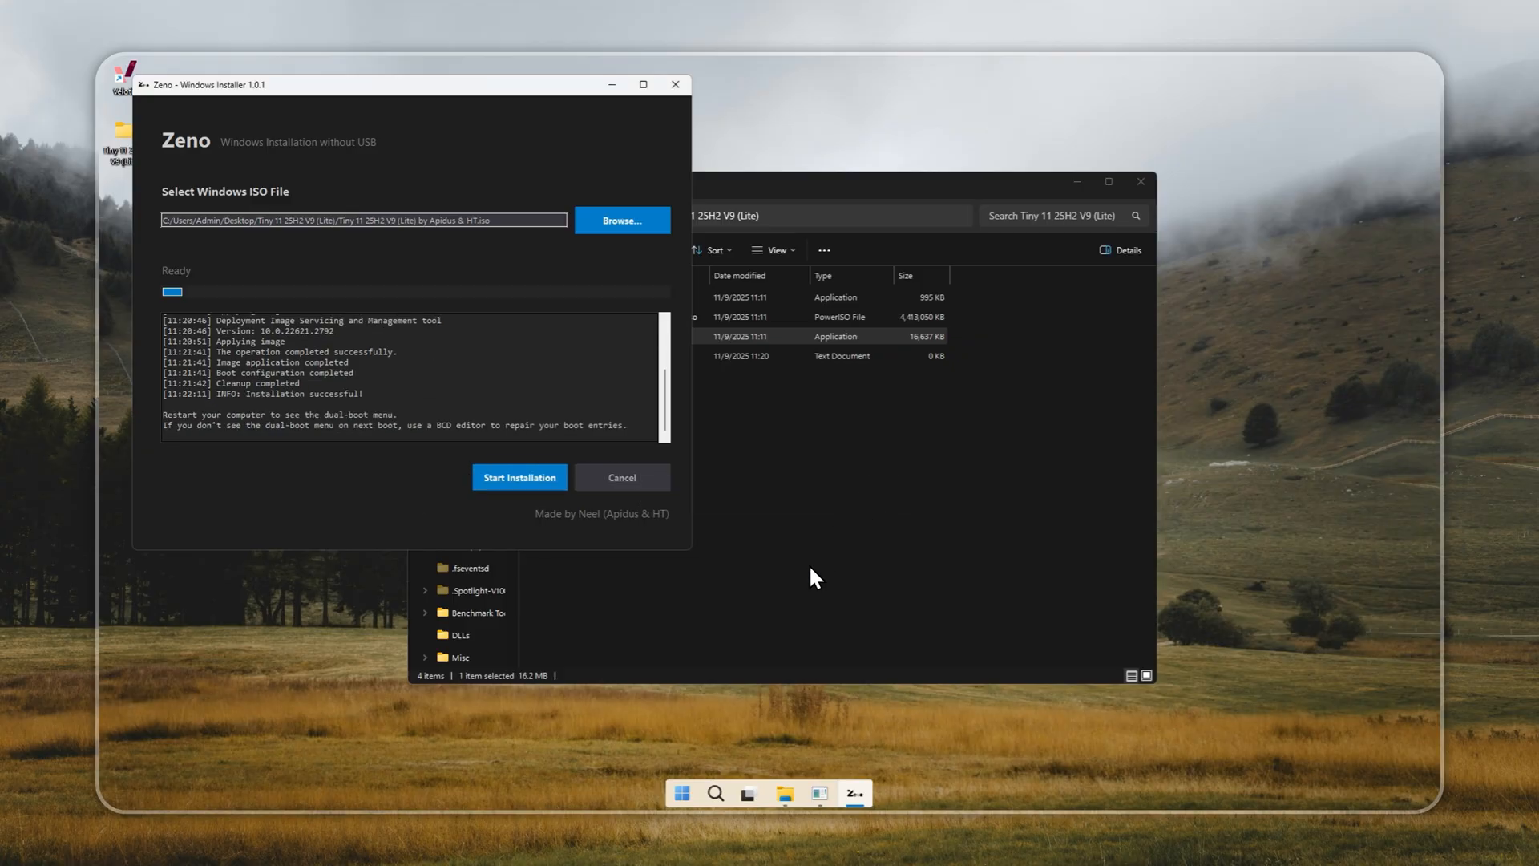
click(675, 84)
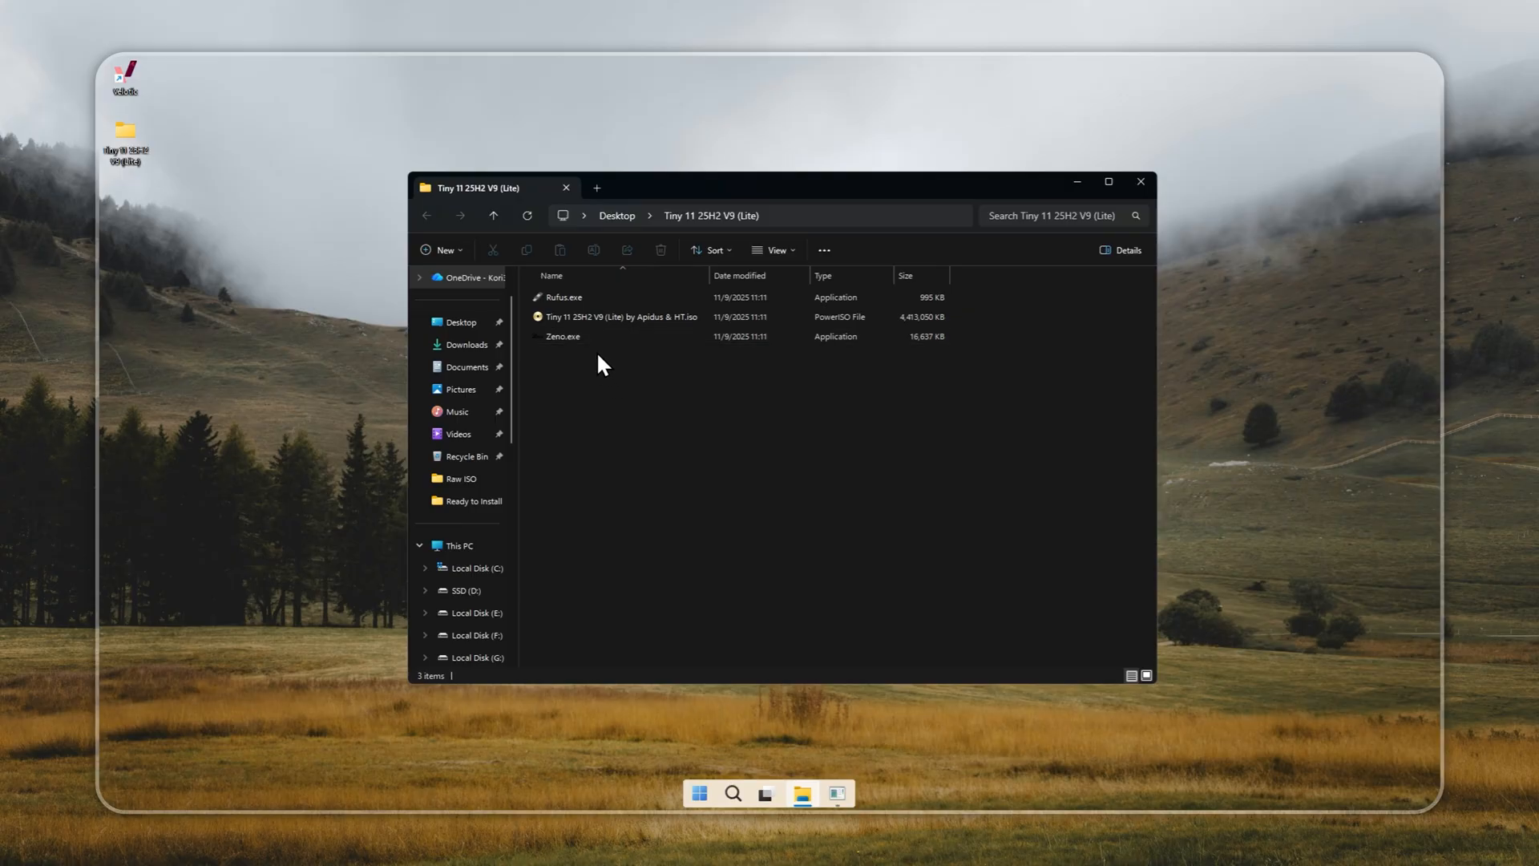
Write the Tiny 11 ISO to the 16GB HT & Apidus drive with Rufus, then close it.
click(563, 296)
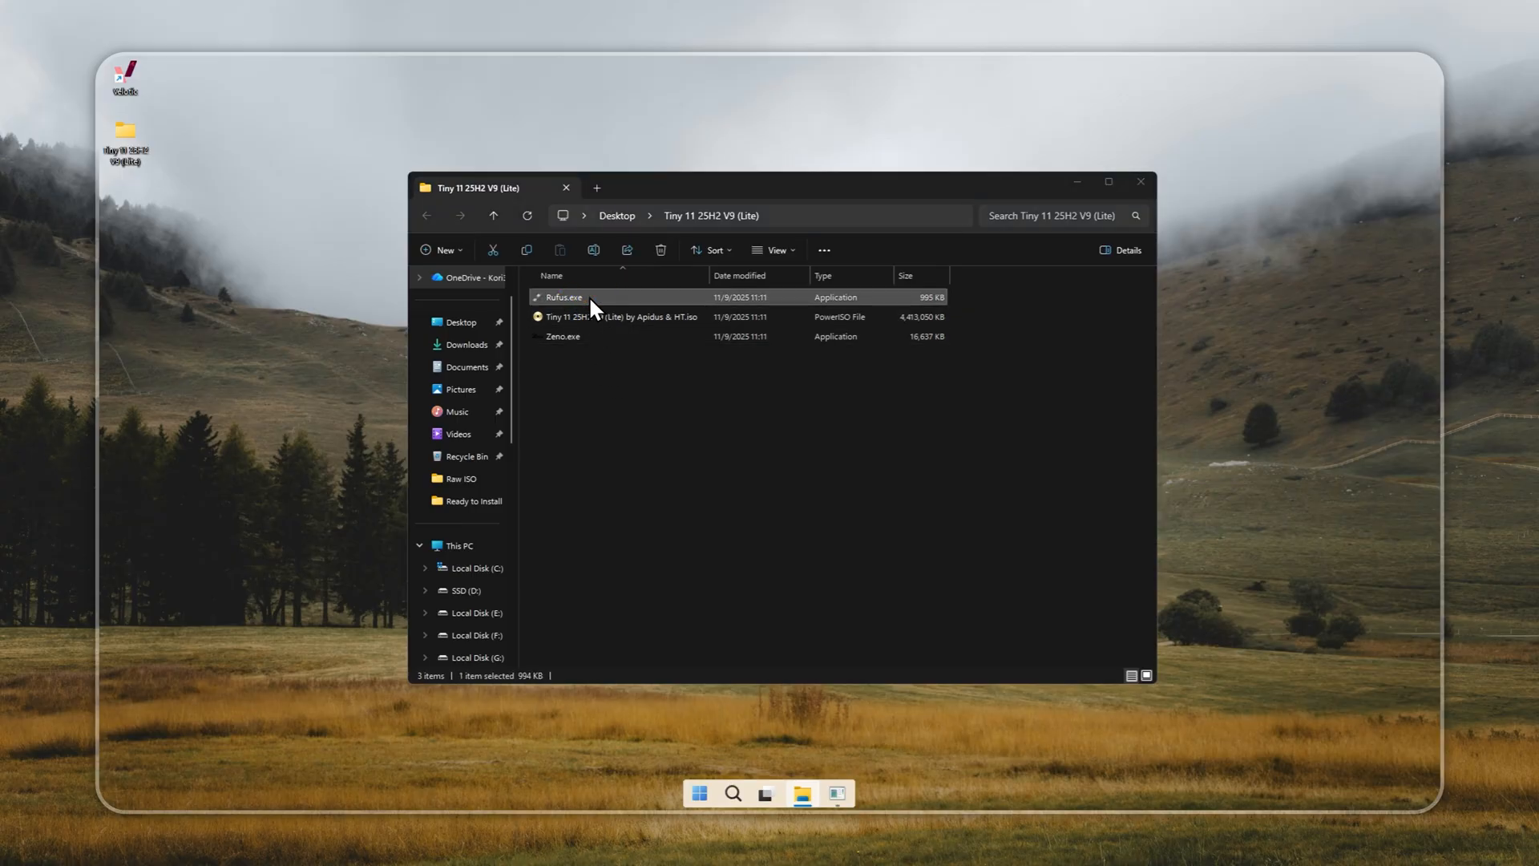
double_click(563, 297)
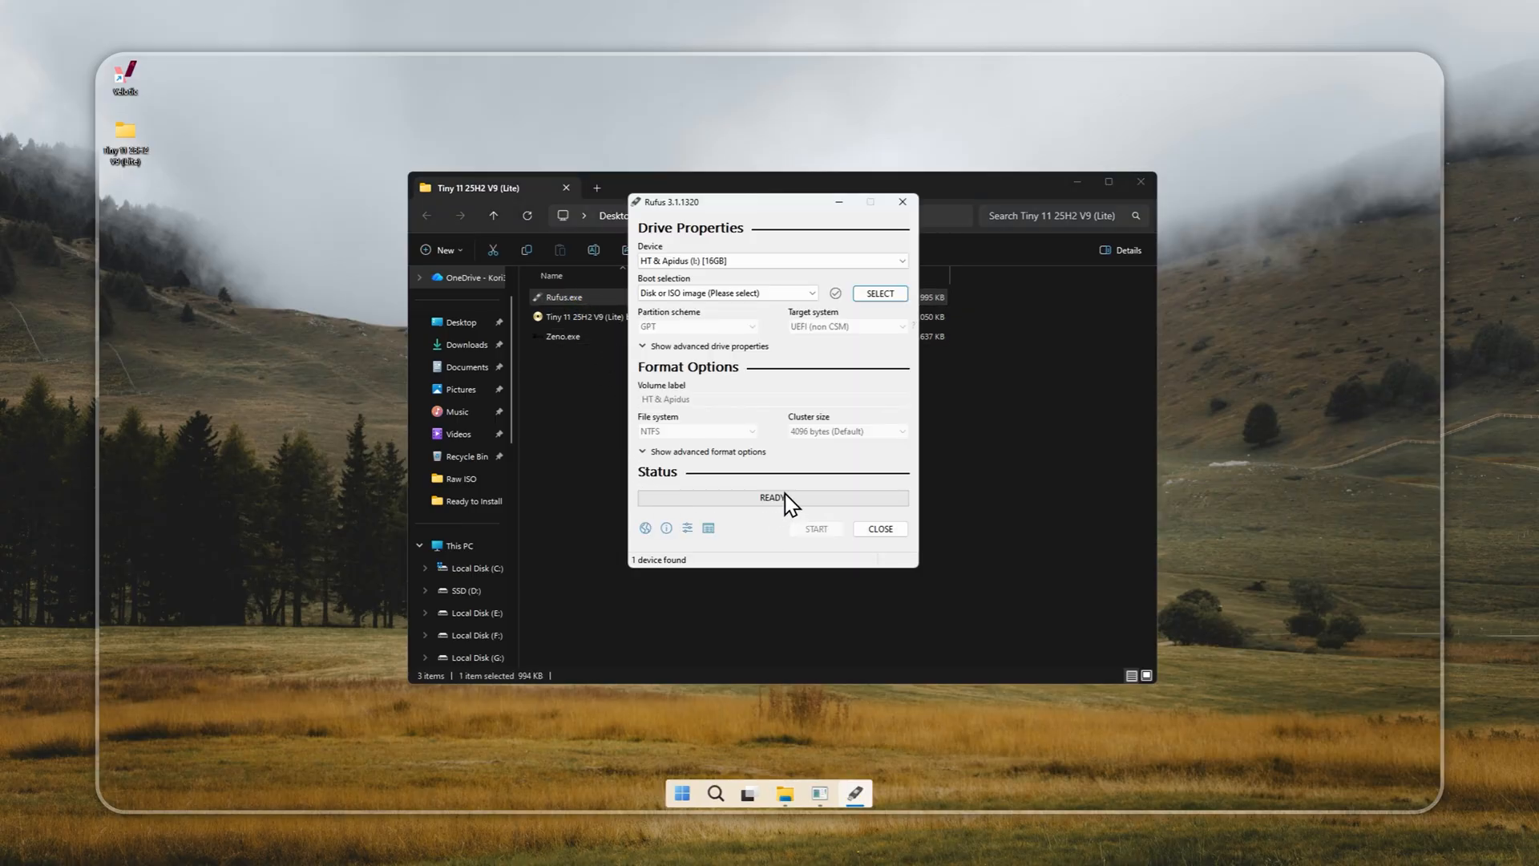
click(879, 293)
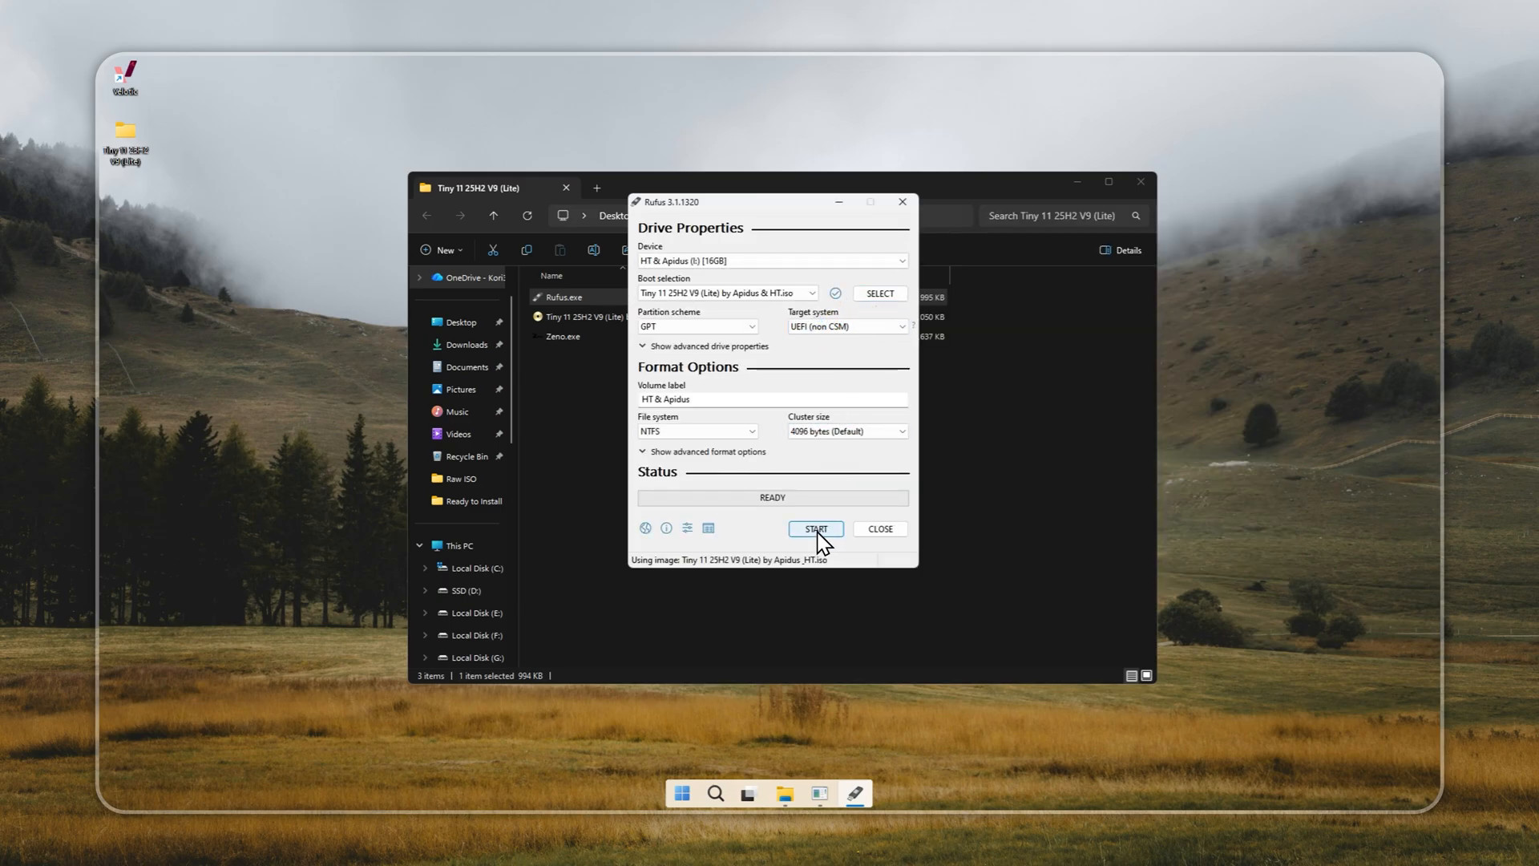
click(816, 528)
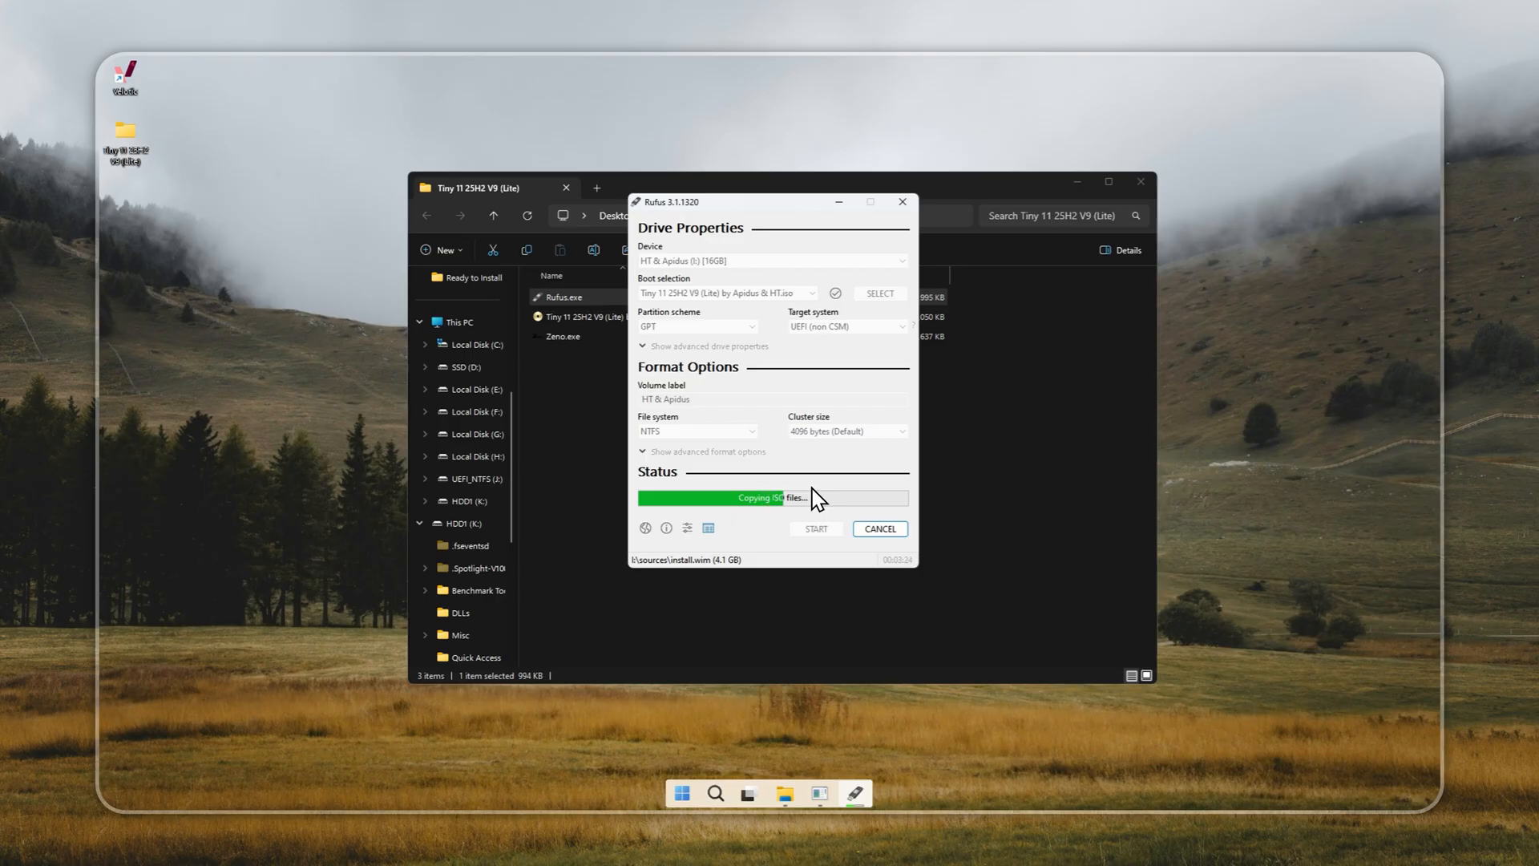
mouse_move(777, 549)
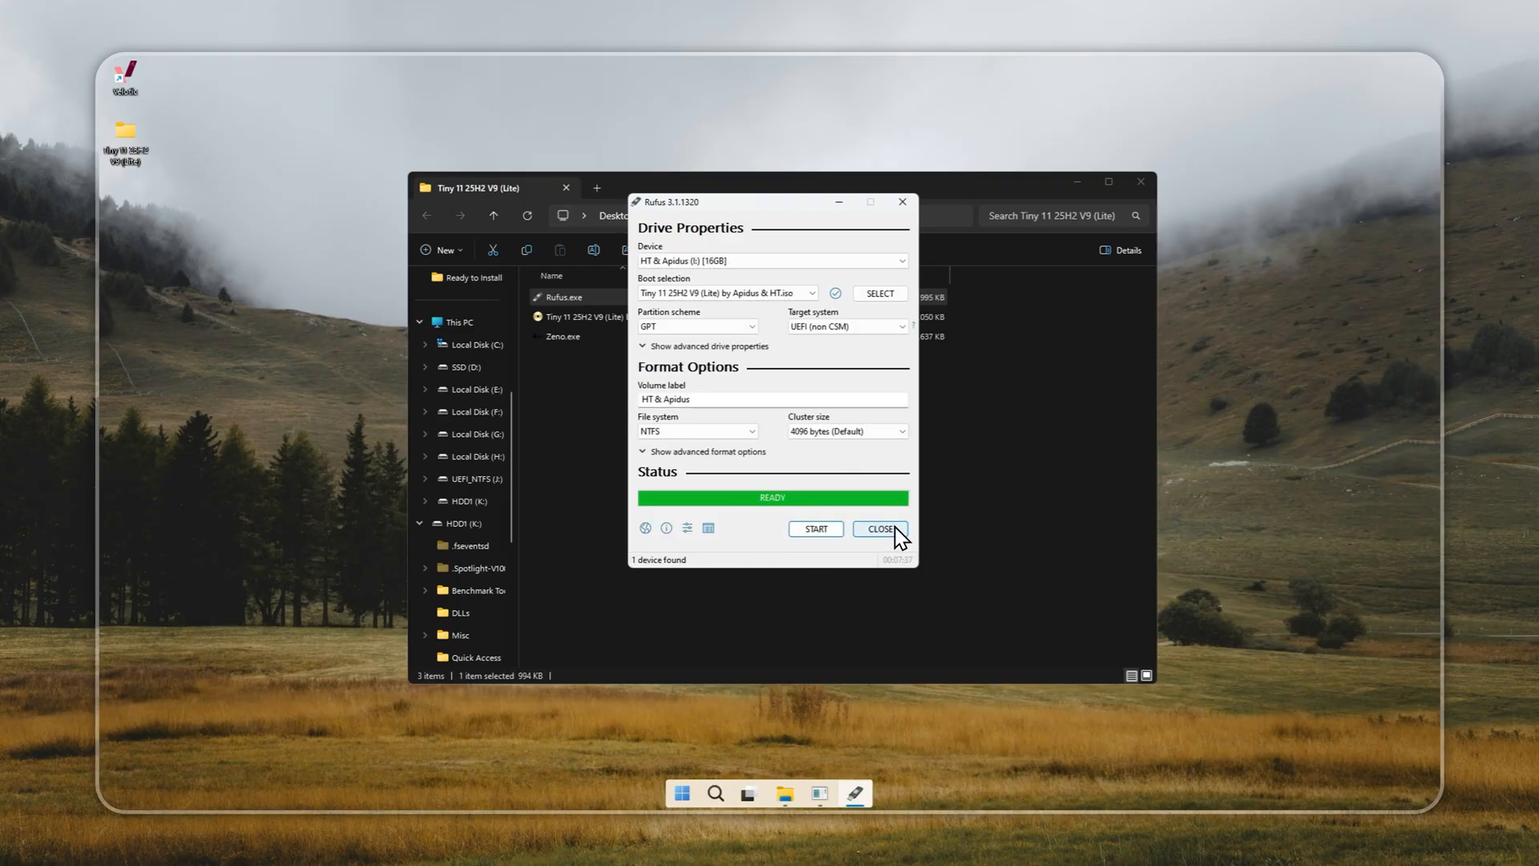
click(880, 529)
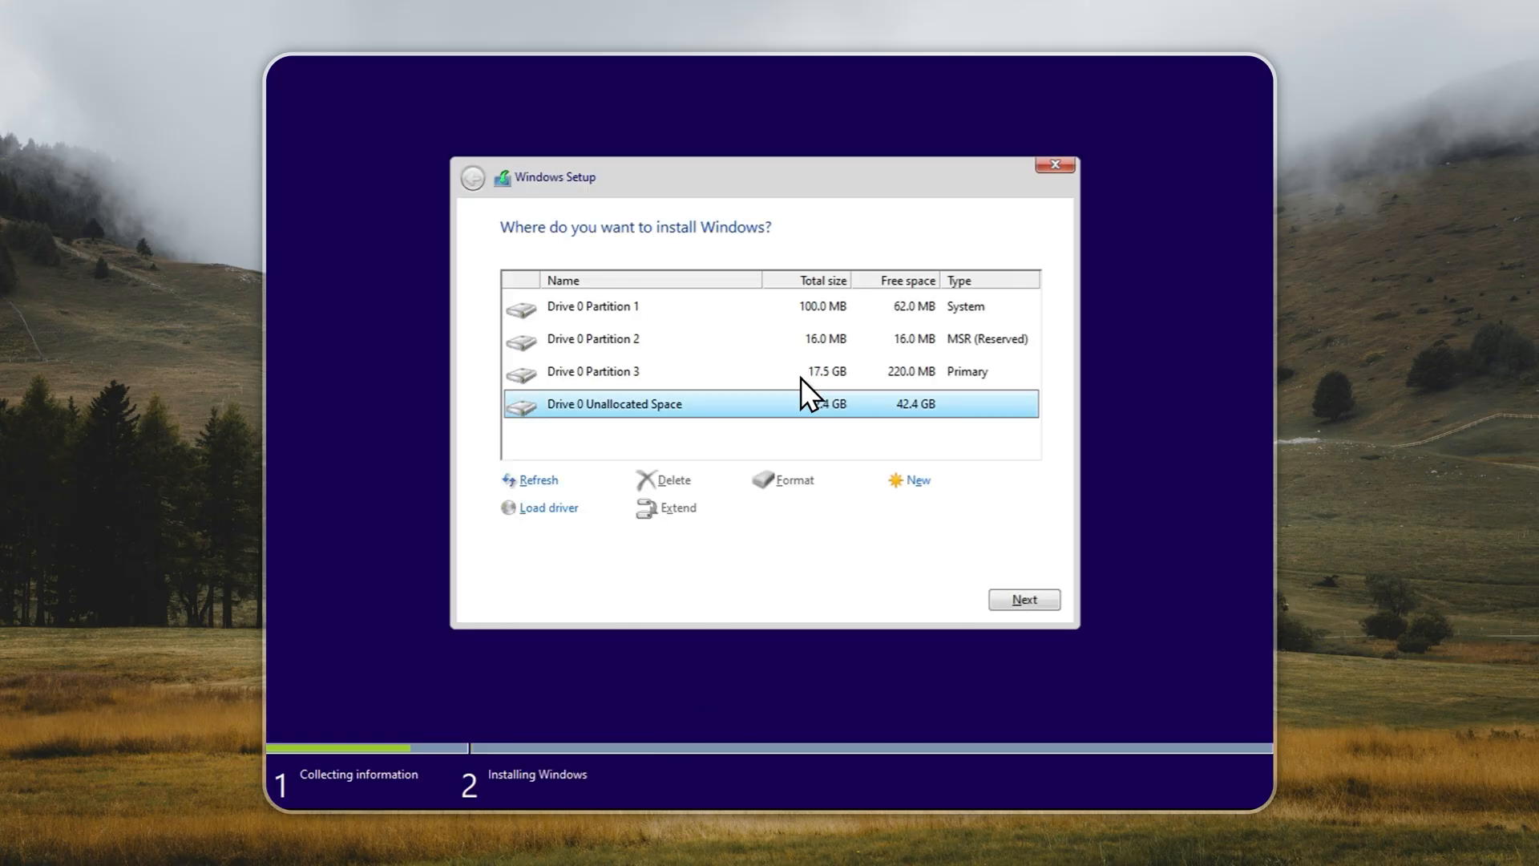
Delete Drive 0 Partition 3 and the system partition, confirming each deletion.
click(674, 480)
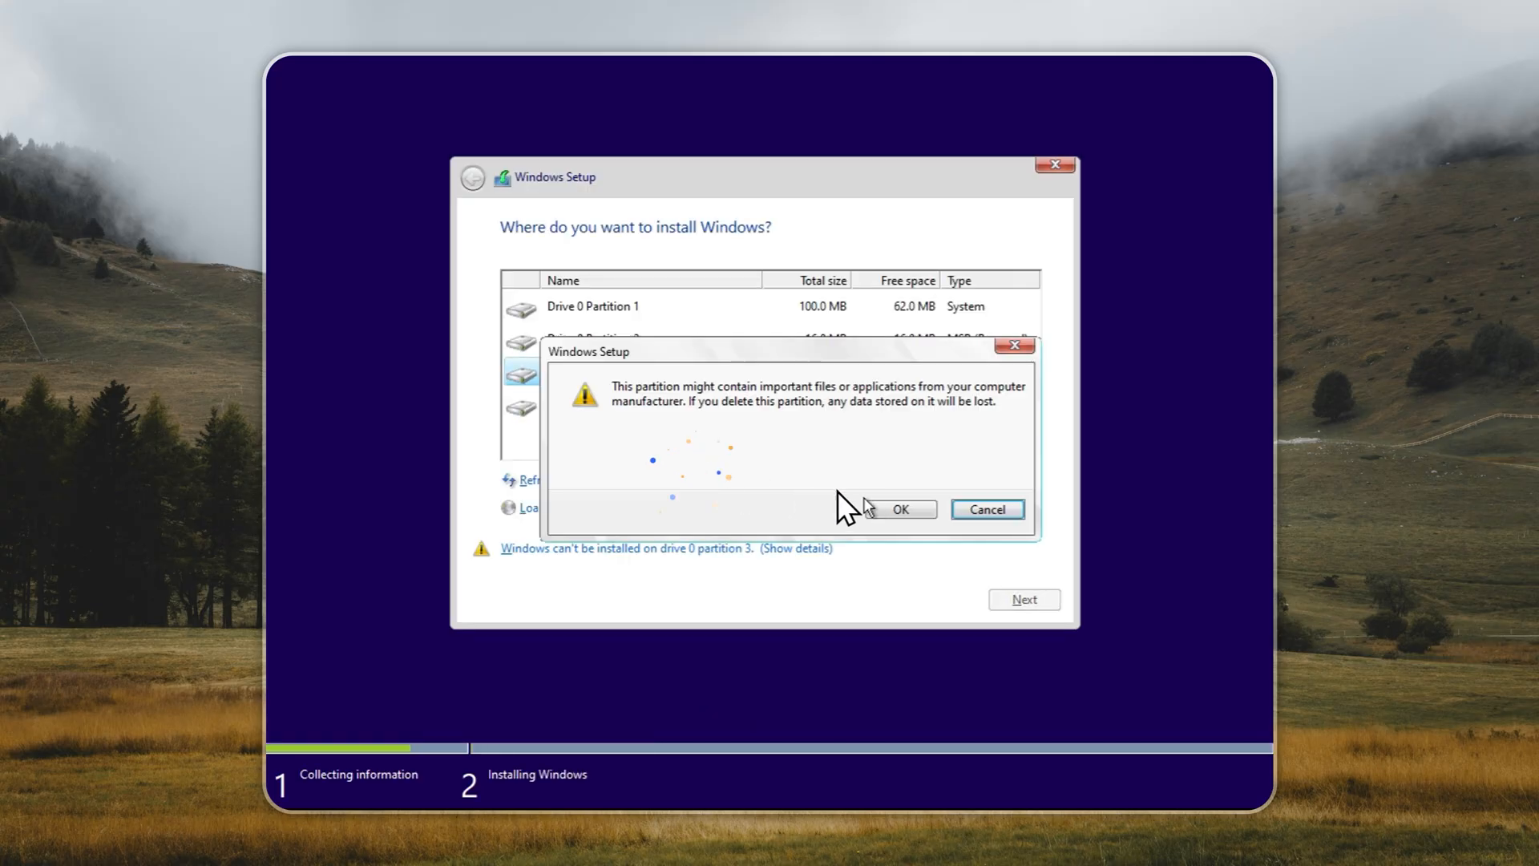
click(901, 510)
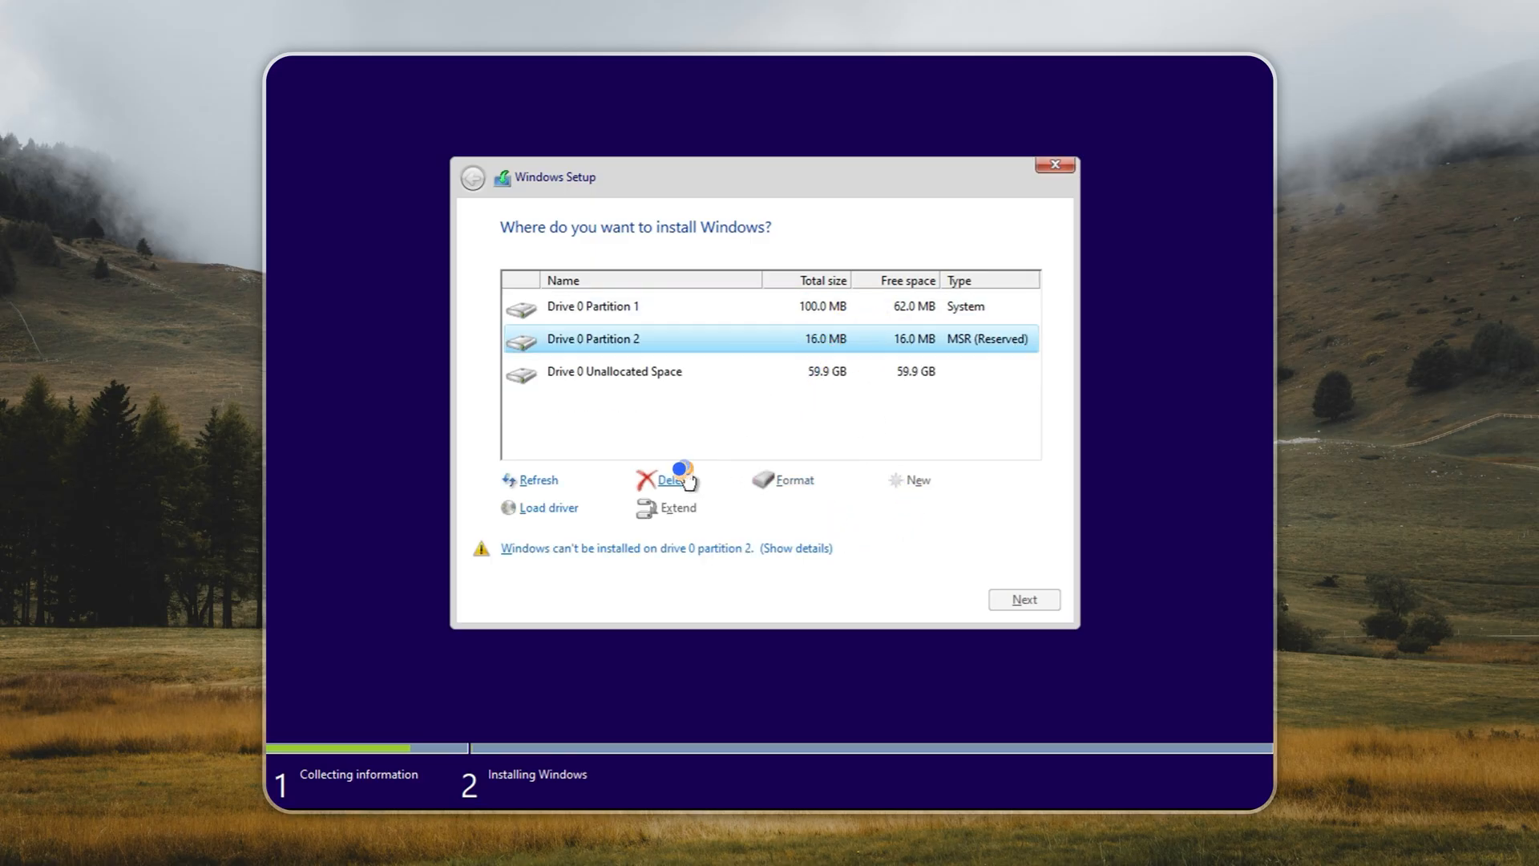
click(671, 479)
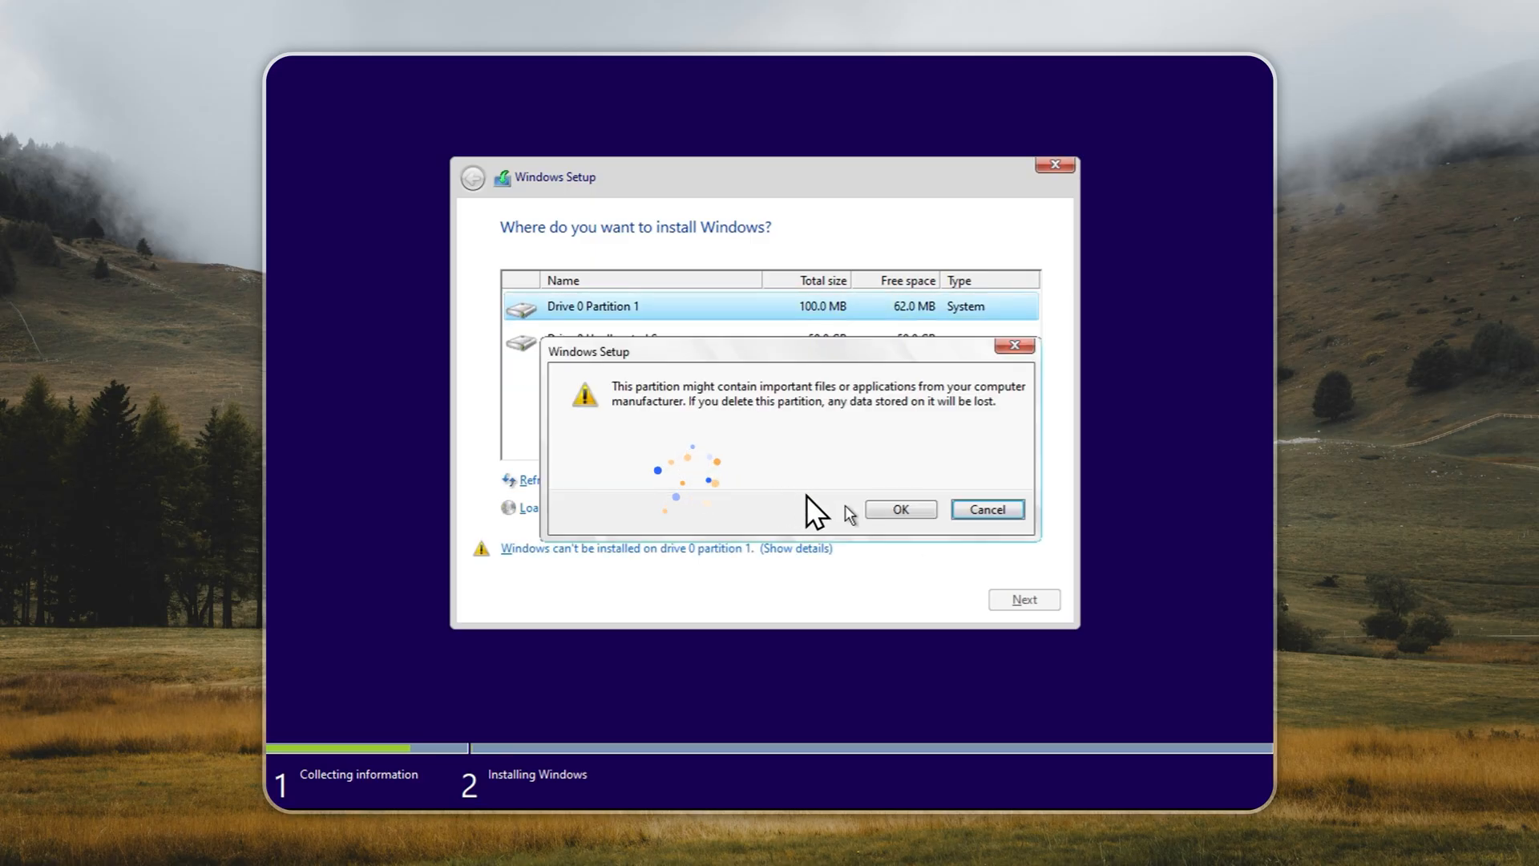
click(901, 509)
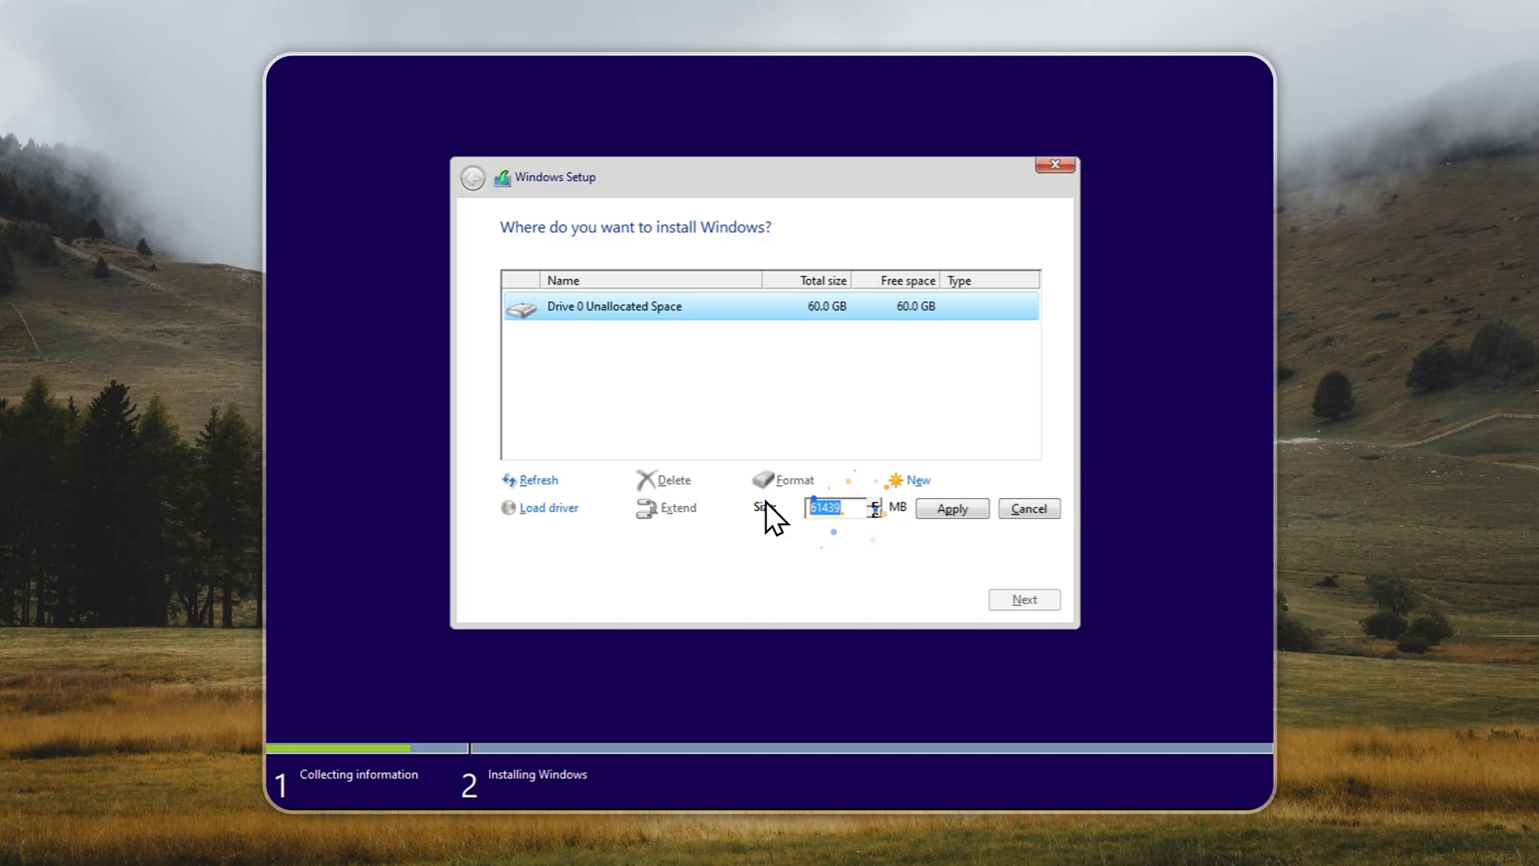
Create a new 20000 MB partition on the unallocated space.
text(20000)
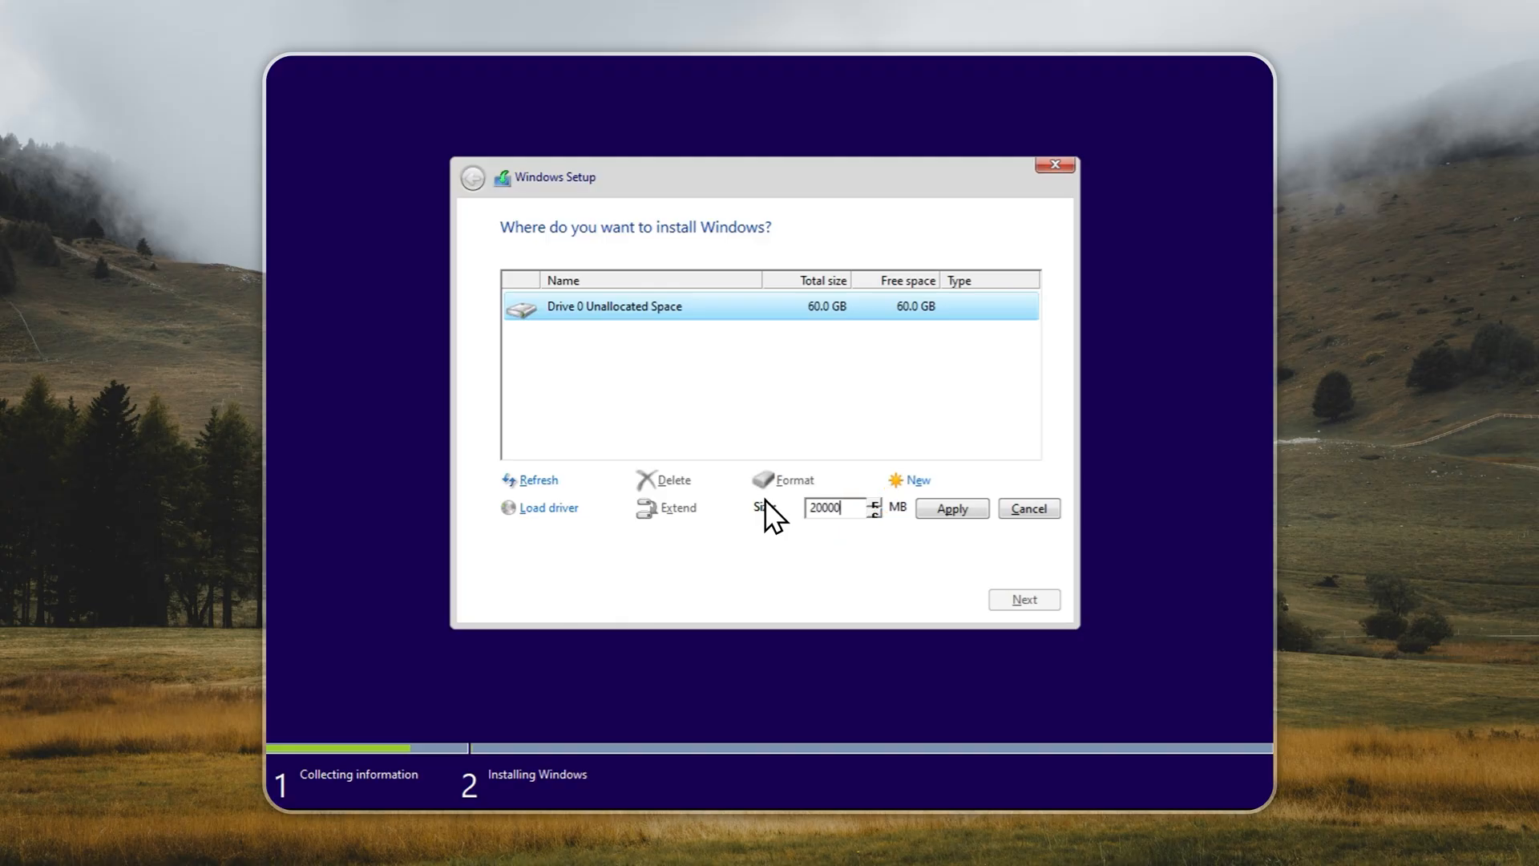
click(953, 508)
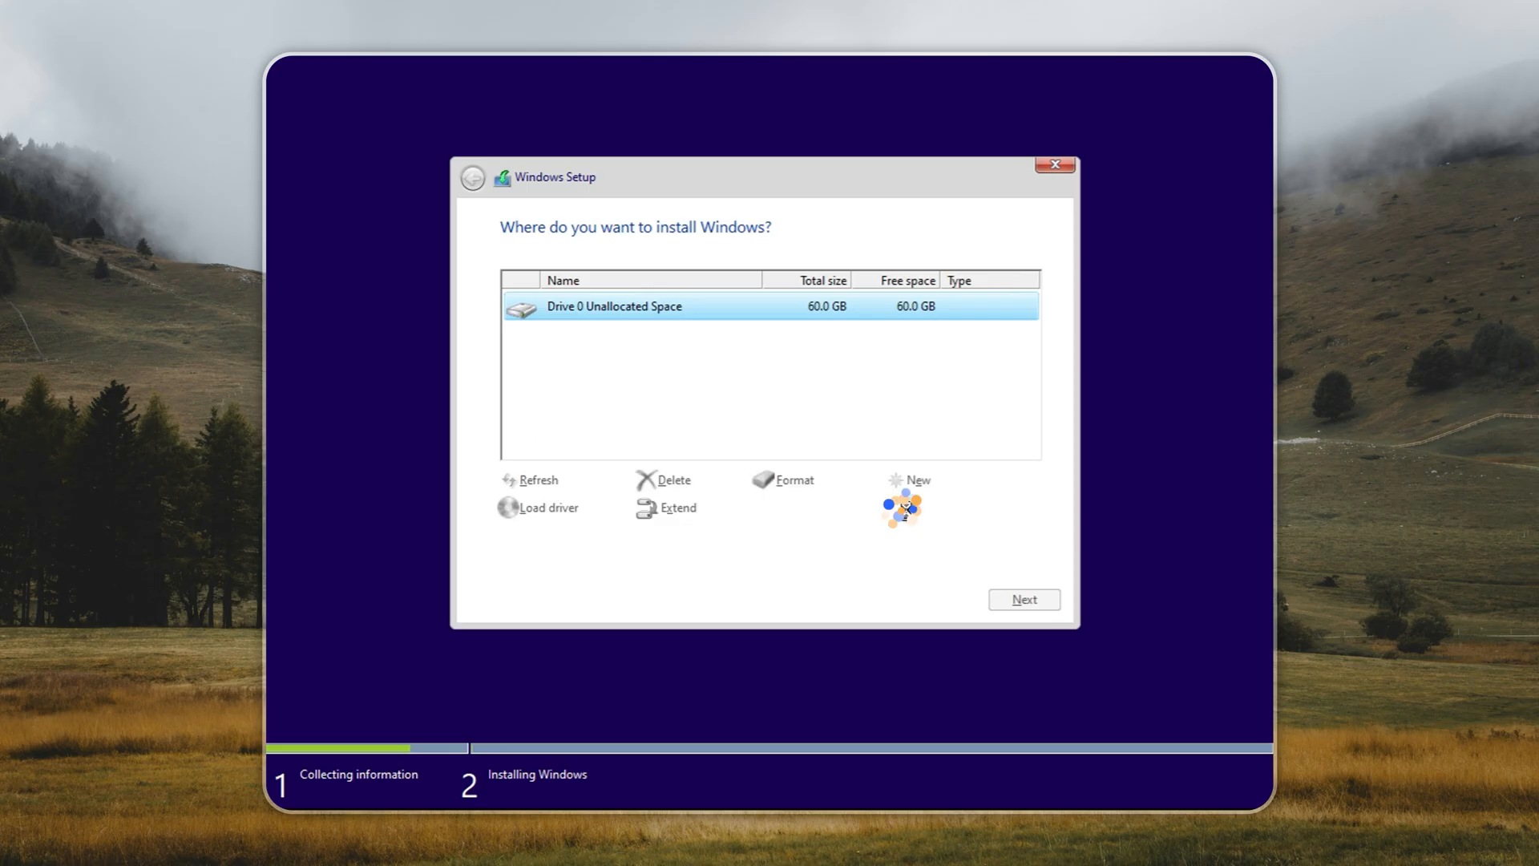
click(1024, 599)
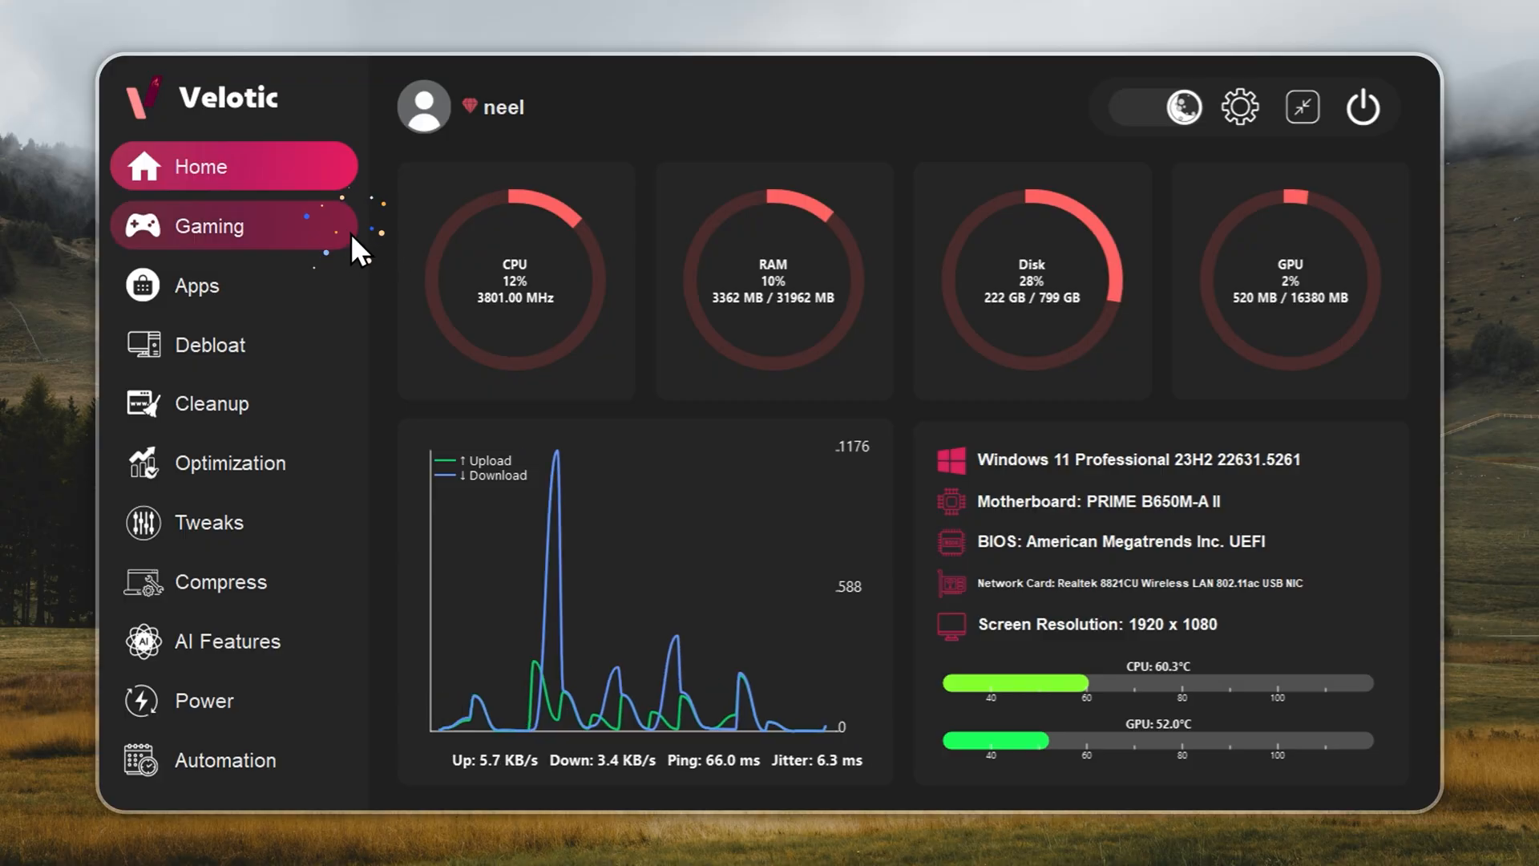
click(225, 227)
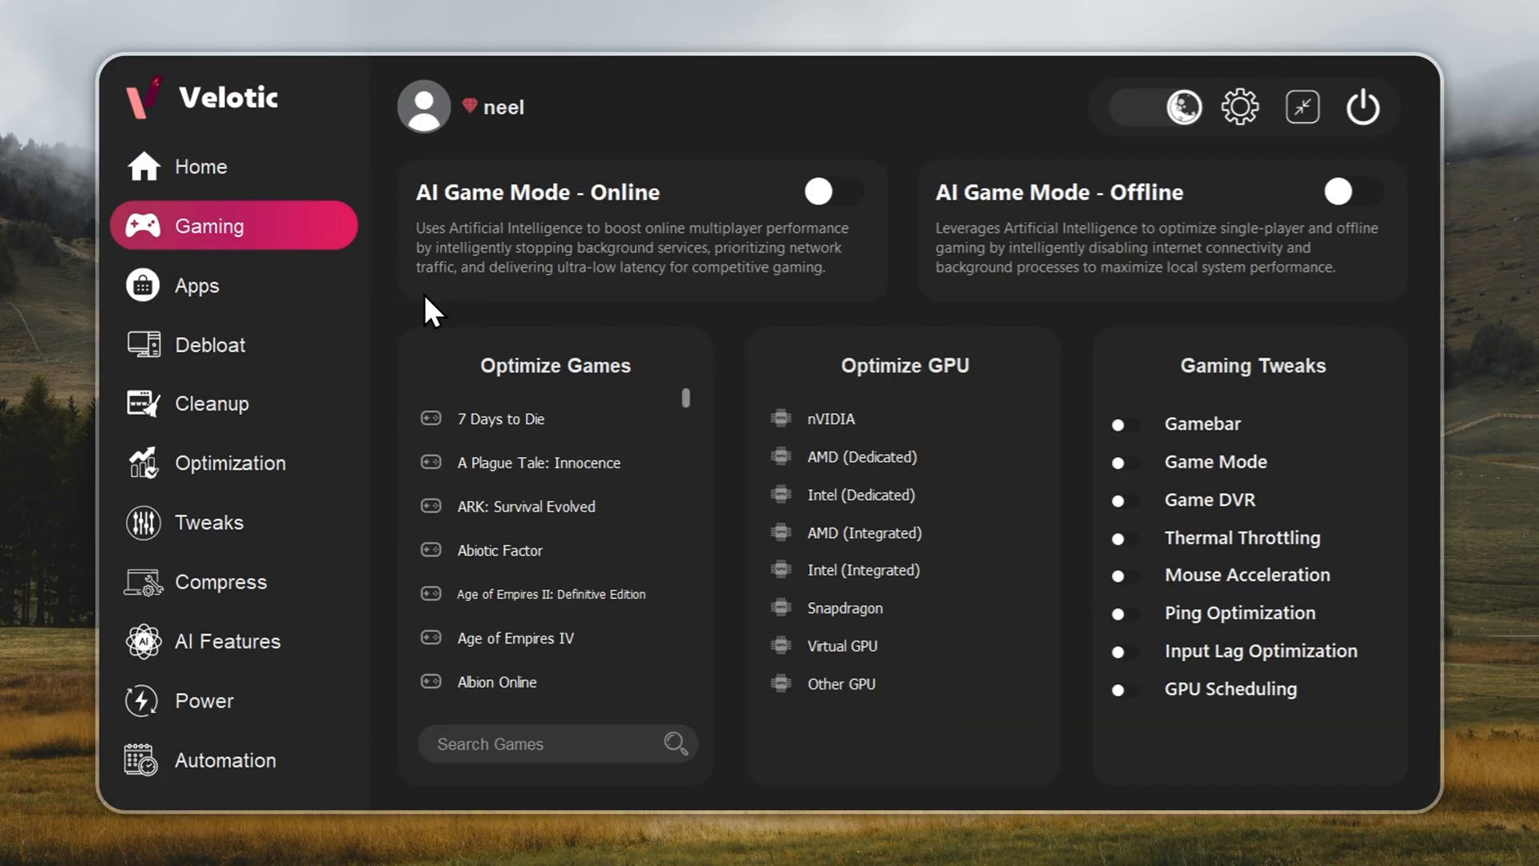
mouse_move(375, 382)
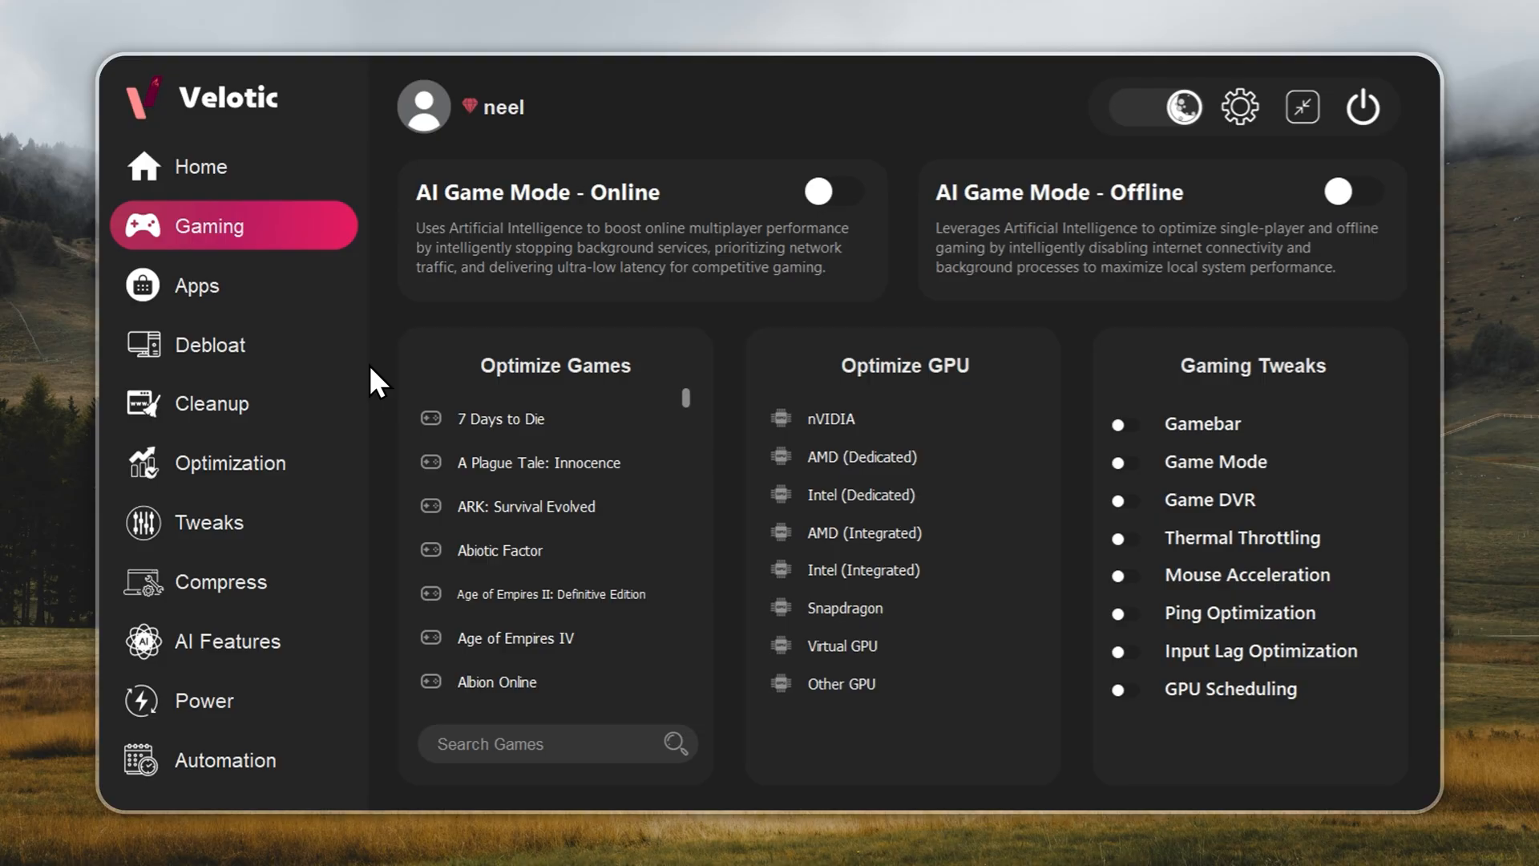
mouse_move(309, 450)
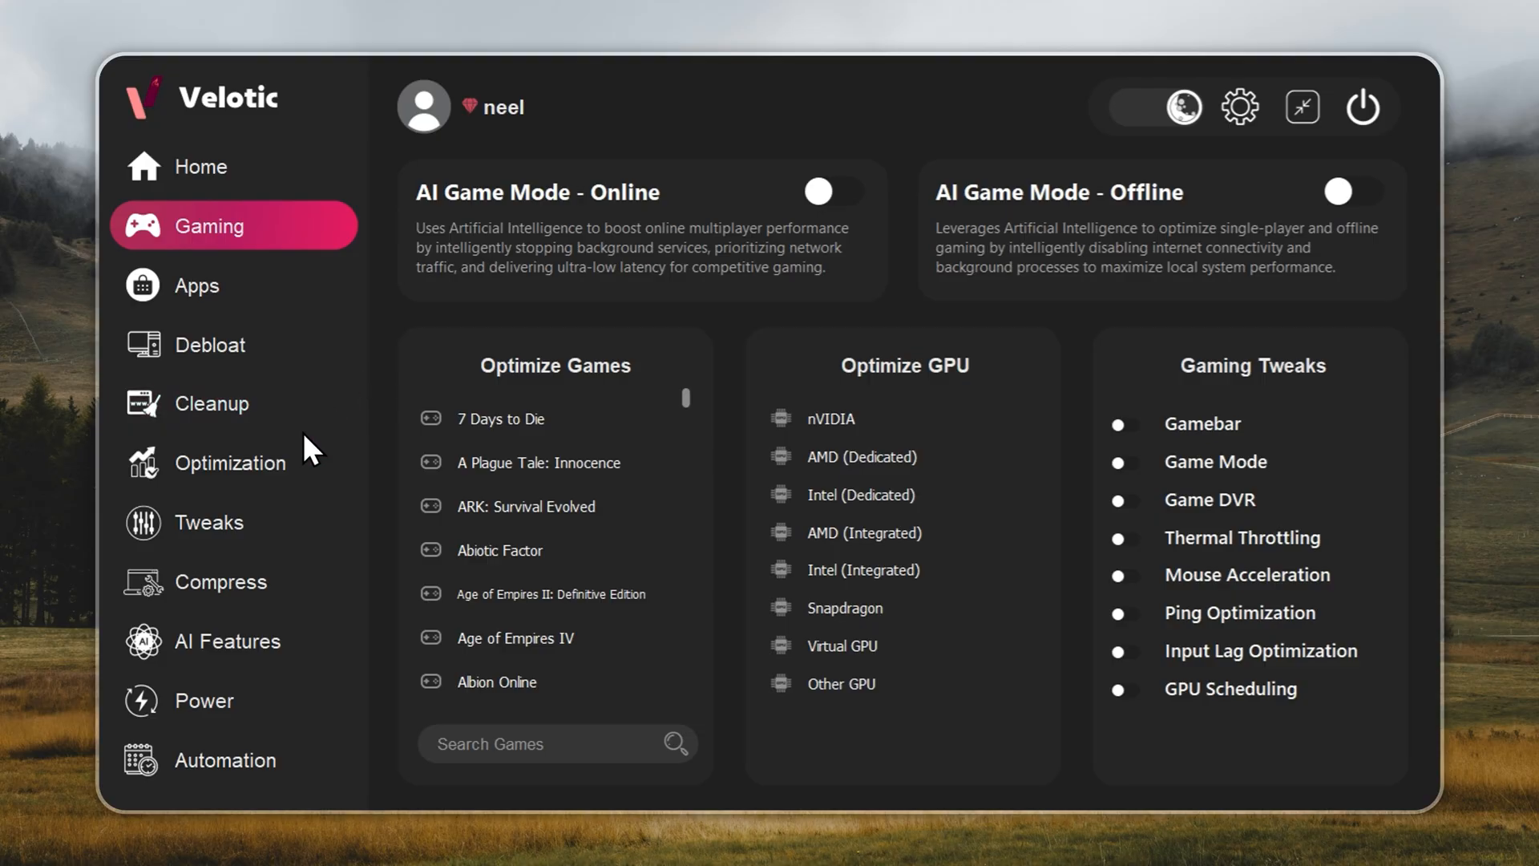
click(212, 404)
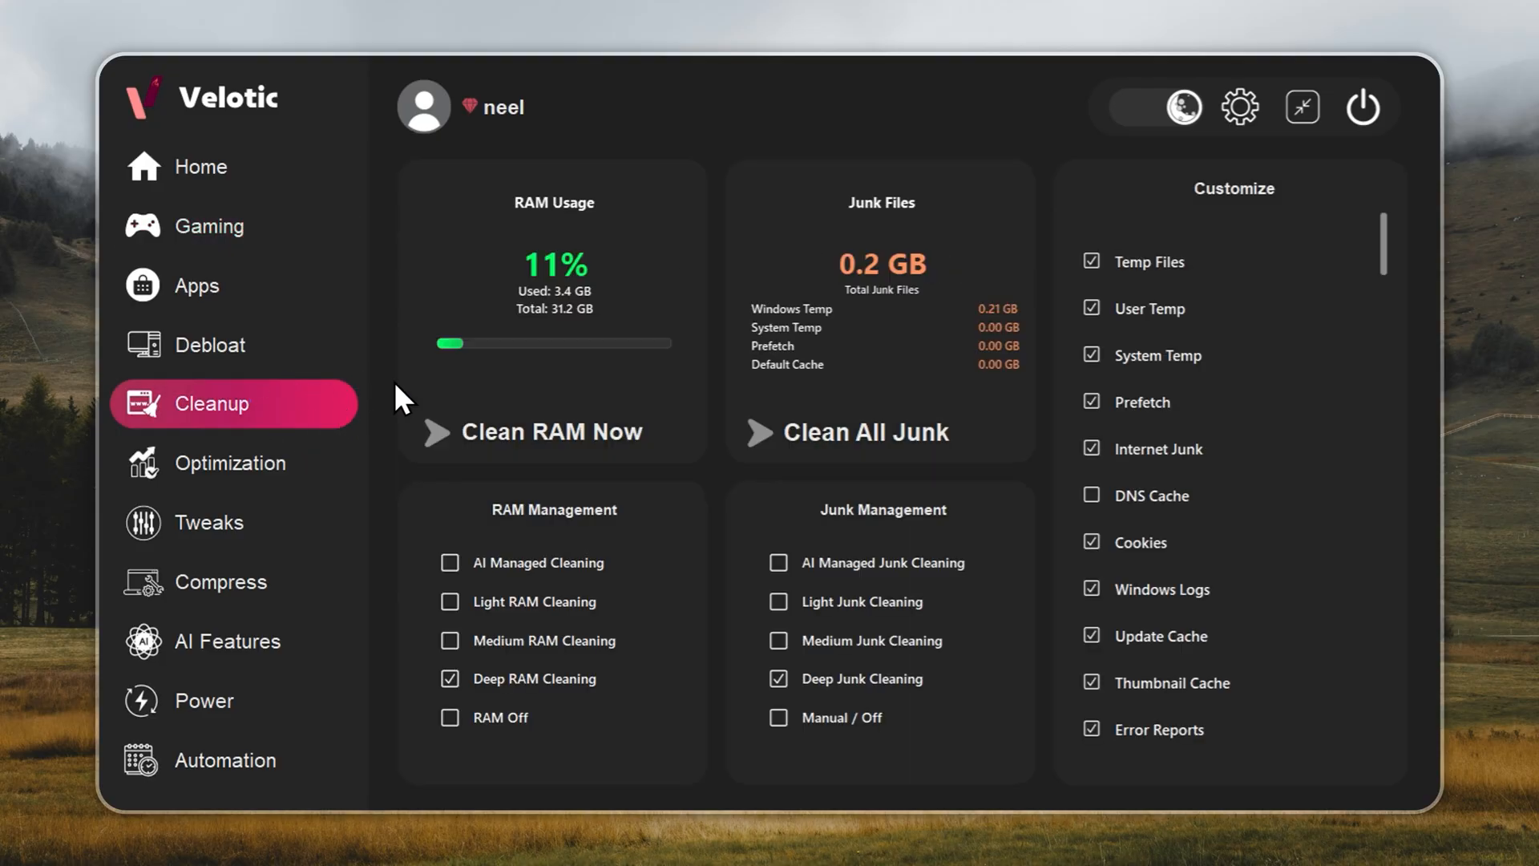
mouse_move(726, 371)
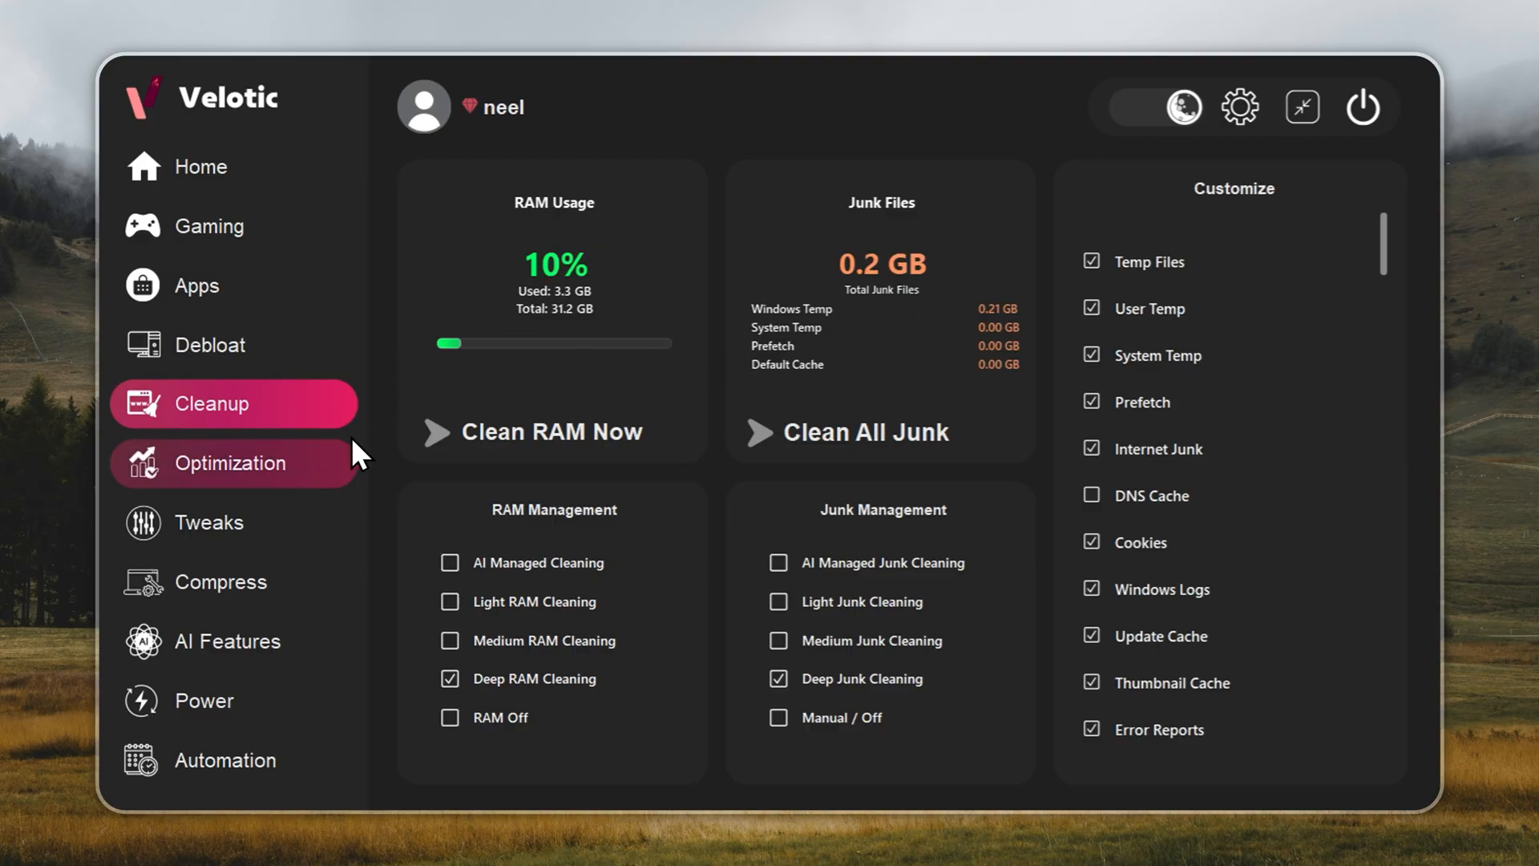
click(230, 462)
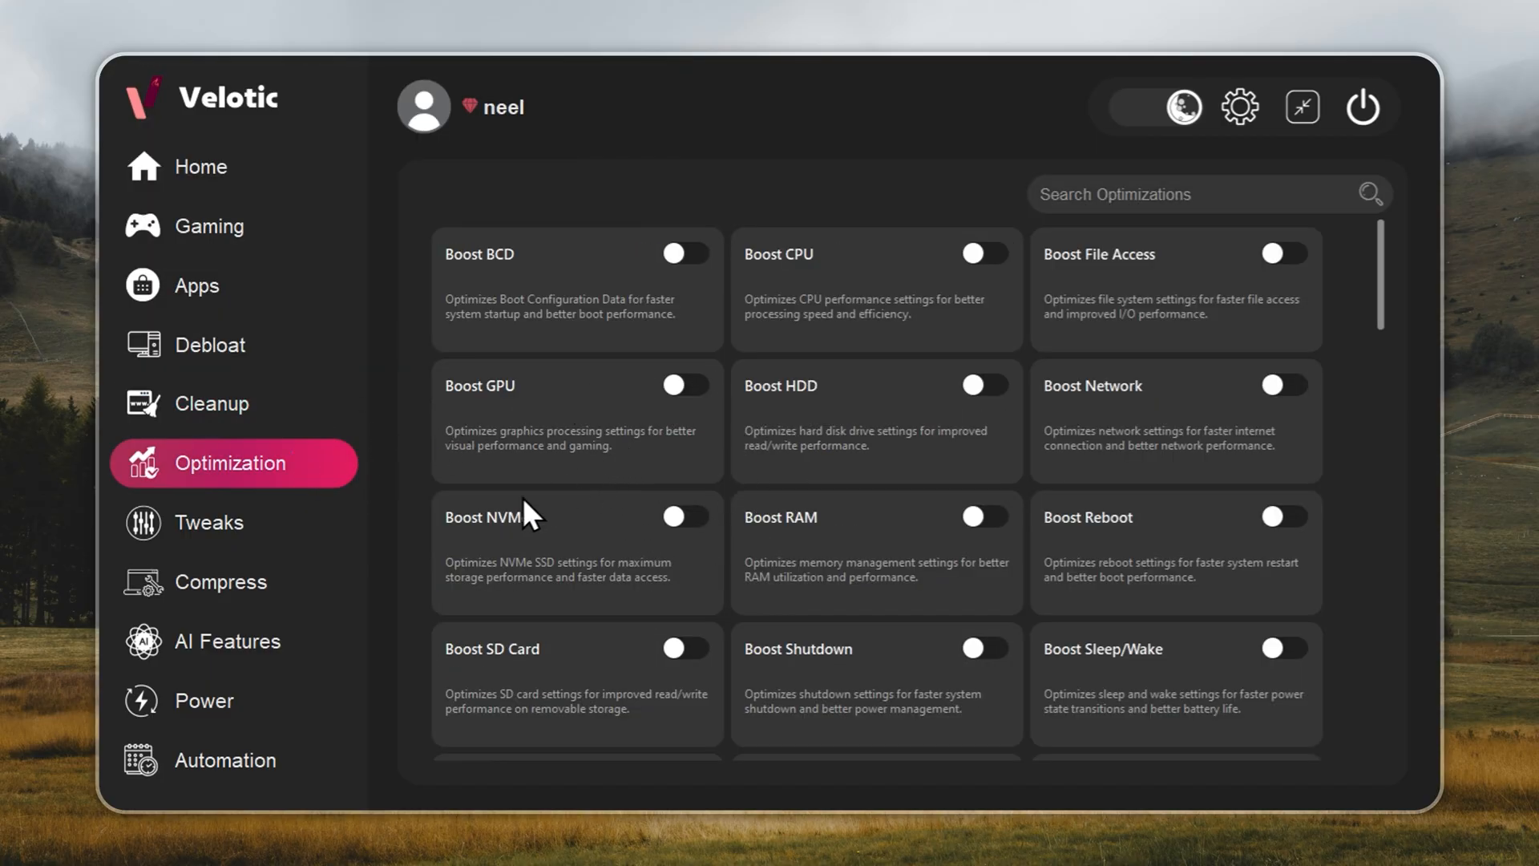
click(208, 522)
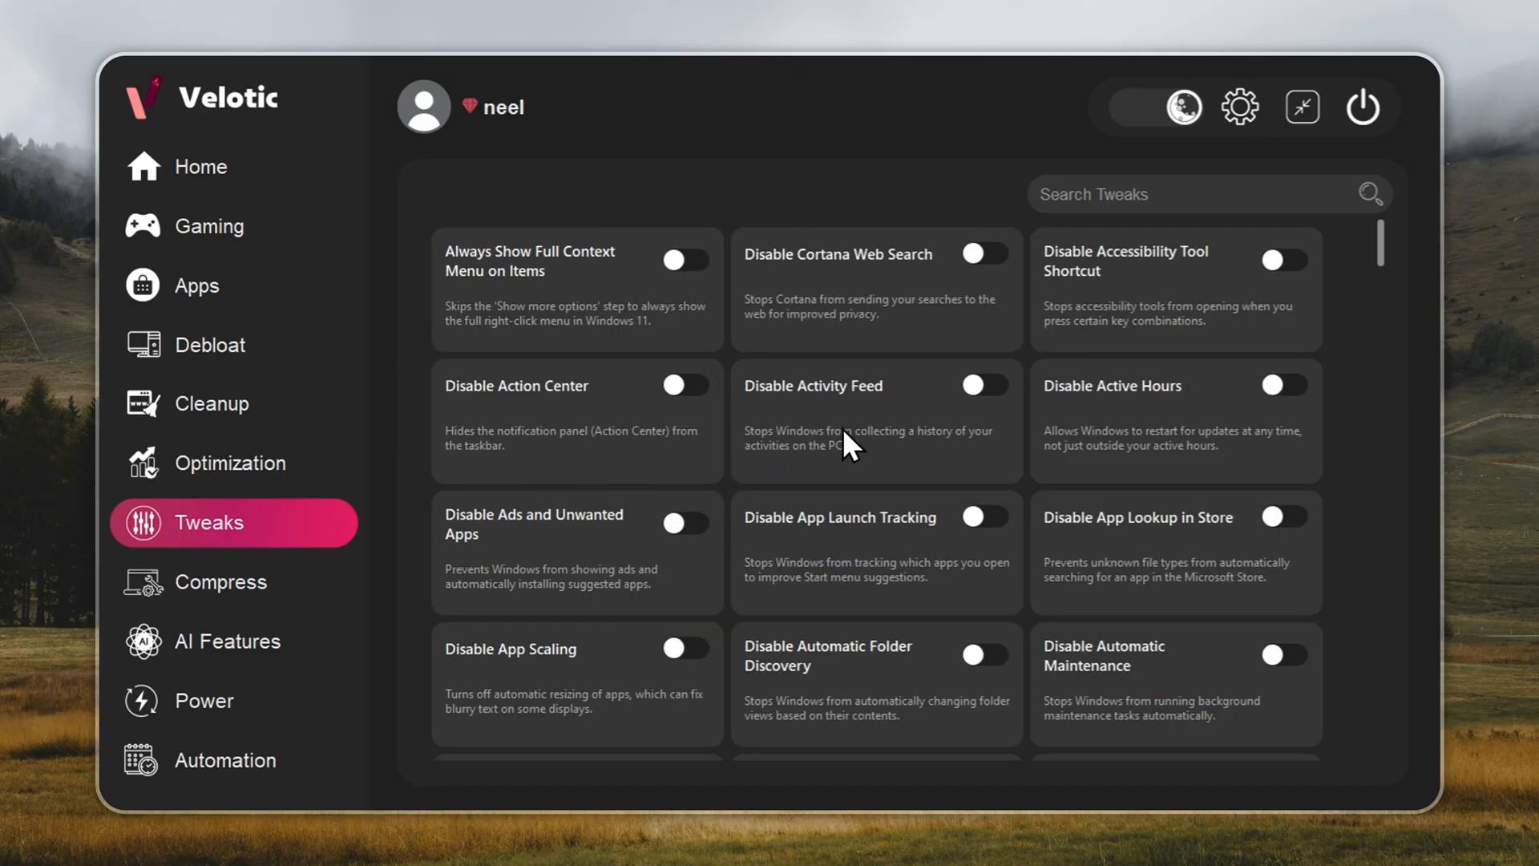
mouse_move(299, 616)
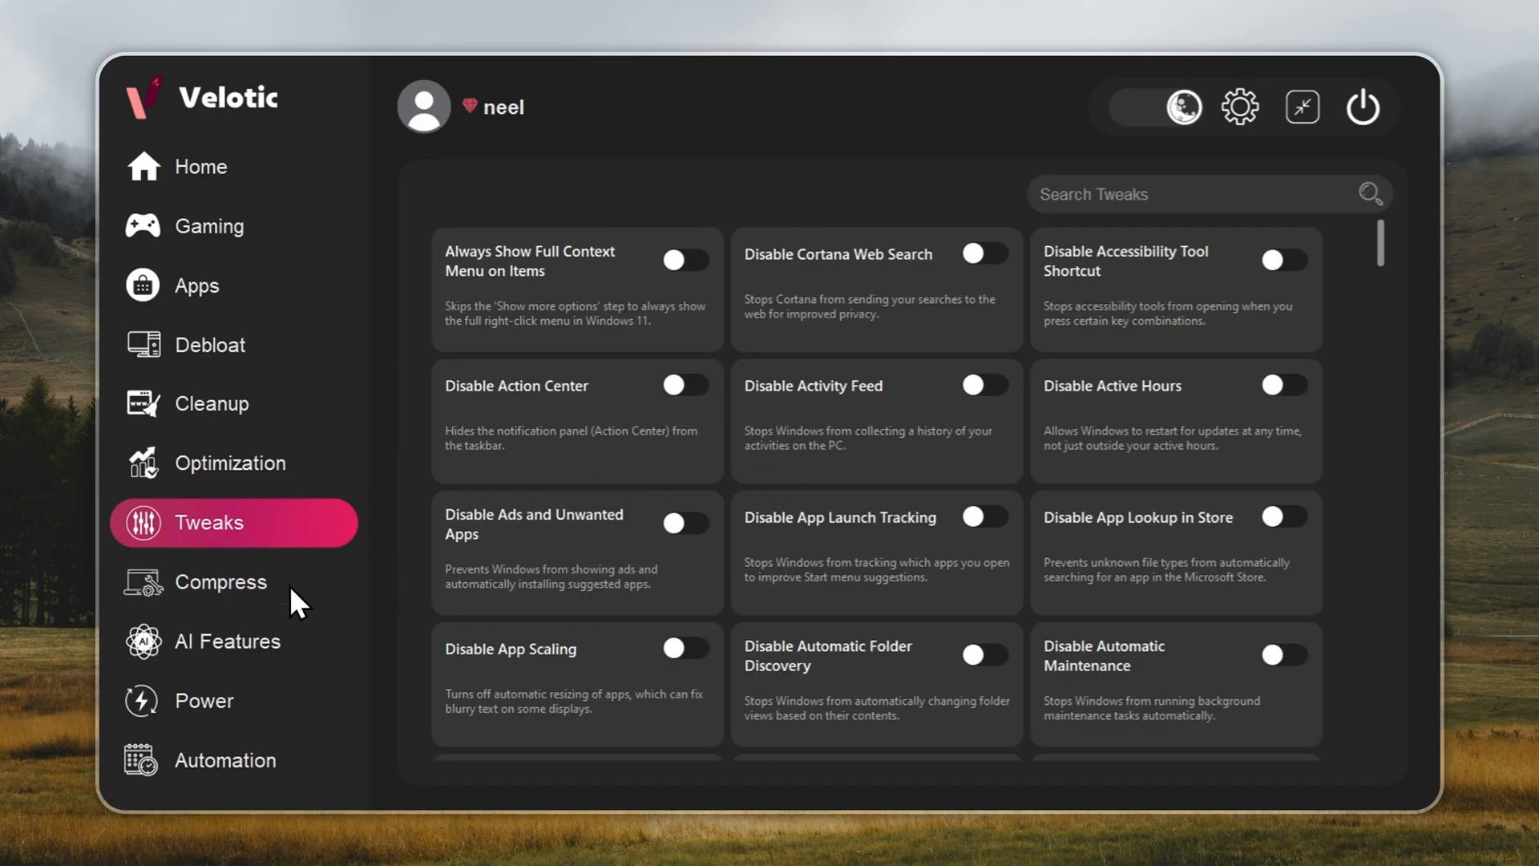
click(210, 344)
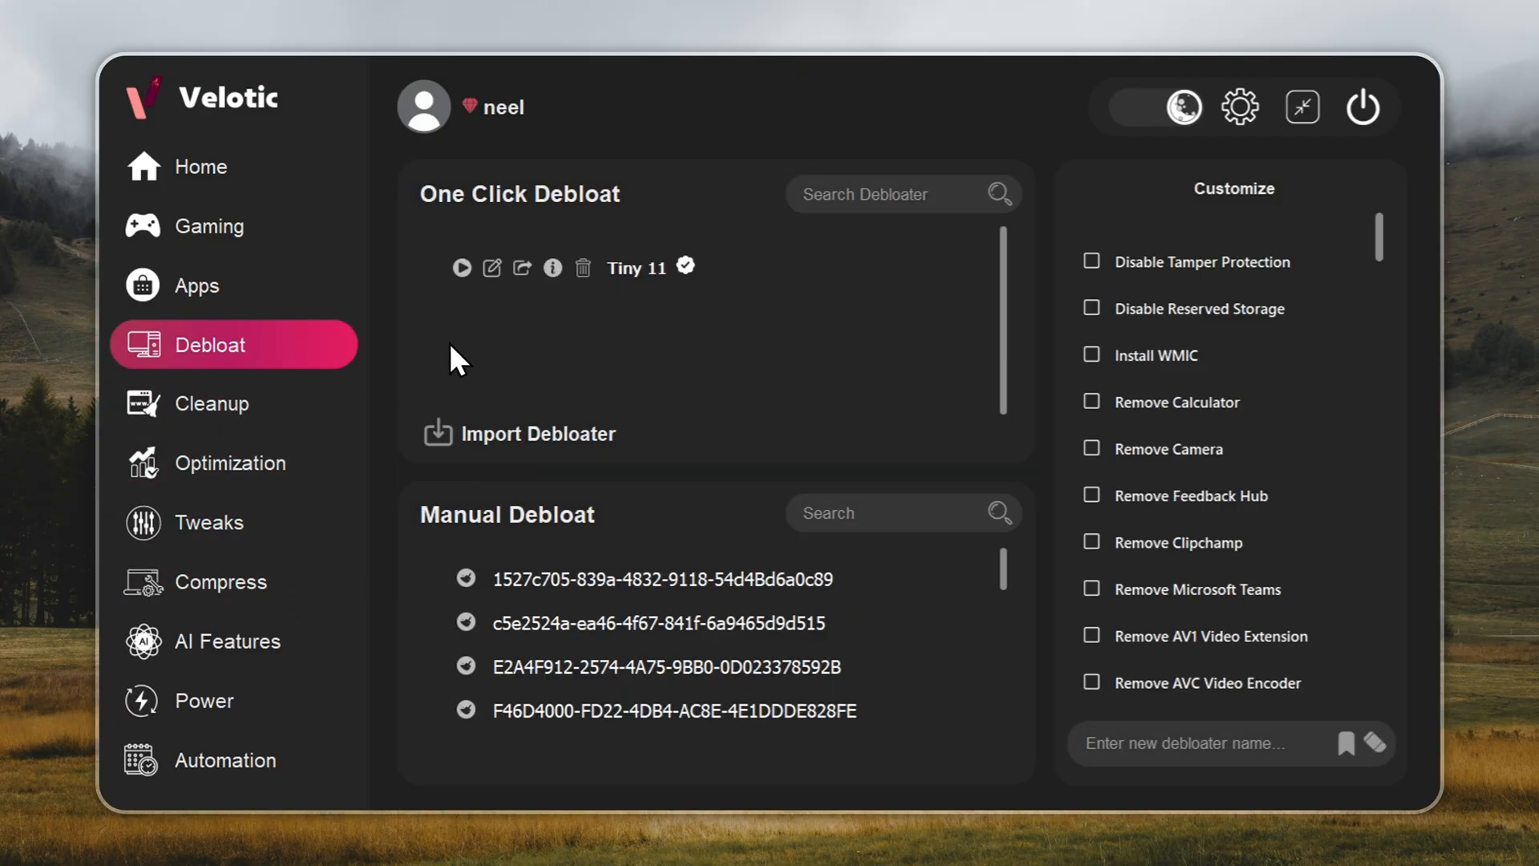
click(197, 285)
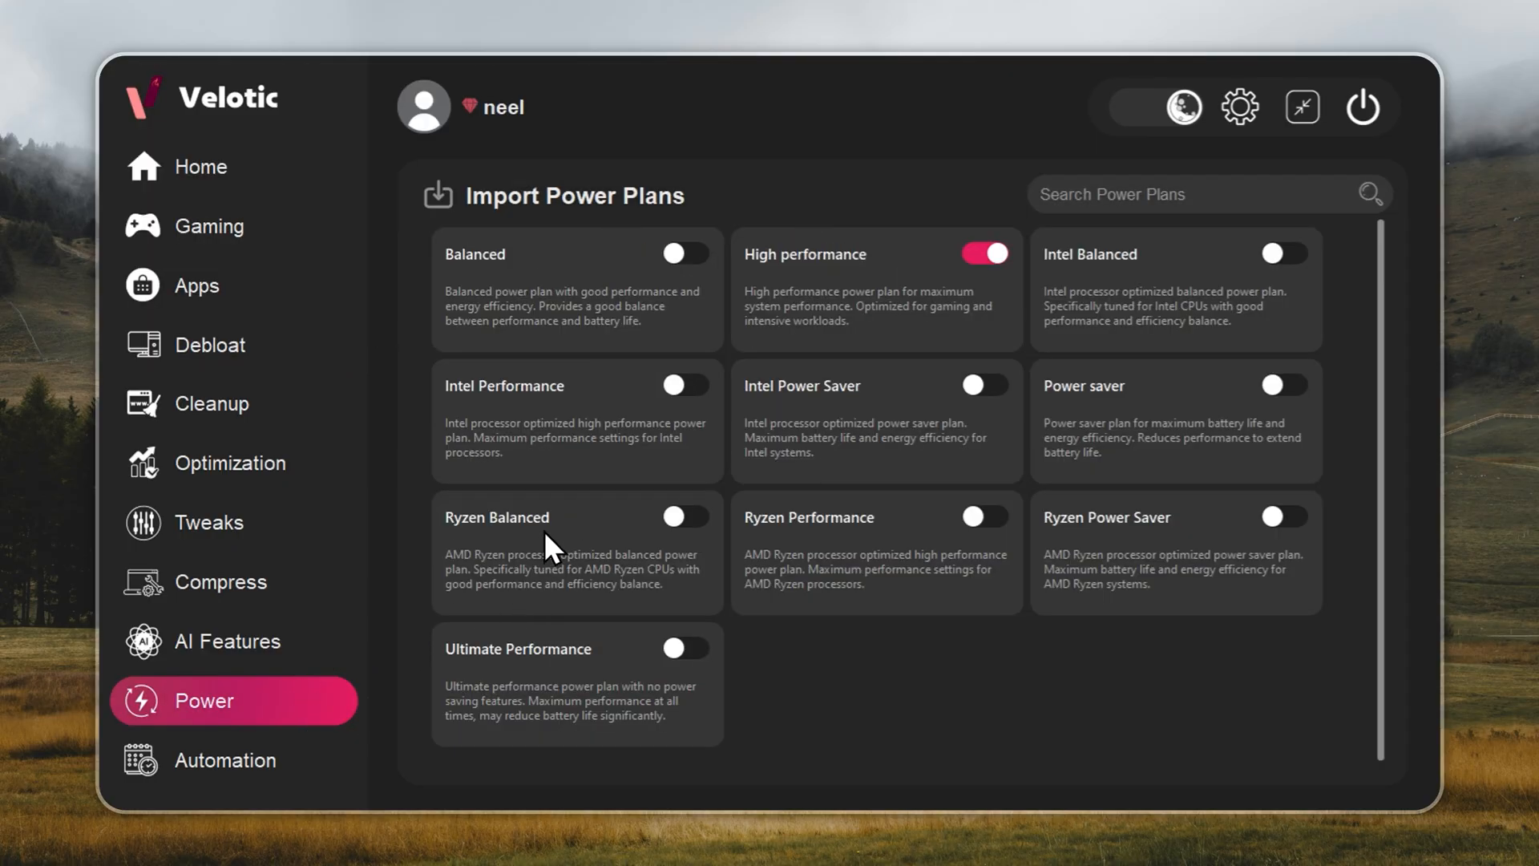
mouse_move(388, 572)
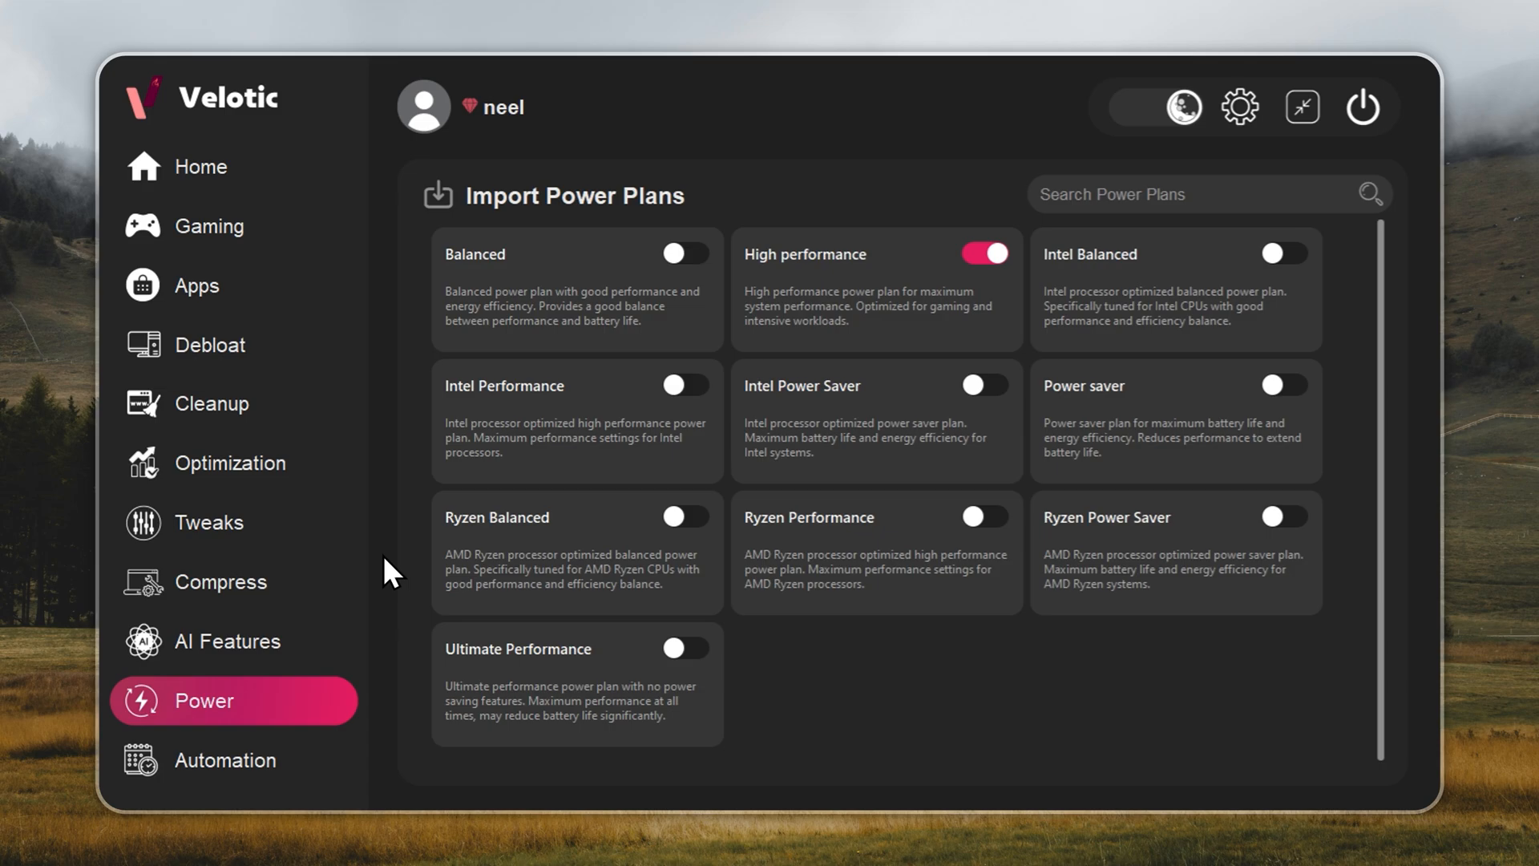
click(220, 582)
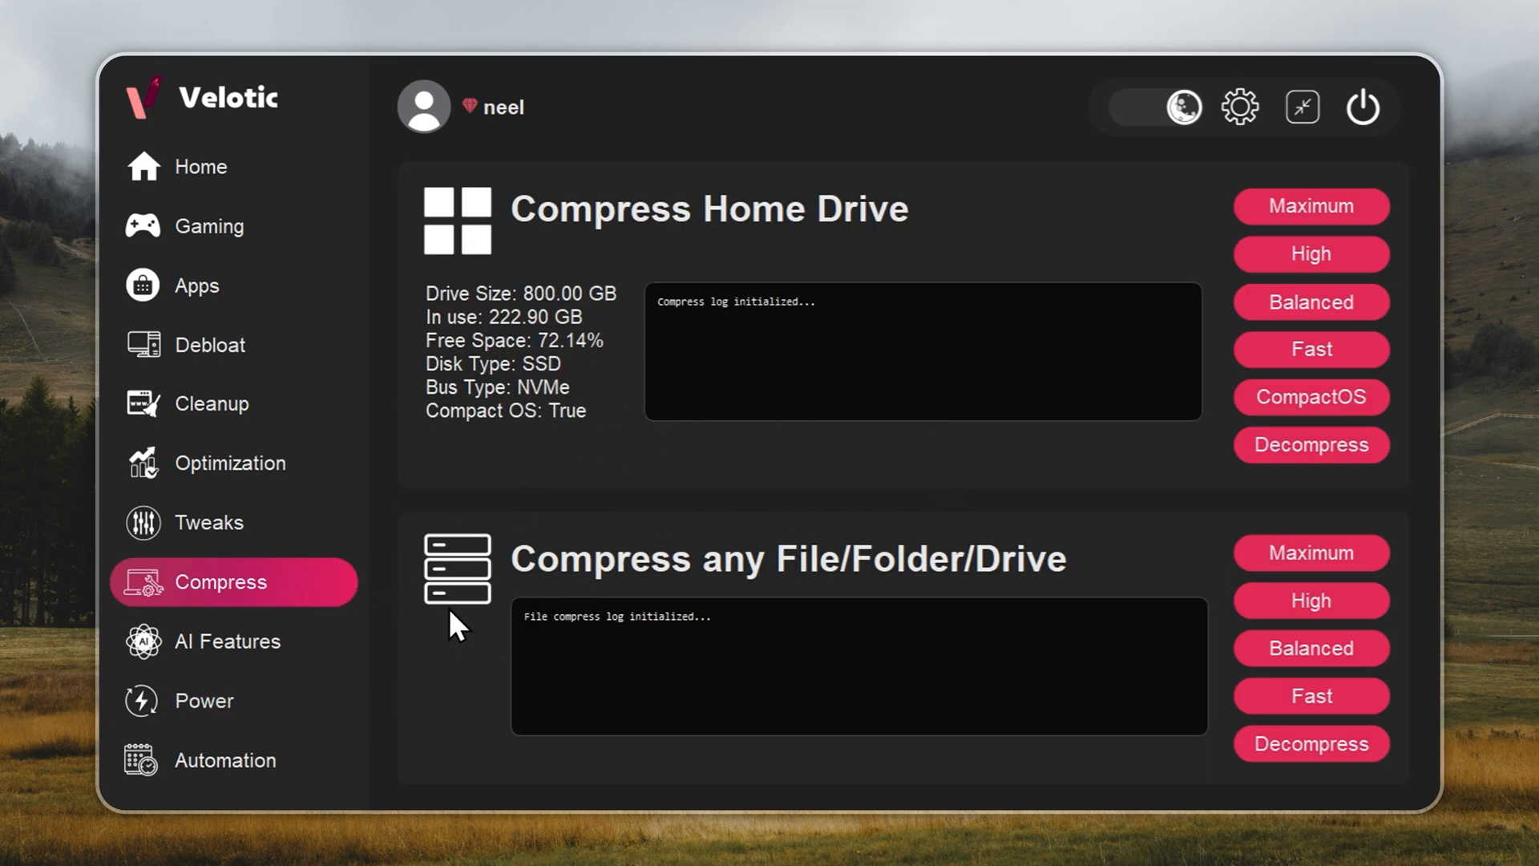
click(228, 641)
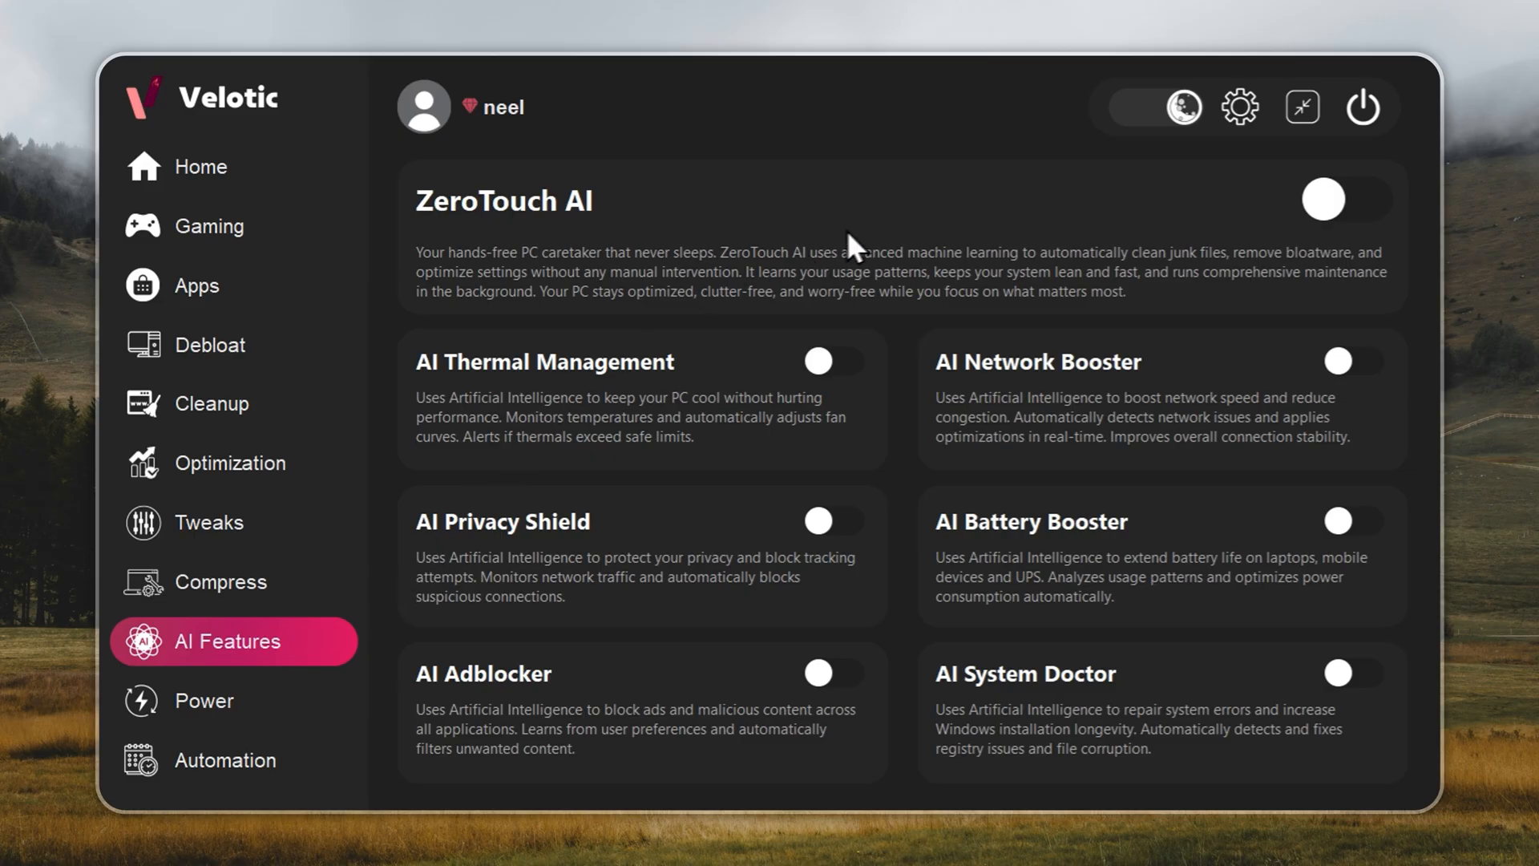
mouse_move(913, 684)
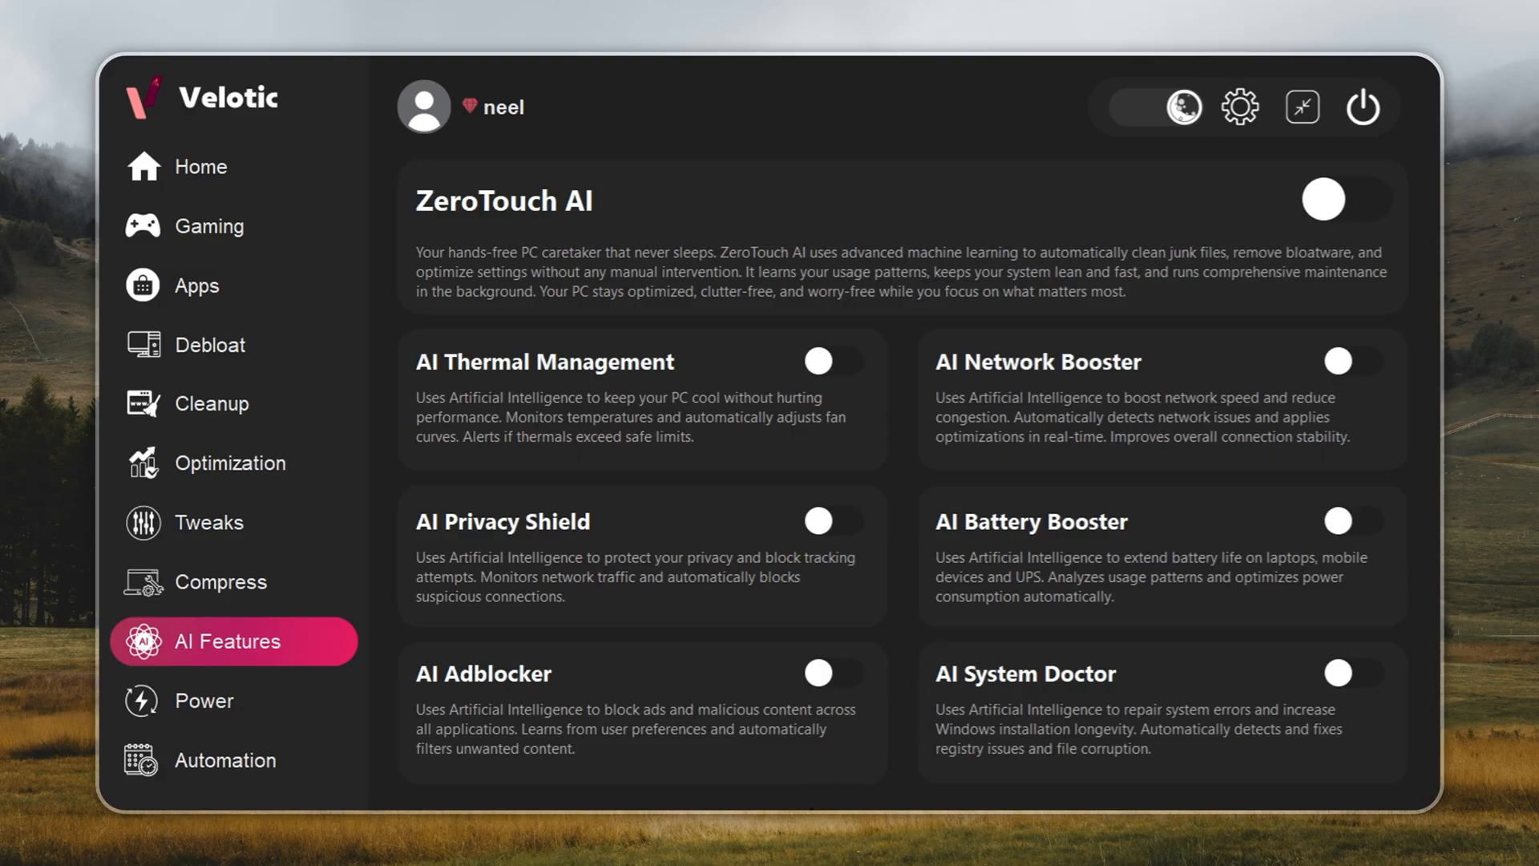
click(201, 167)
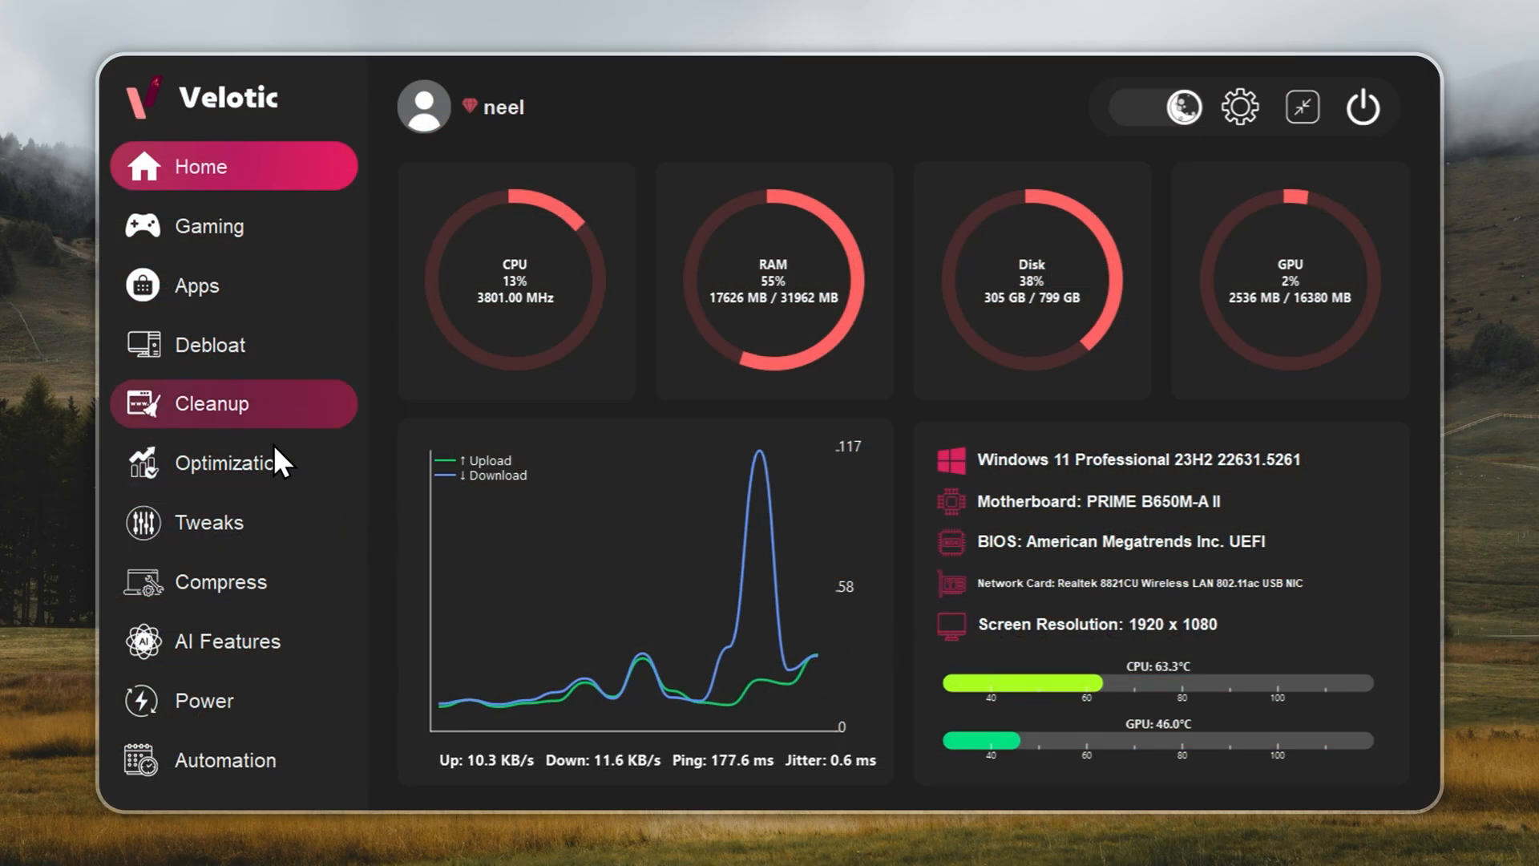
Run the Tiny 11 one-click debloater and dismiss its finished message.
click(209, 344)
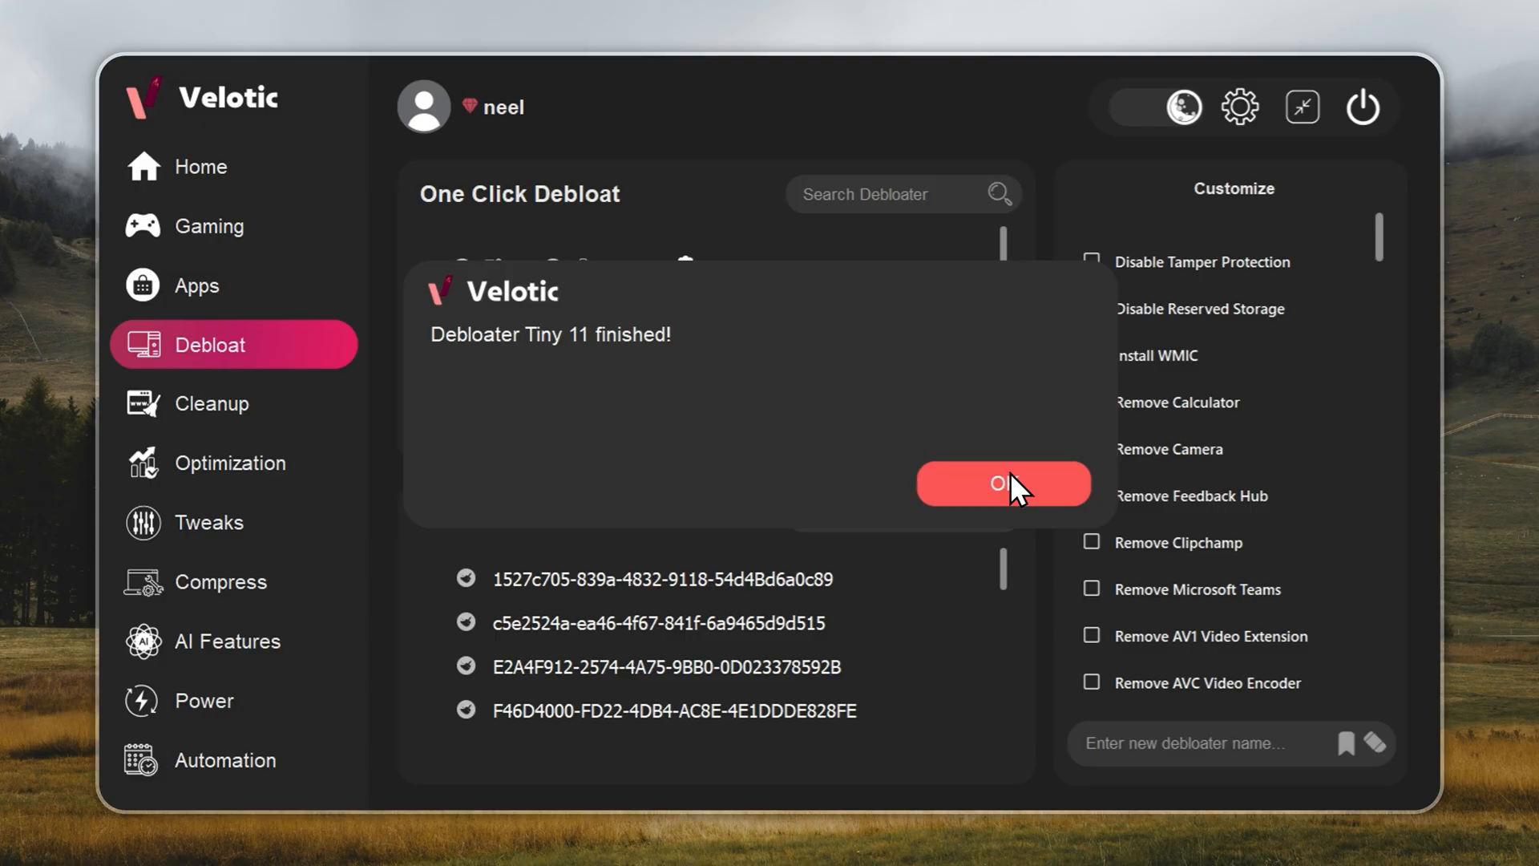
click(1003, 483)
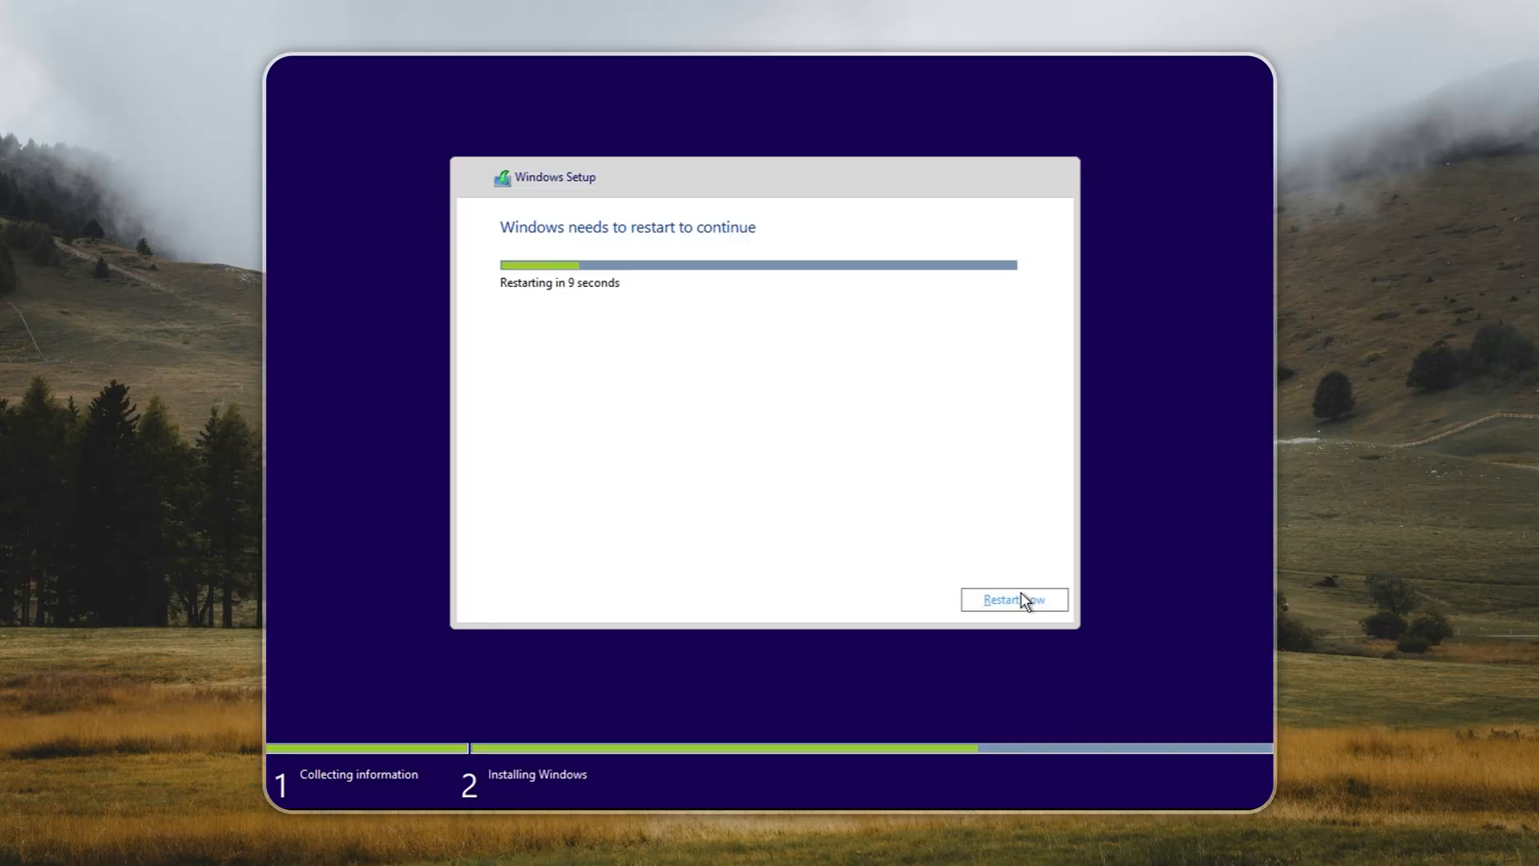
Restart Windows Setup now, then launch the Configure toolbox from the new desktop.
click(1014, 600)
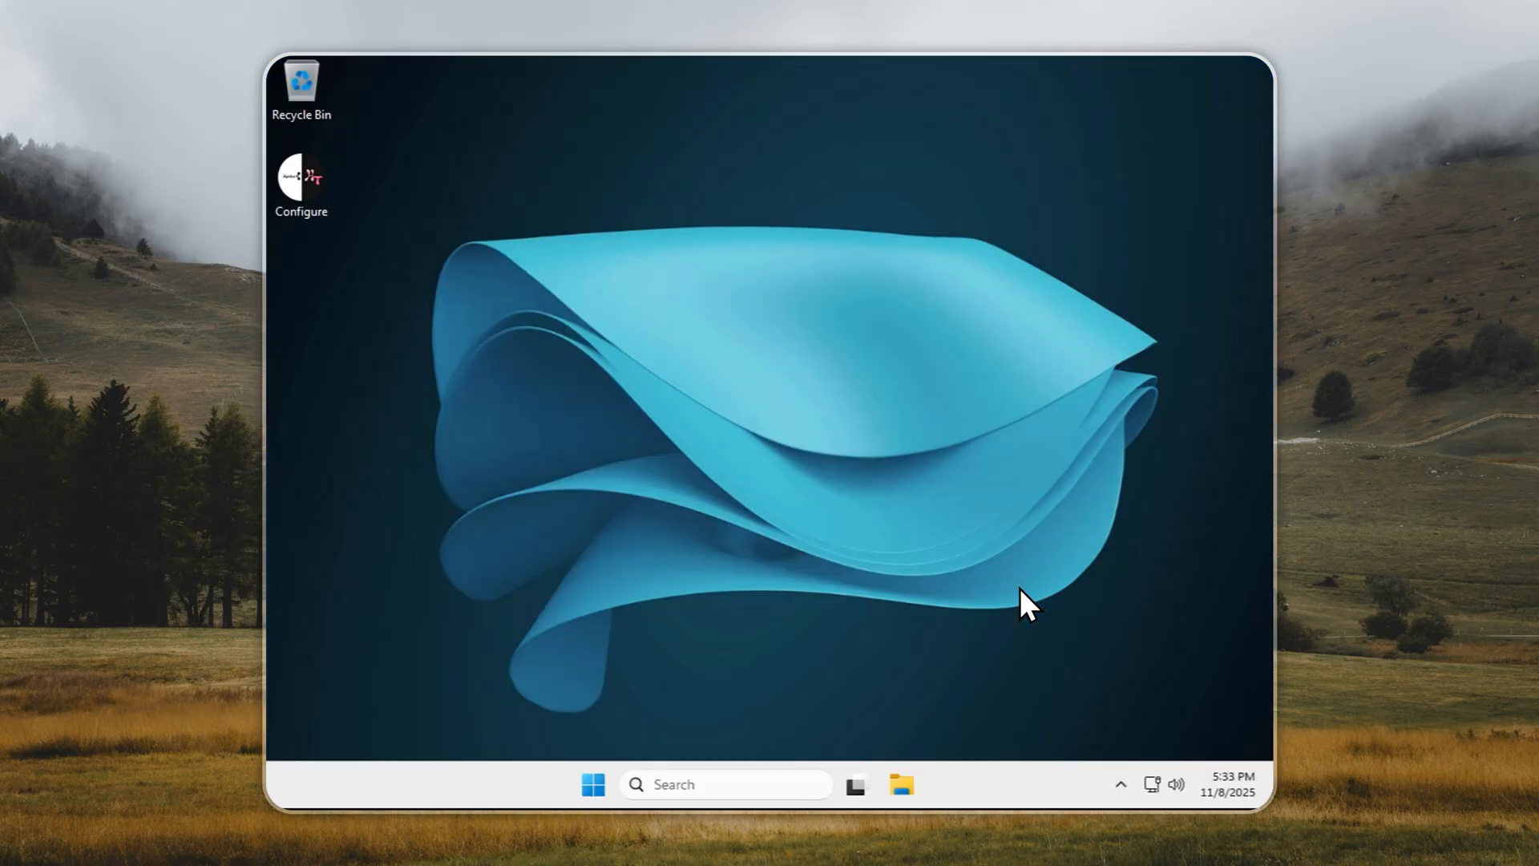
mouse_move(945, 513)
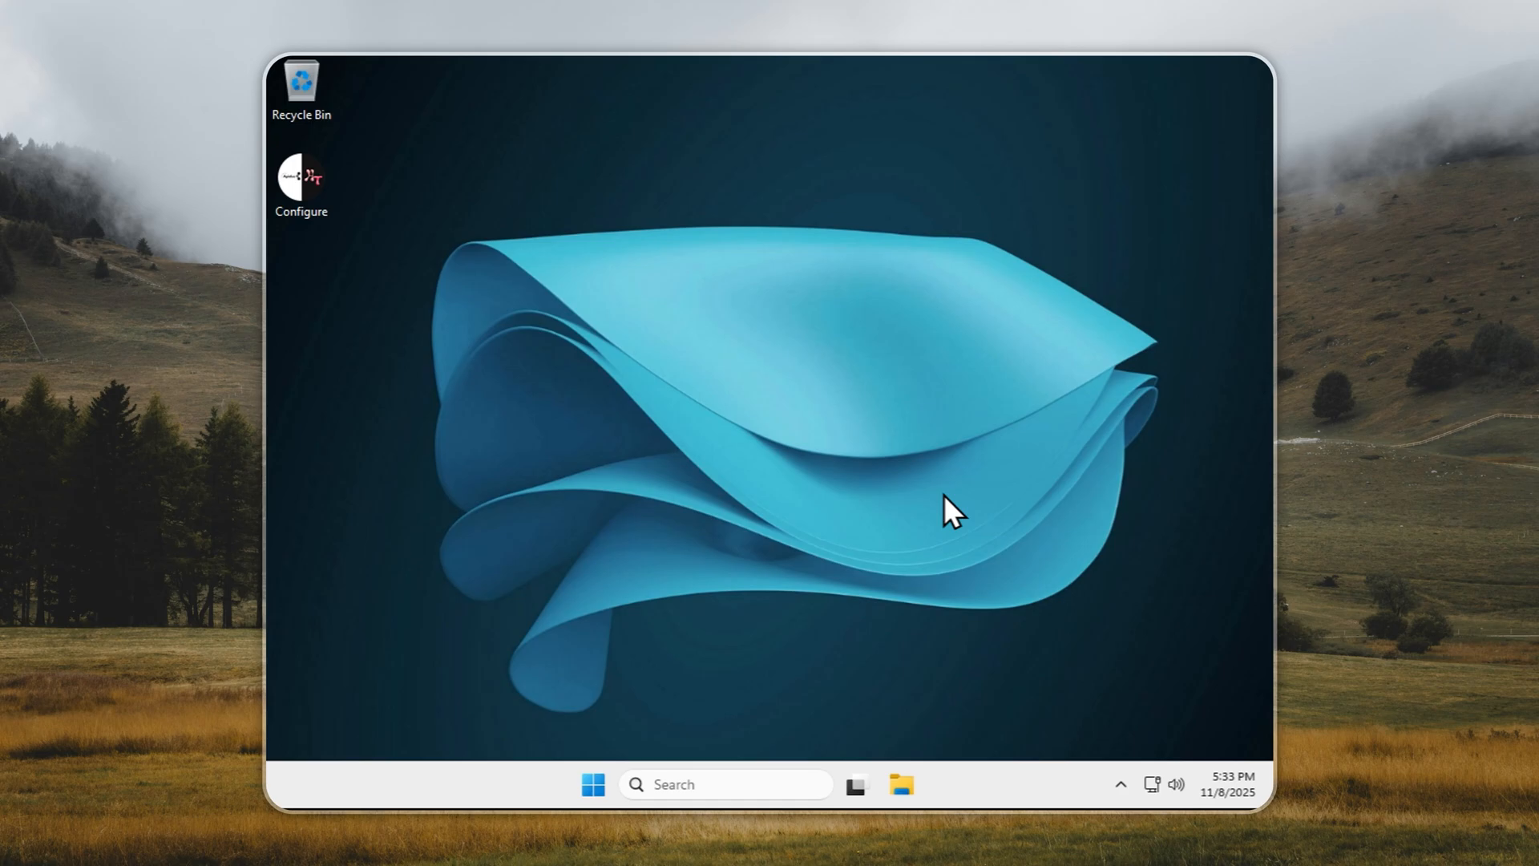
click(303, 178)
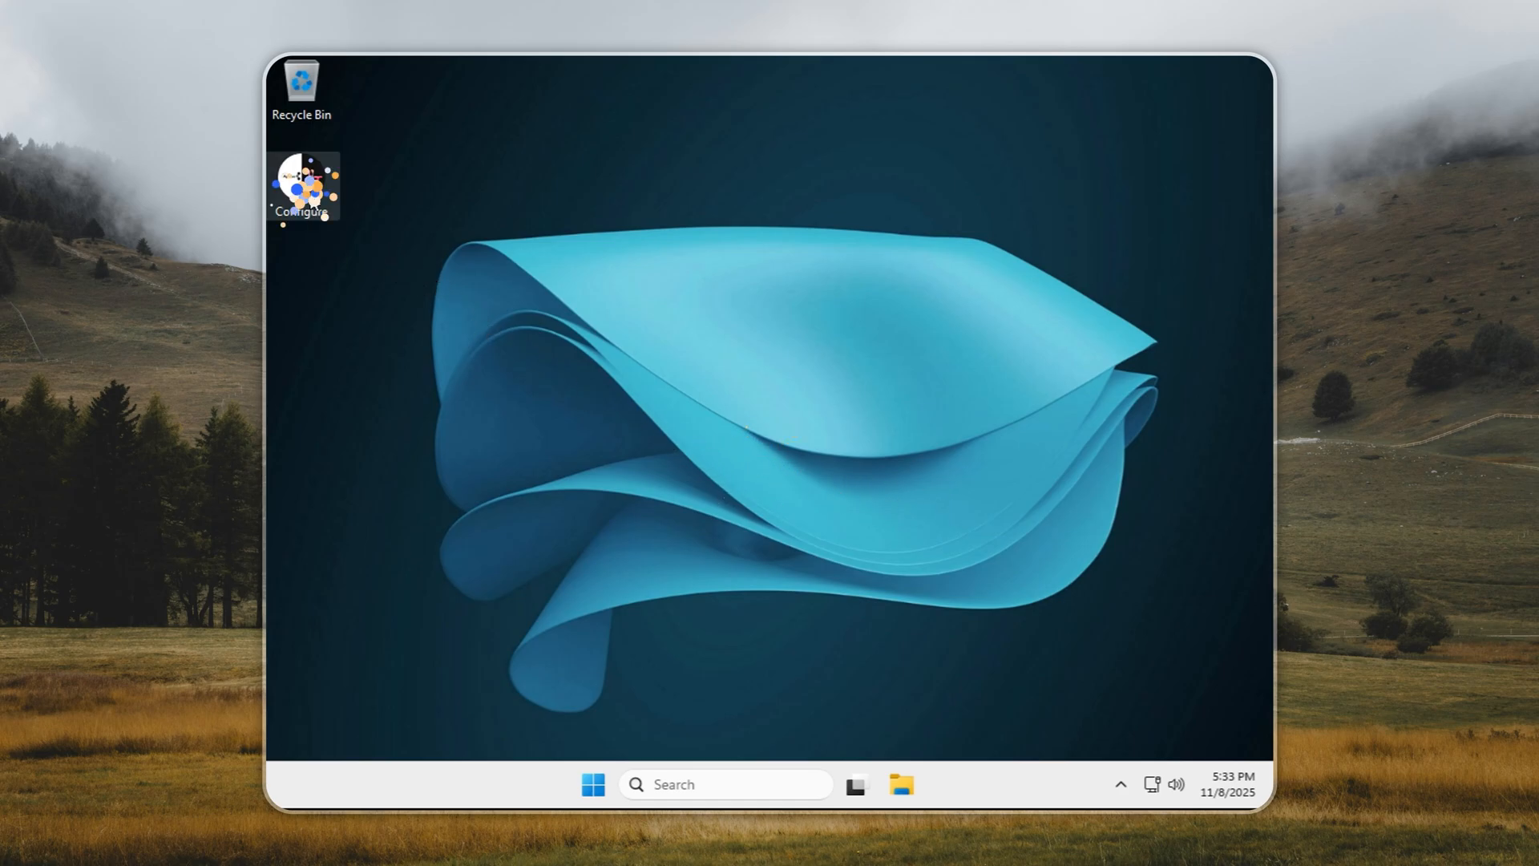
double_click(301, 181)
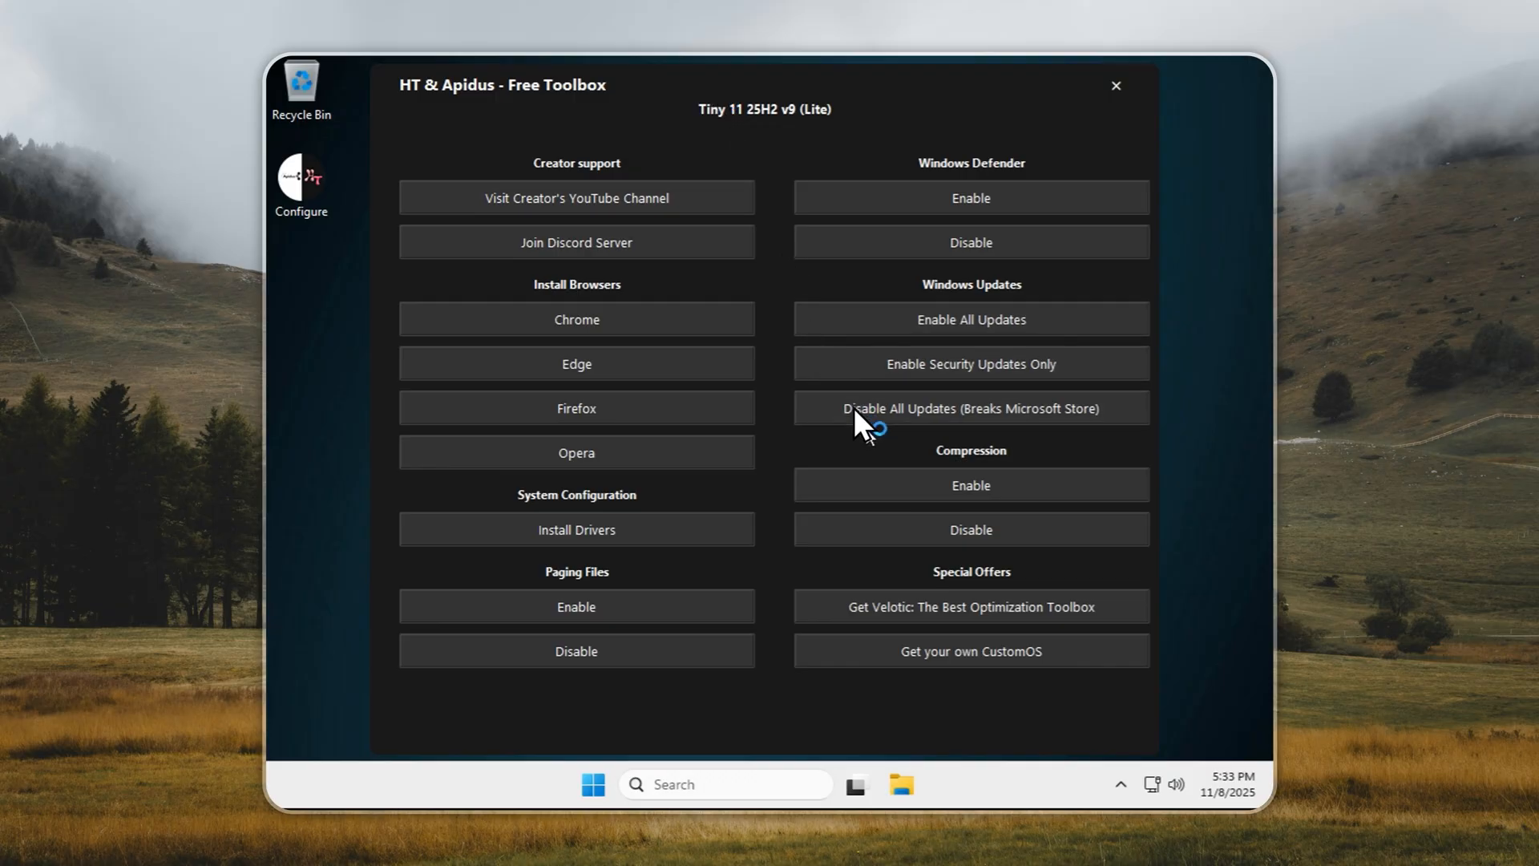
Disable Windows updates, dismiss the drive-compressed message, and close the toolbox.
click(971, 485)
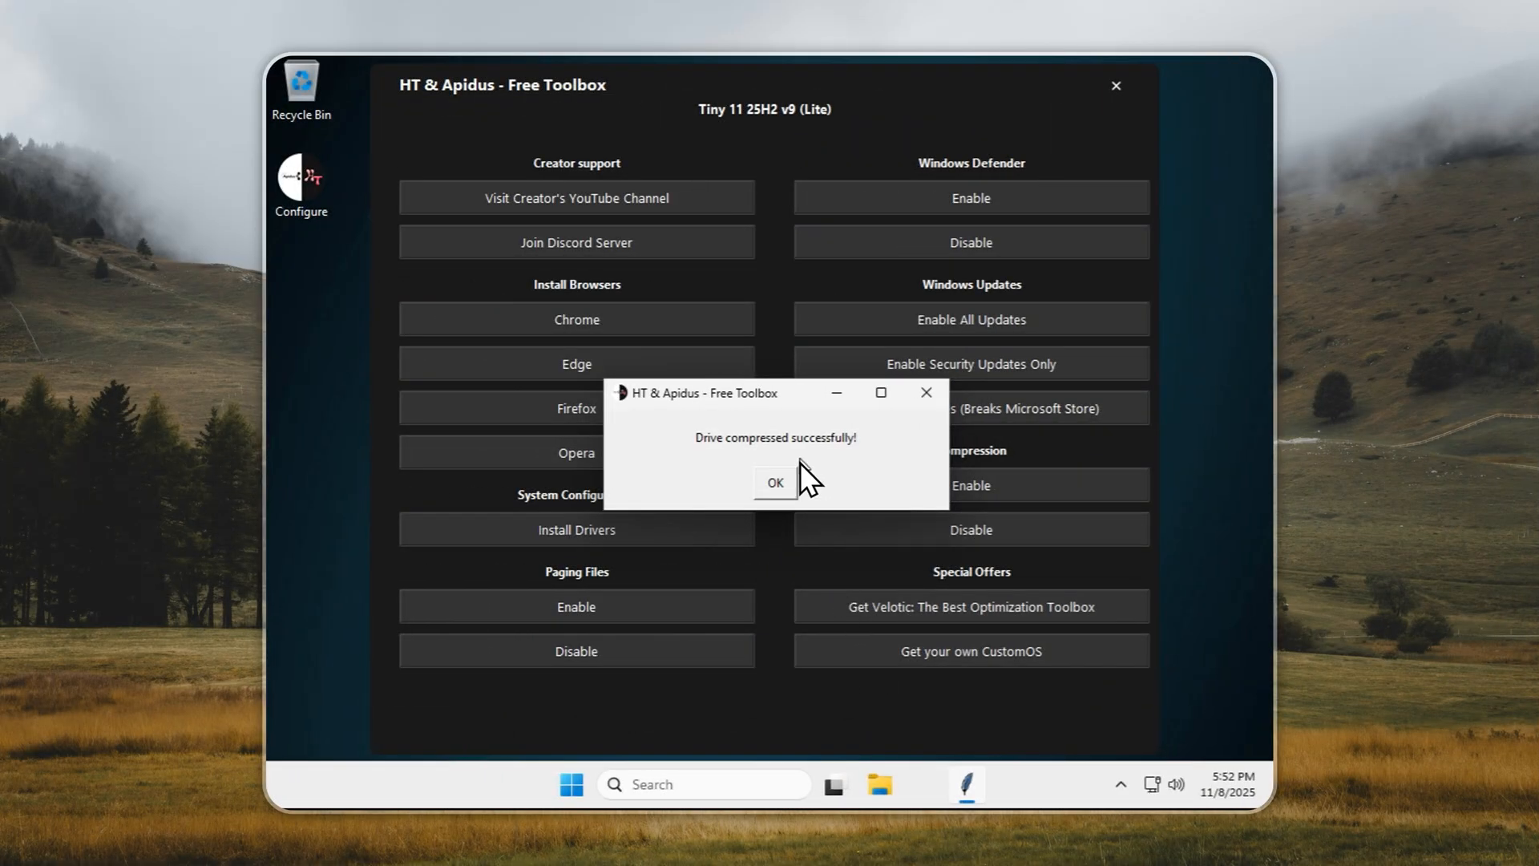
click(775, 483)
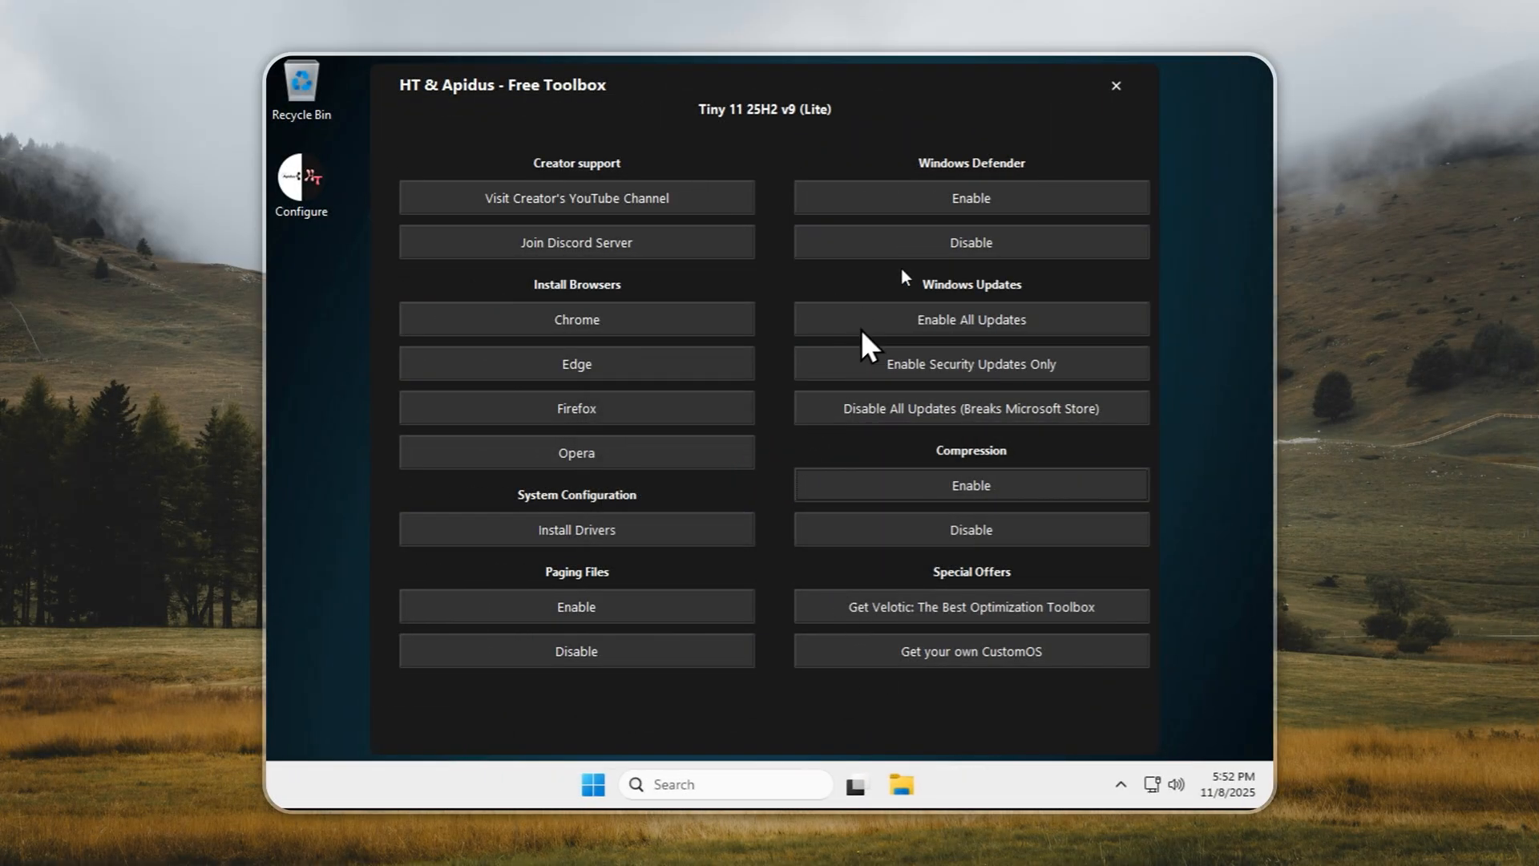
click(1116, 85)
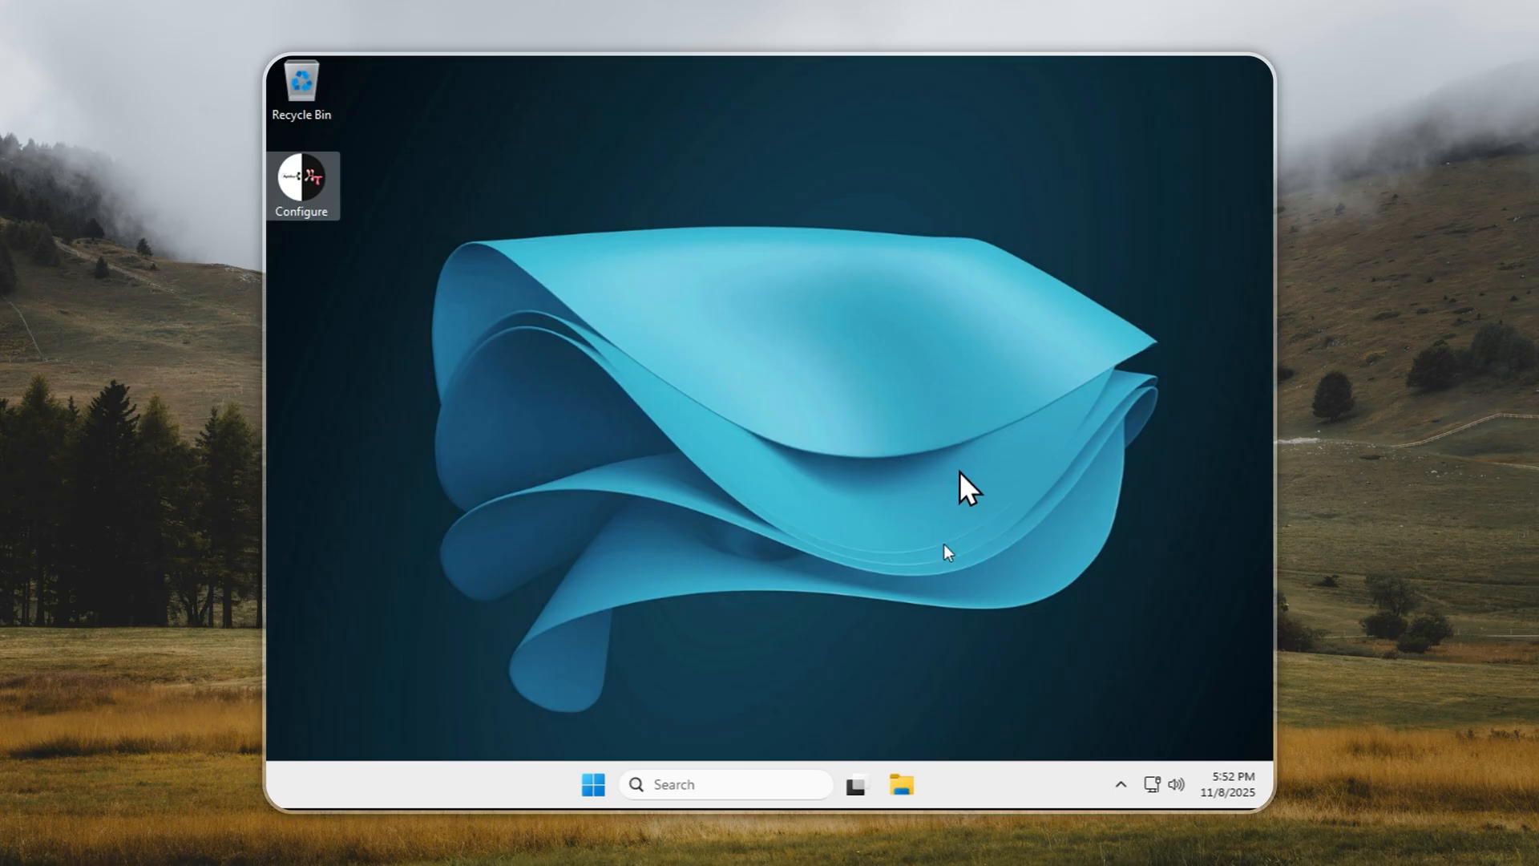
Open Local Disk (C:) Properties from This PC in File Explorer.
click(901, 784)
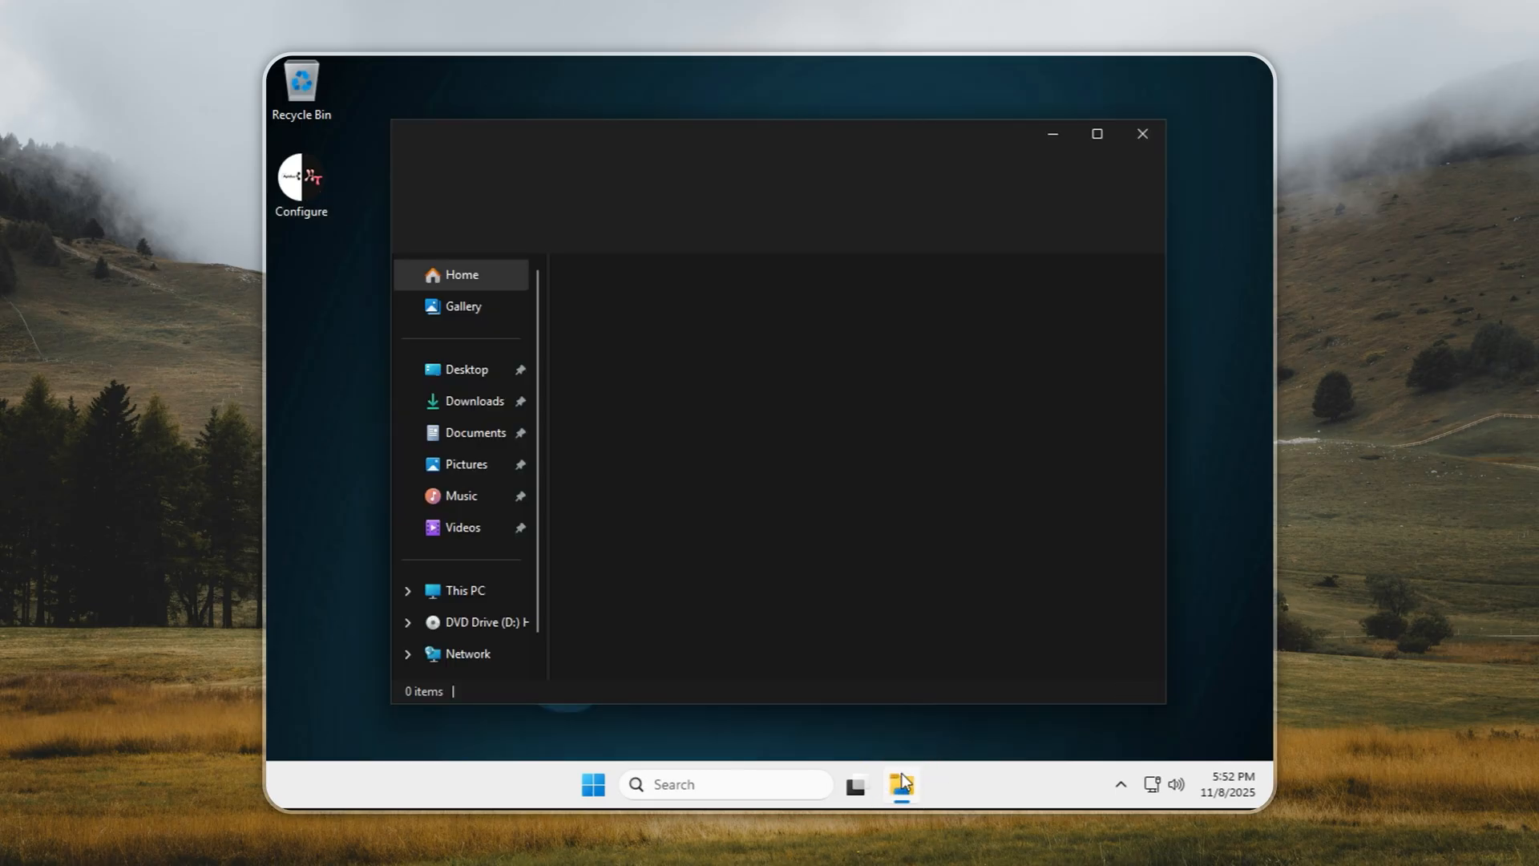
click(465, 591)
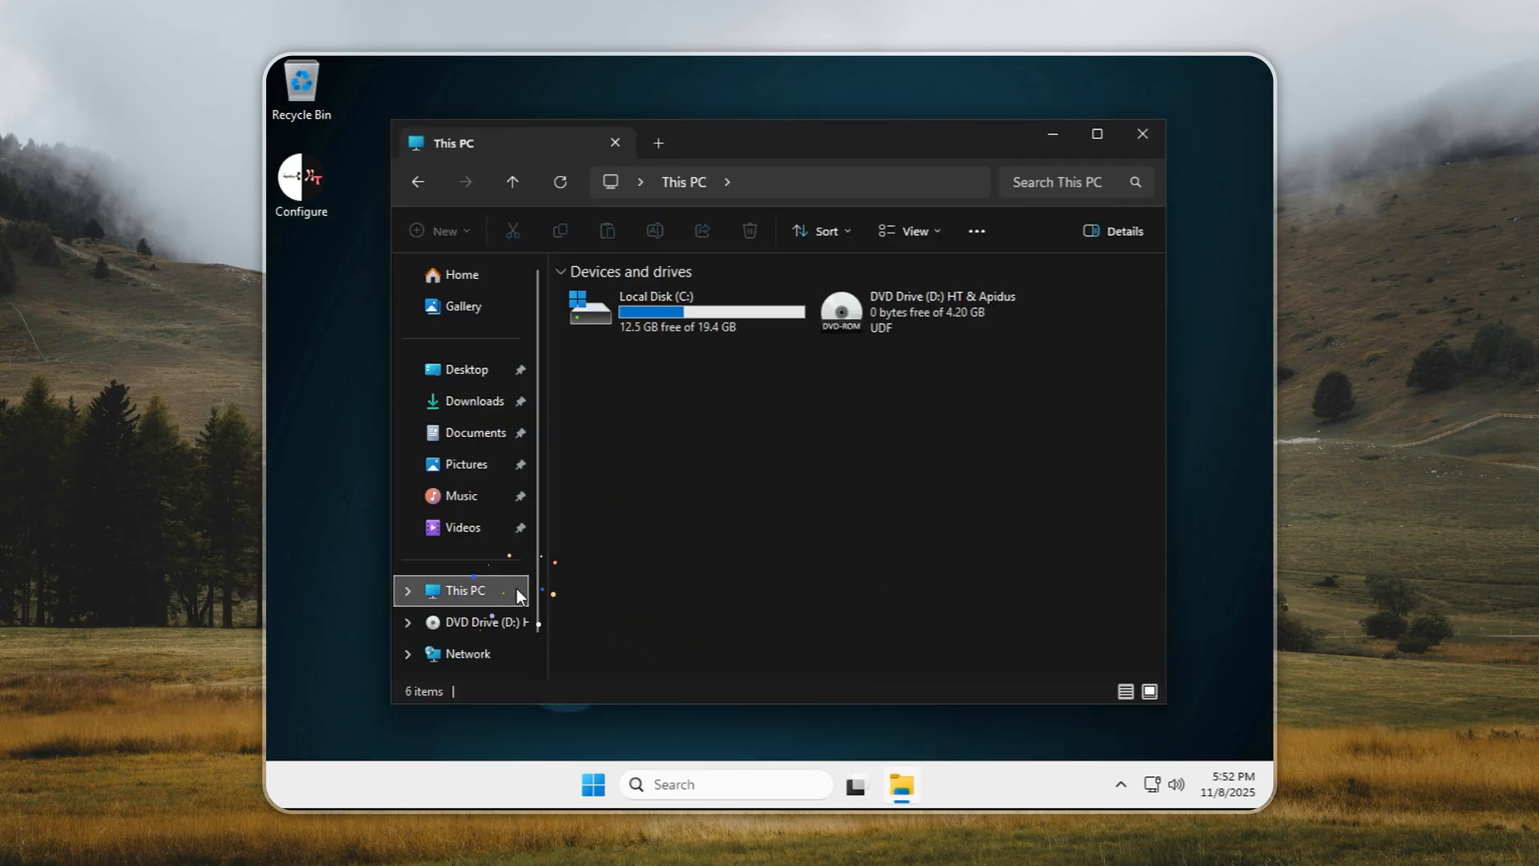
right_click(687, 309)
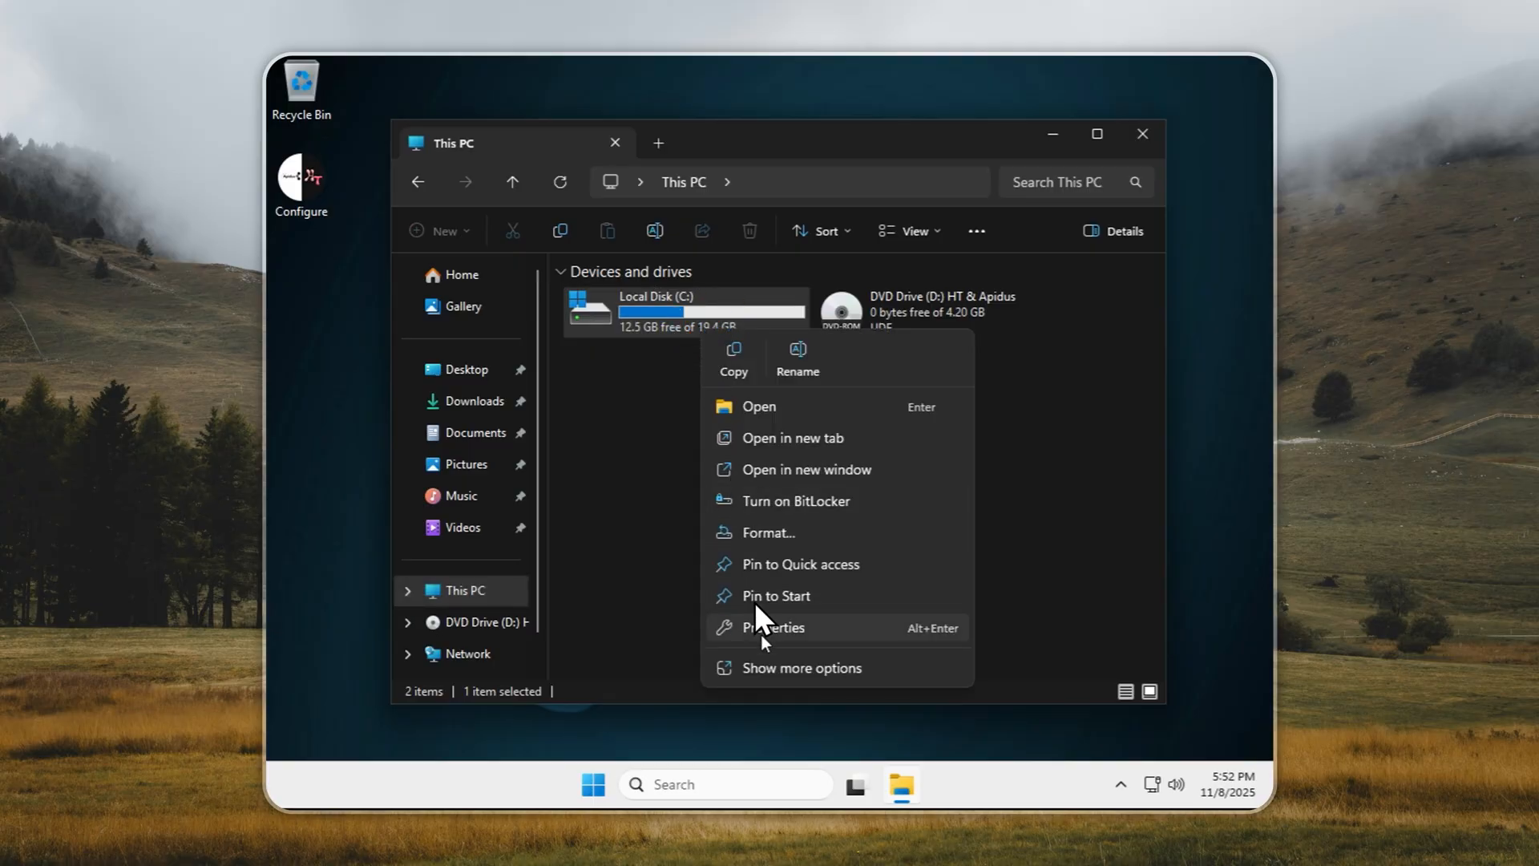
click(774, 628)
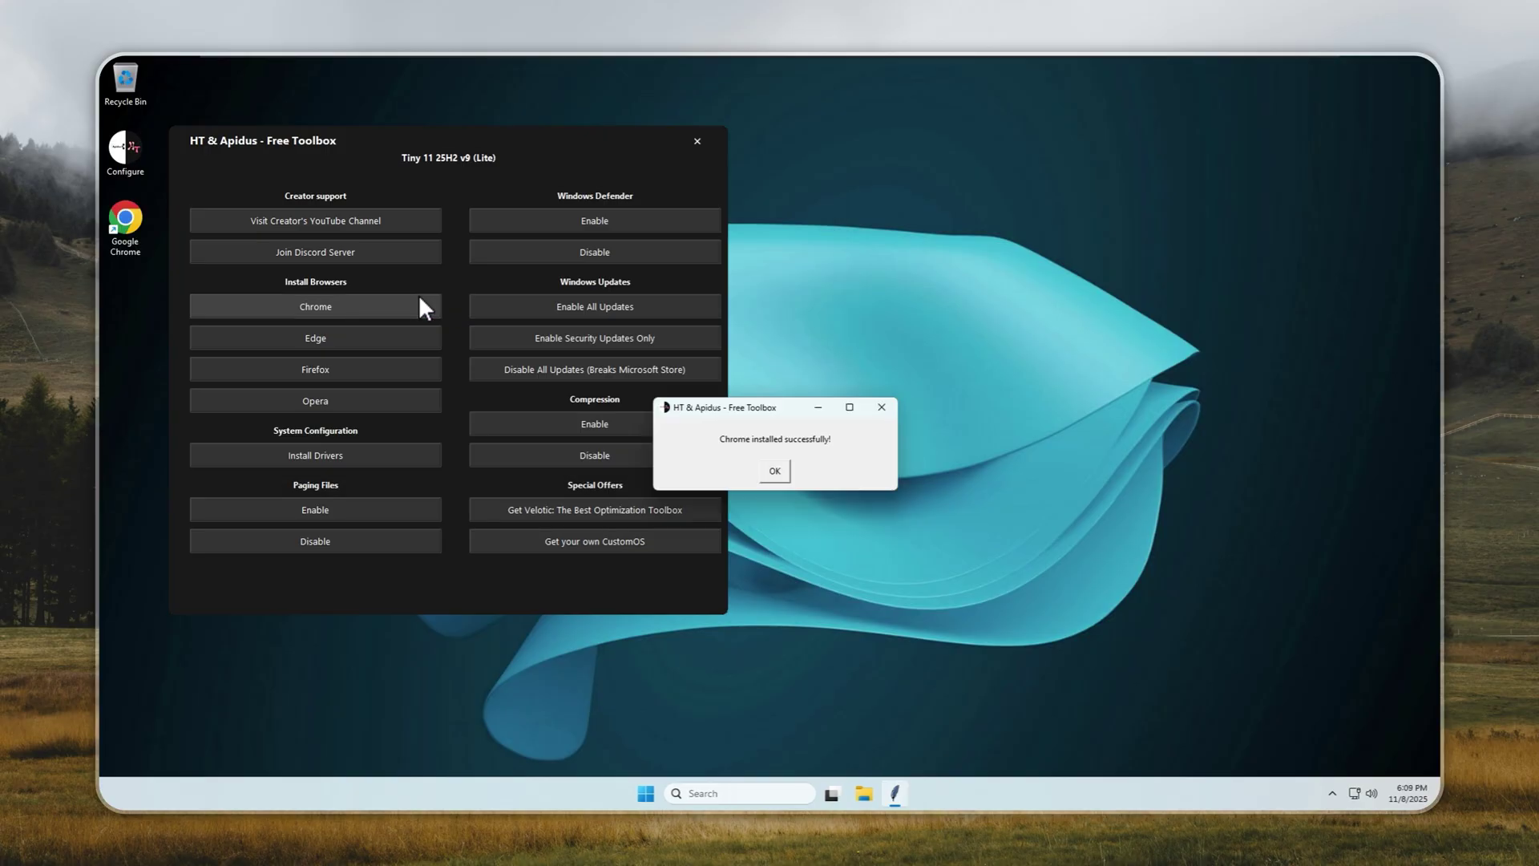
Dismiss the 'Chrome installed successfully!' notice and close Chrome's welcome window.
click(774, 470)
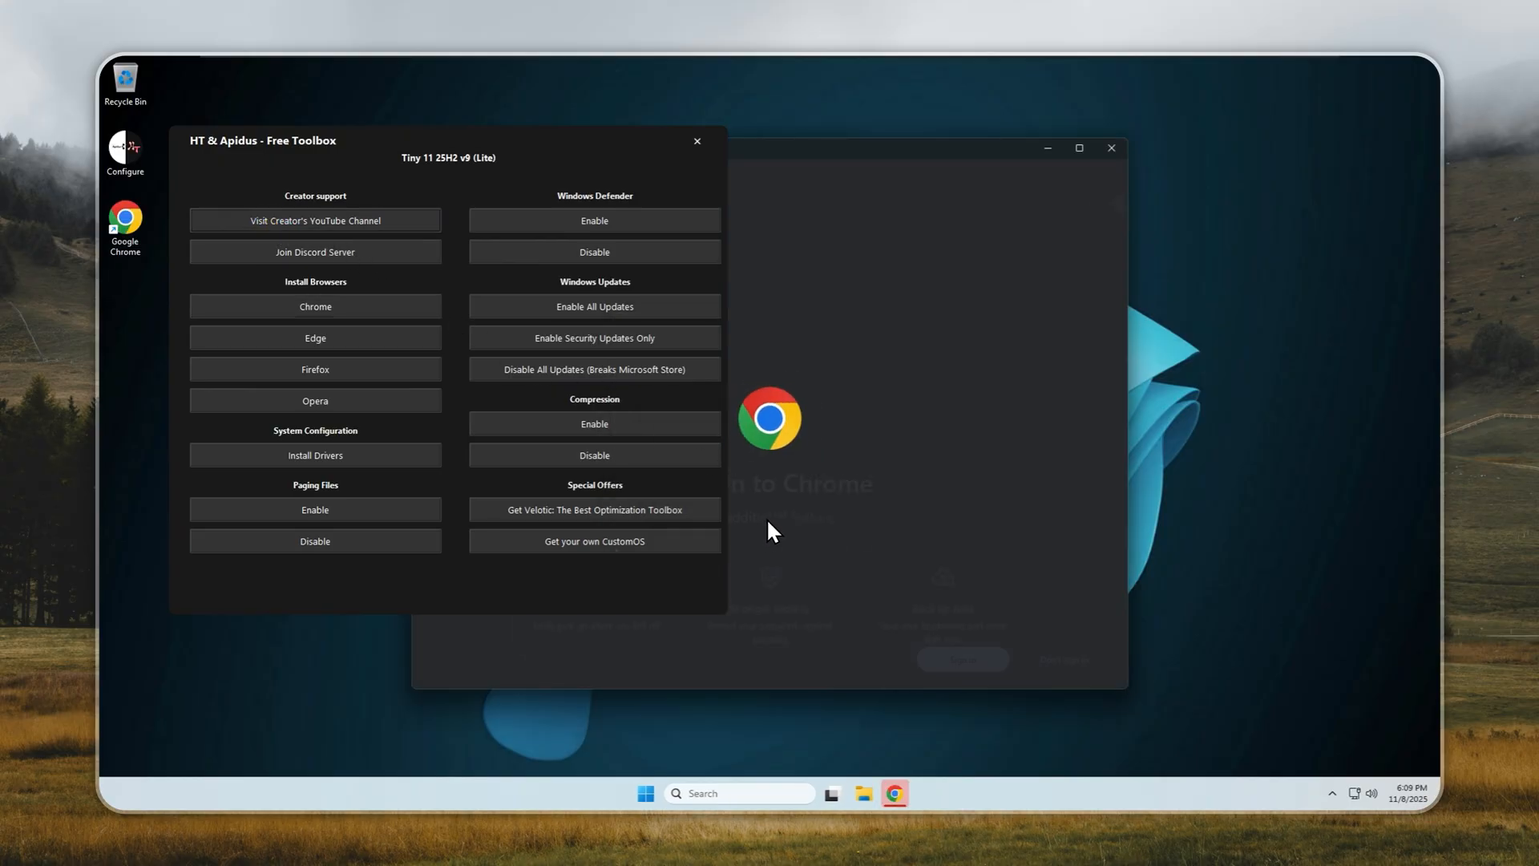
click(315, 220)
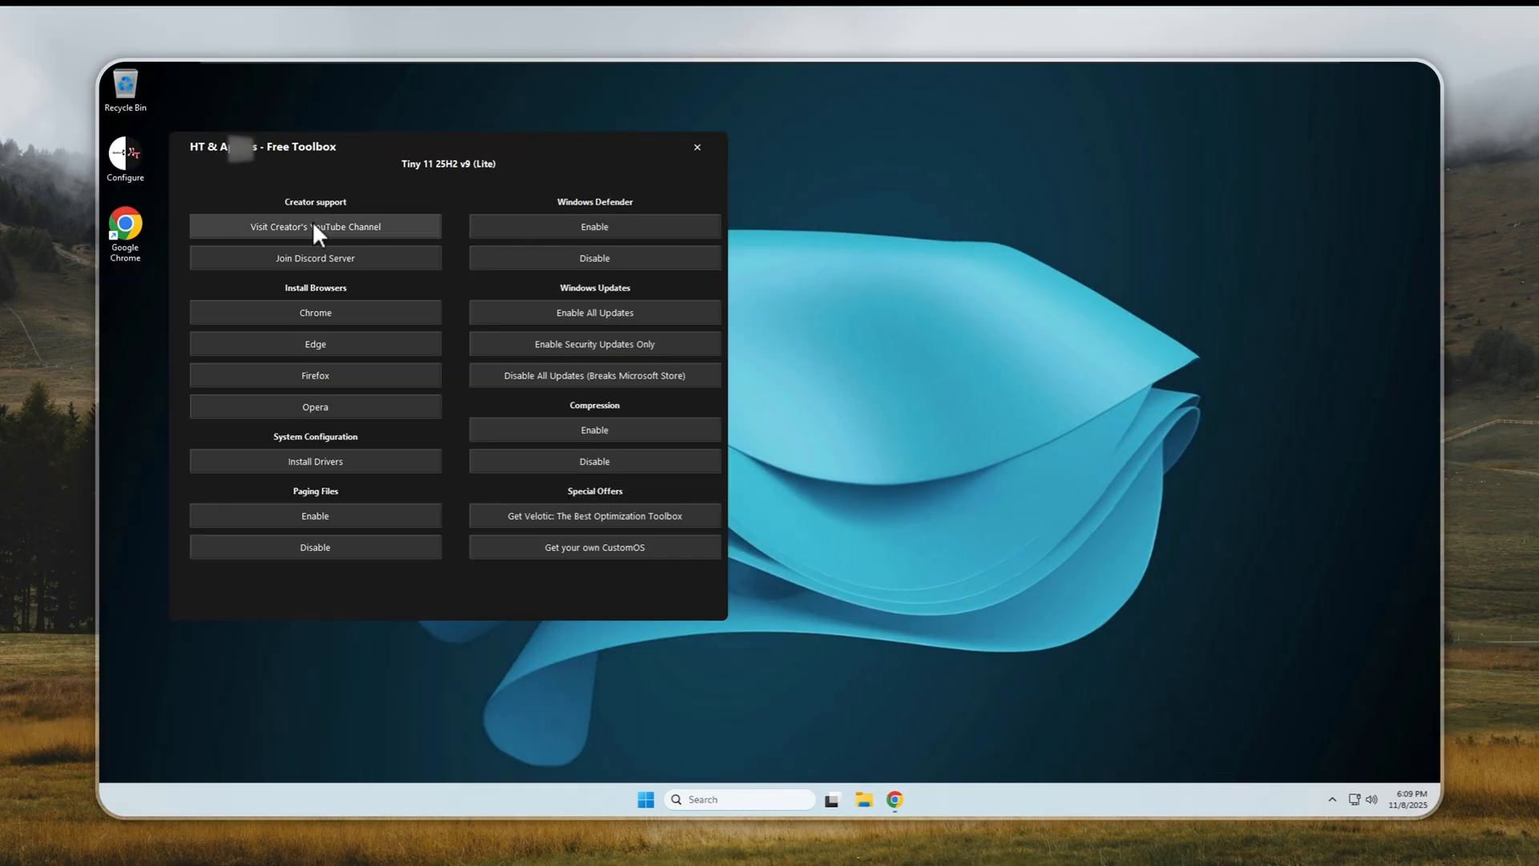
click(315, 226)
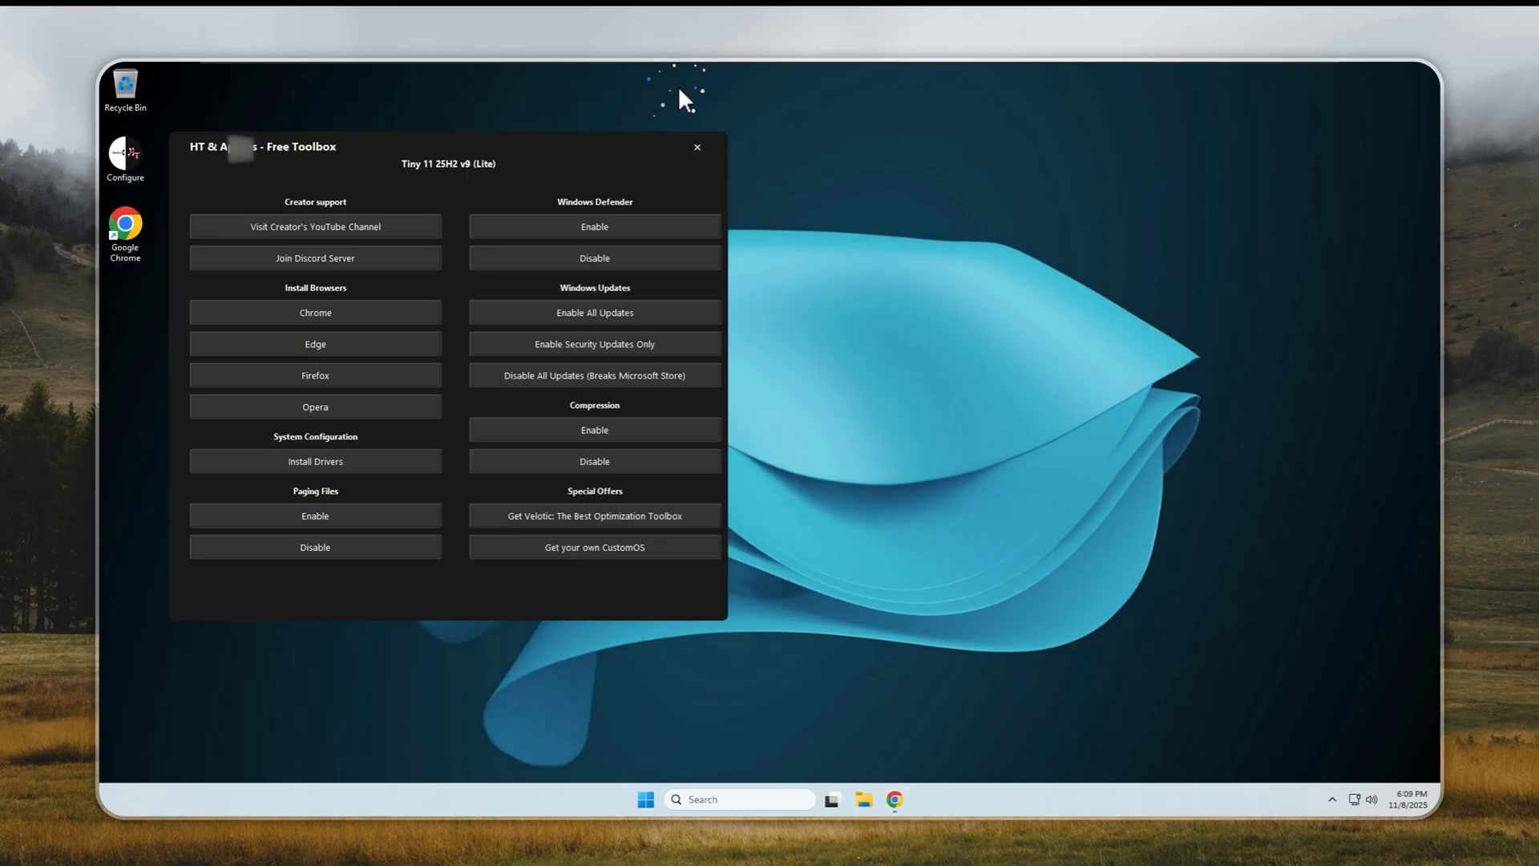
click(316, 258)
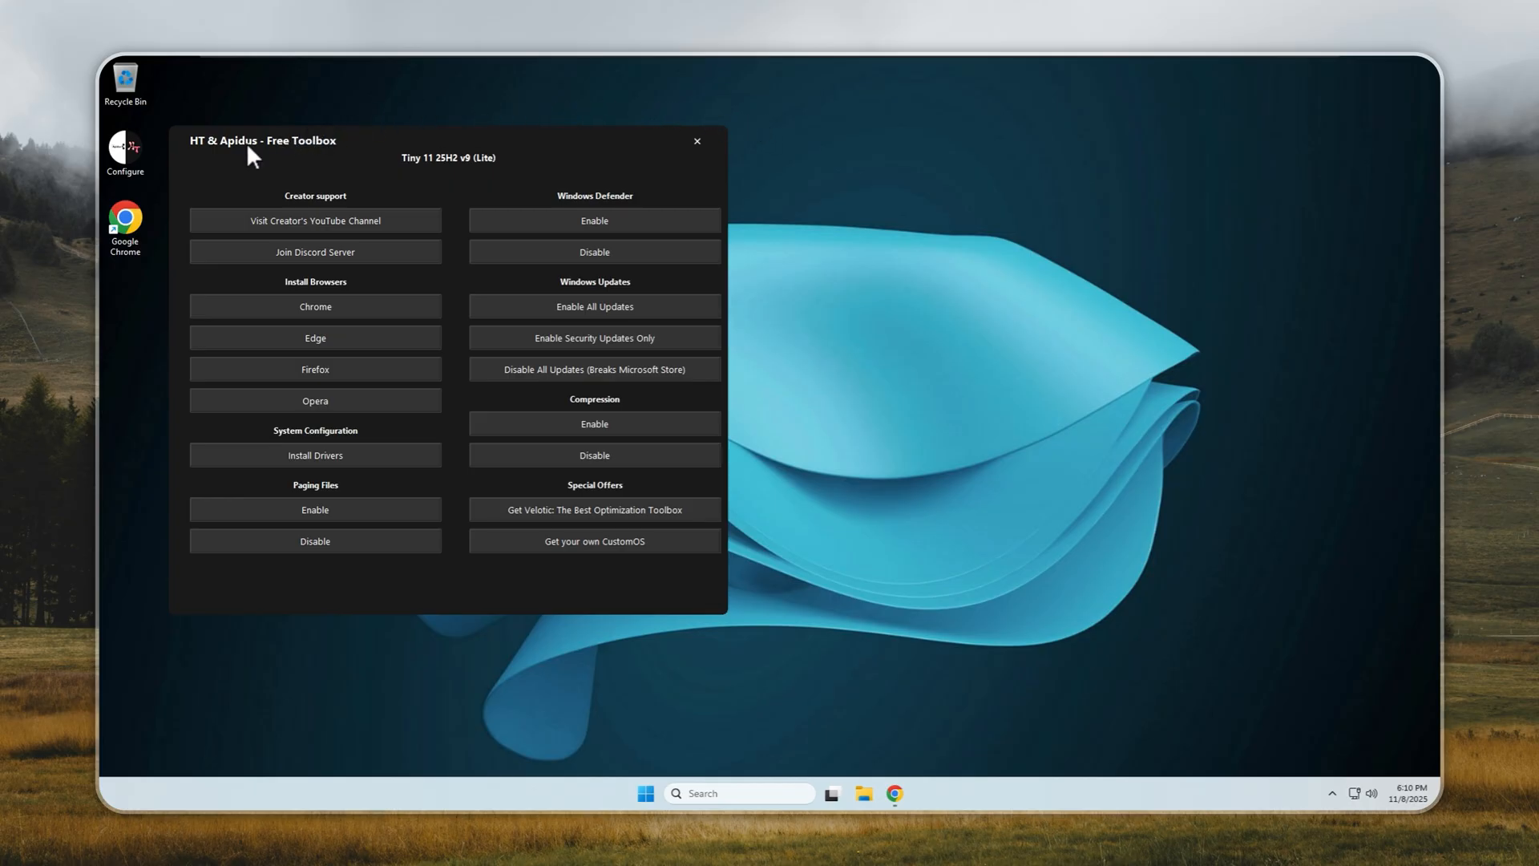
mouse_move(232, 514)
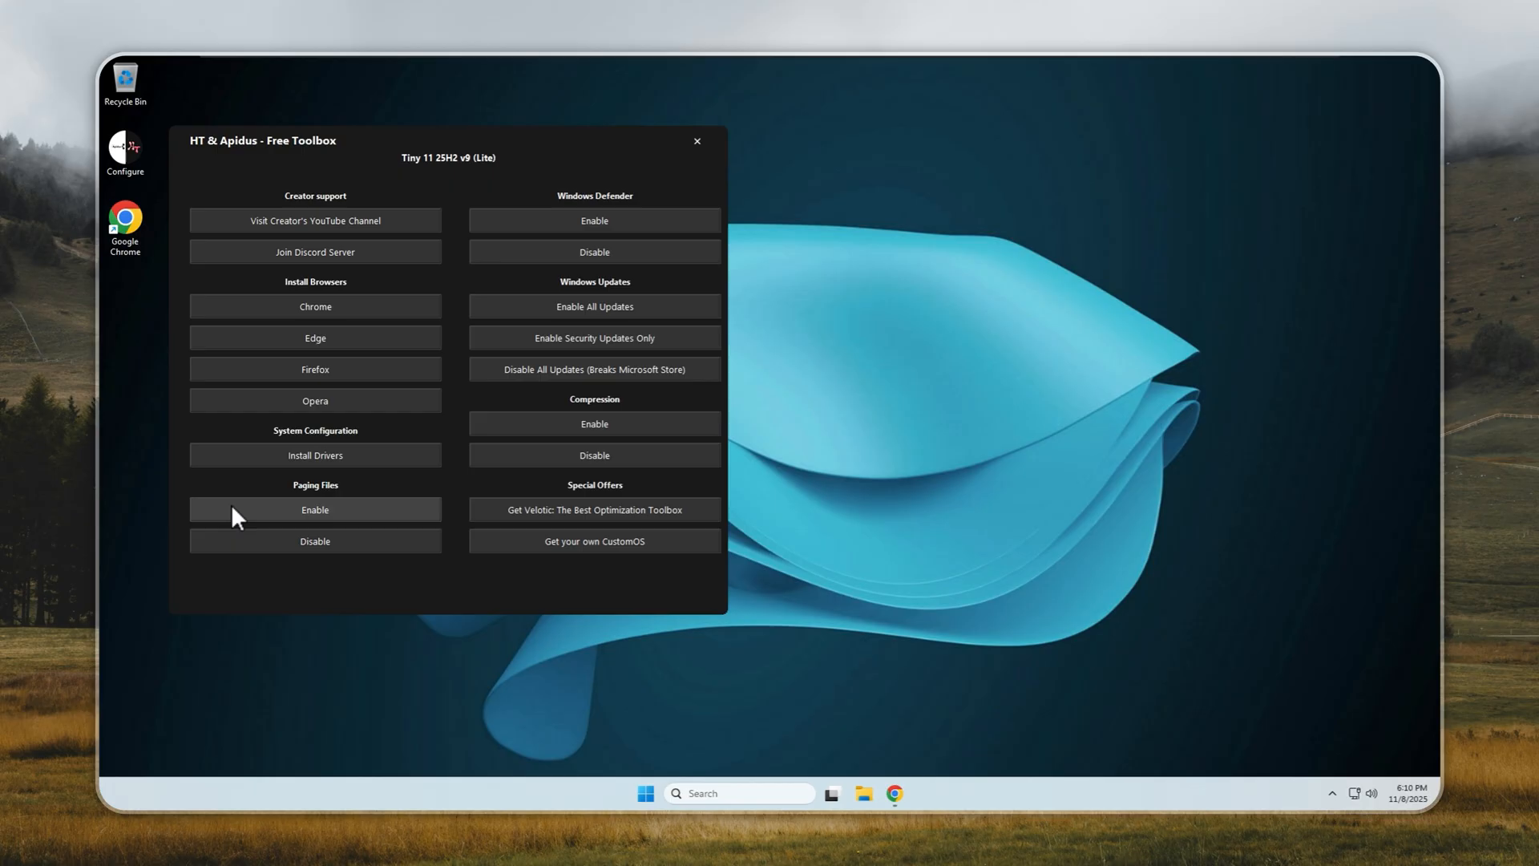
Enable paging files in the toolbox and dismiss the 'Paging files enabled successfully!' notice.
click(315, 509)
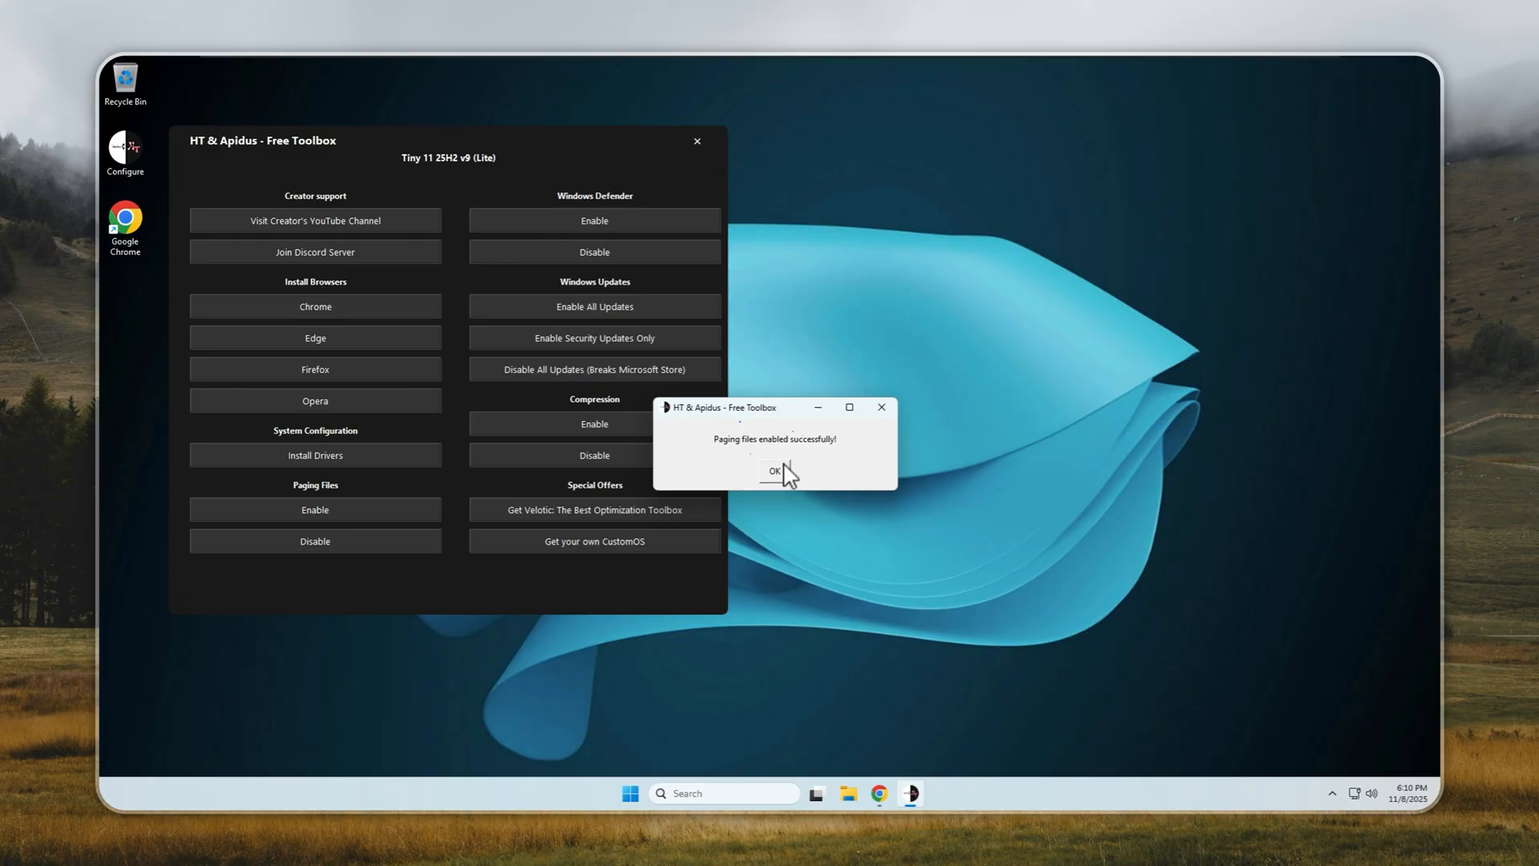
click(773, 470)
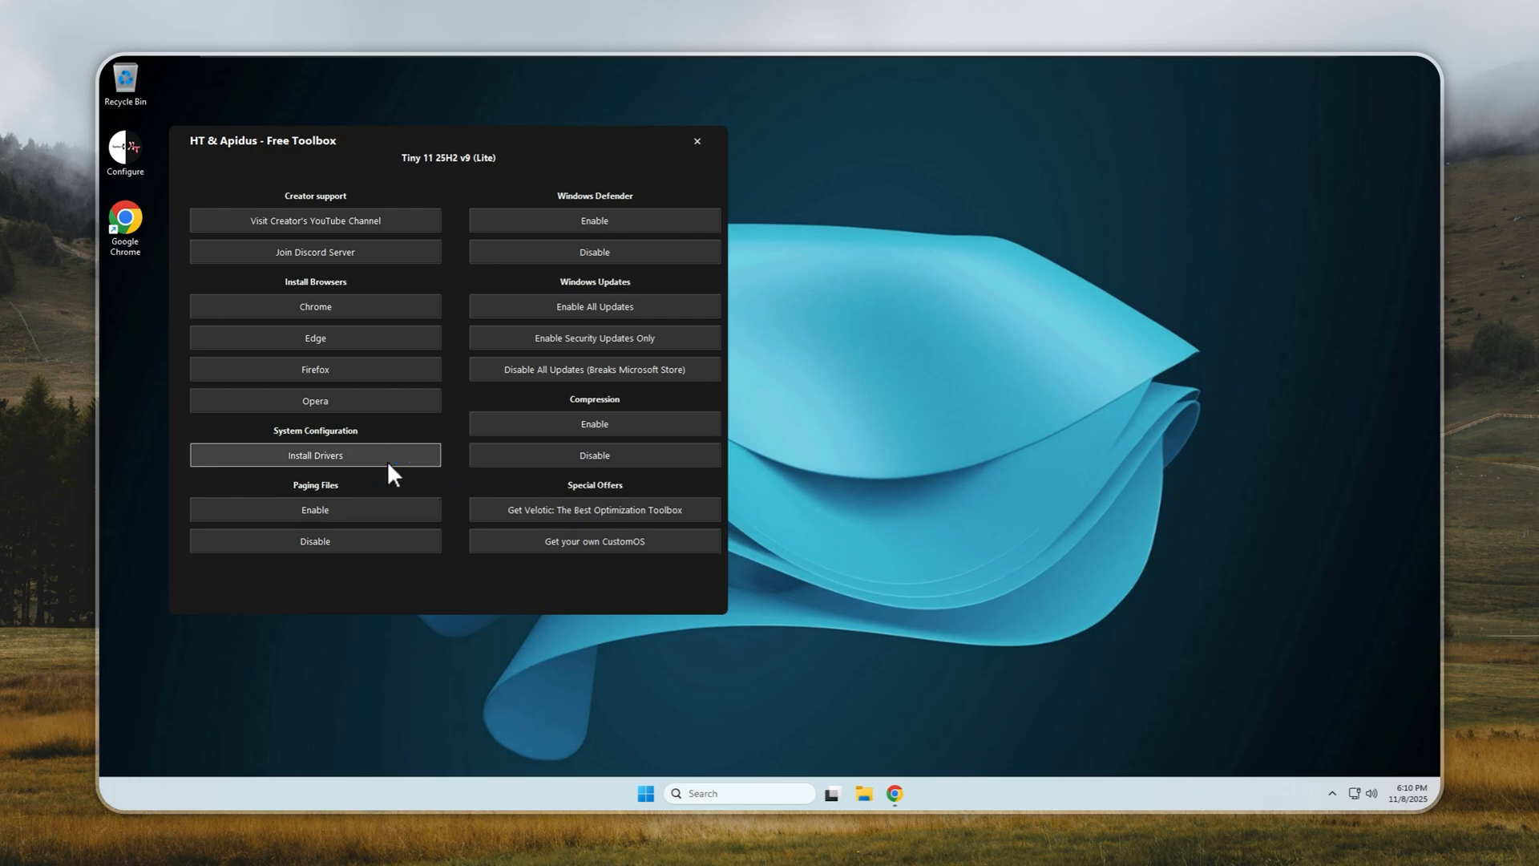
Launch Driver Booster, scan, and update all 13 outdated drivers and game components.
click(315, 455)
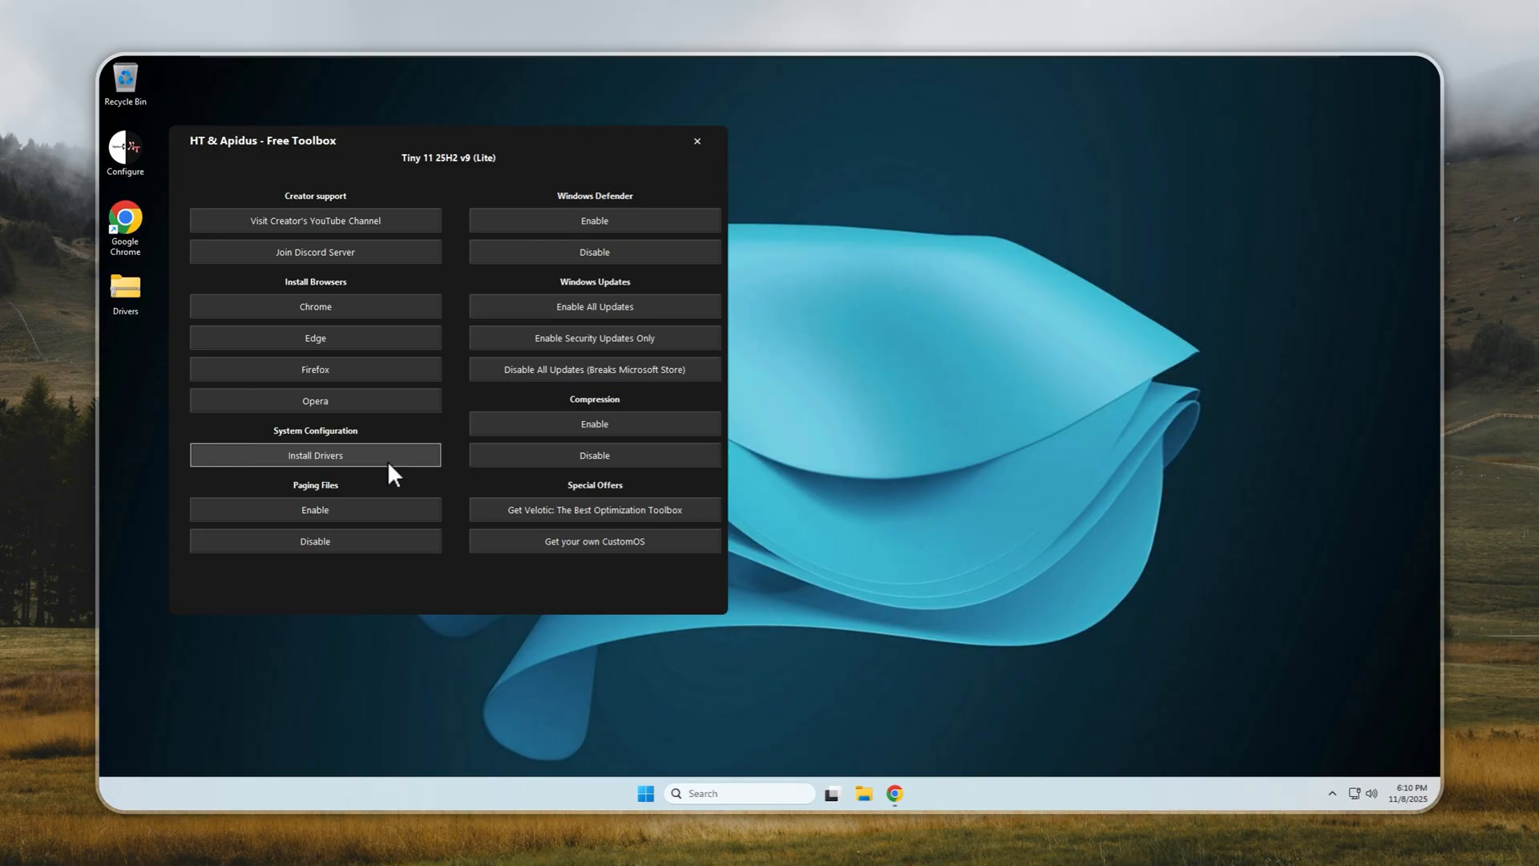
click(315, 455)
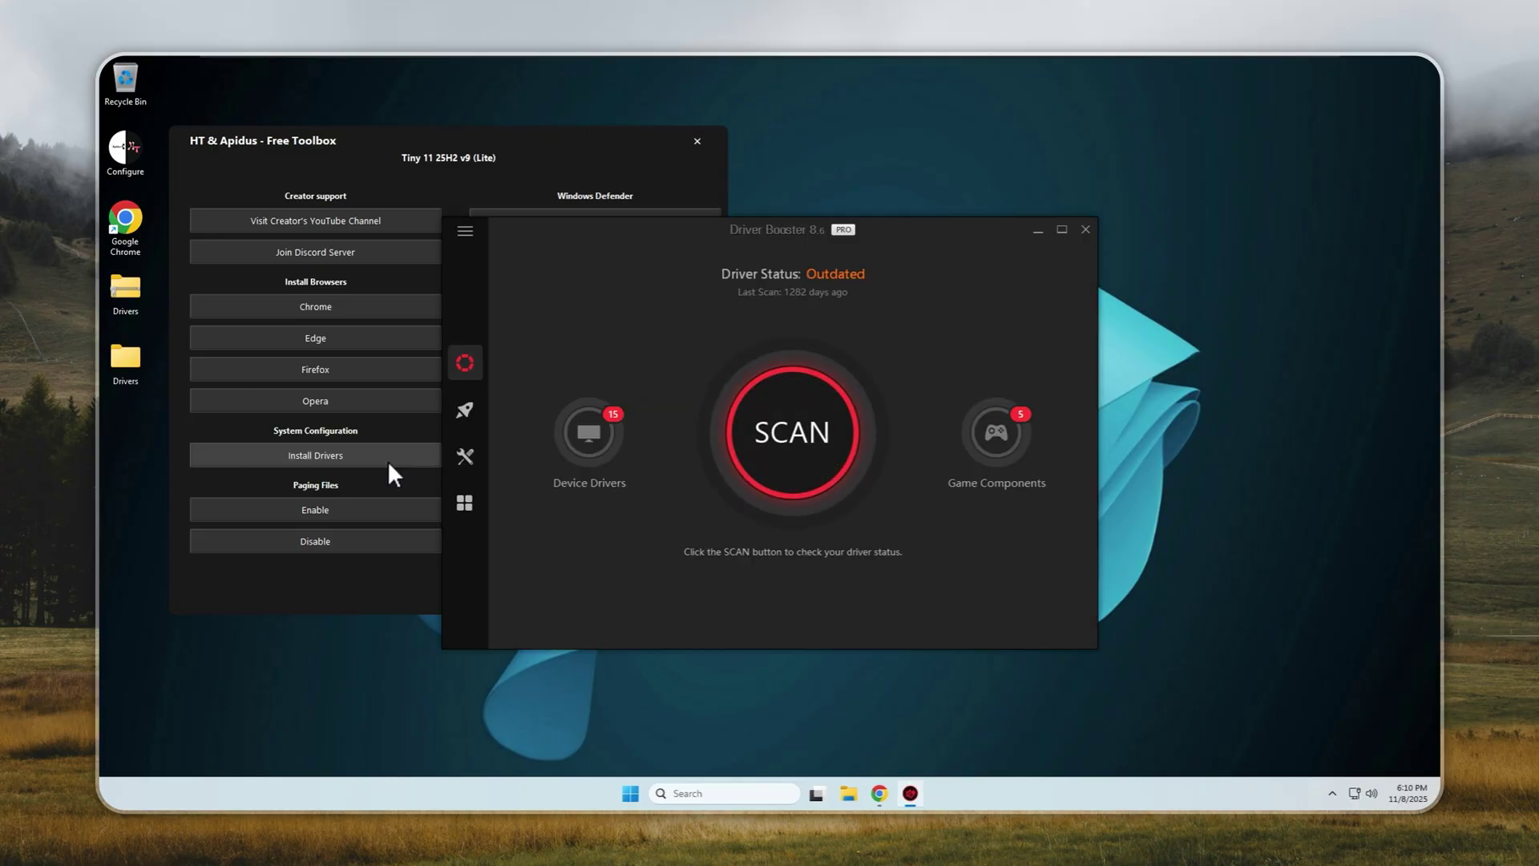
click(792, 431)
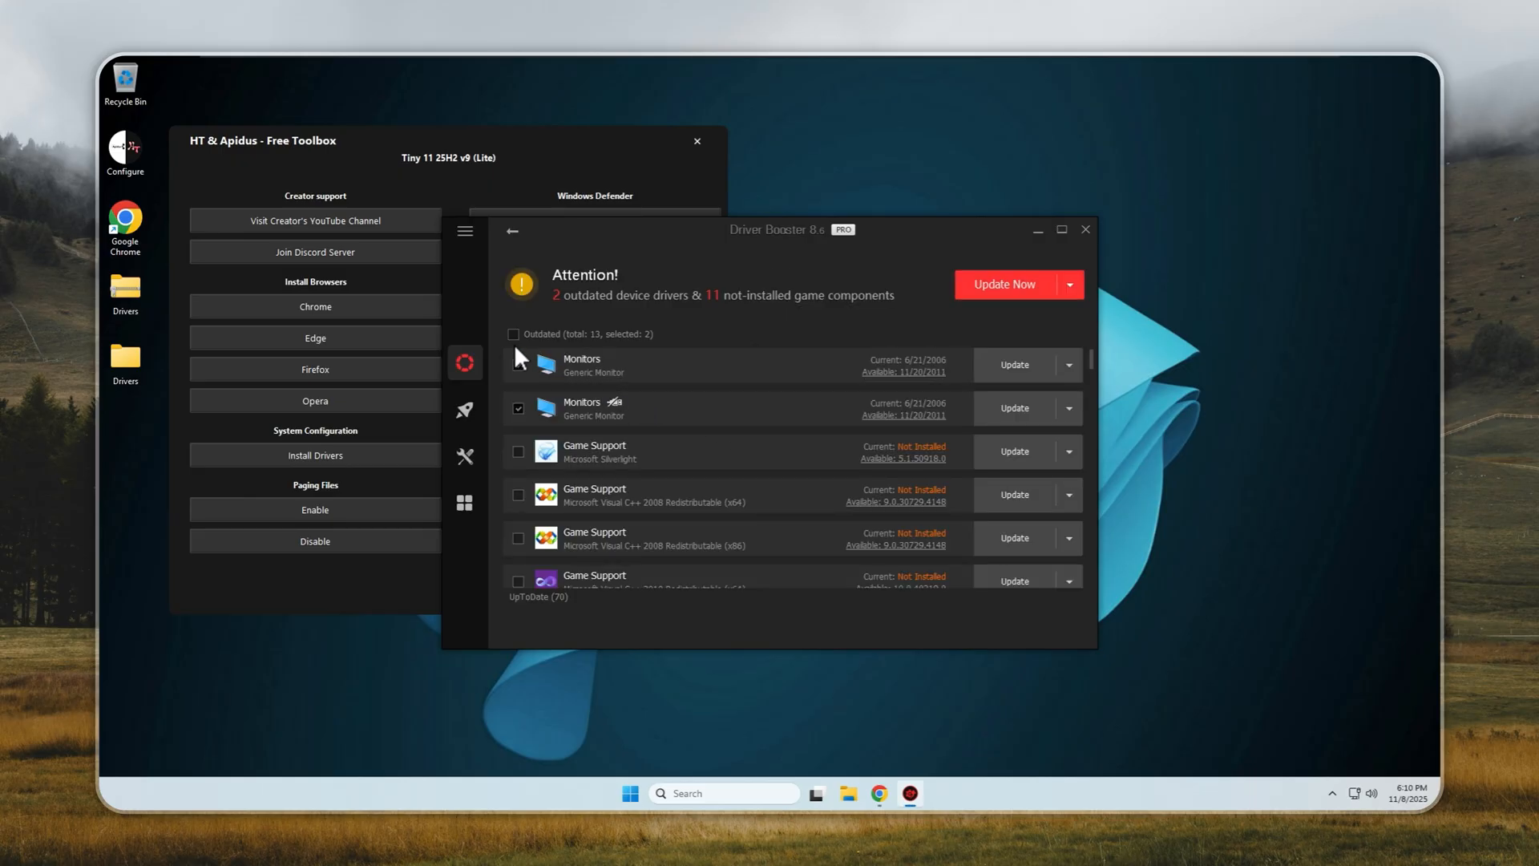
click(514, 334)
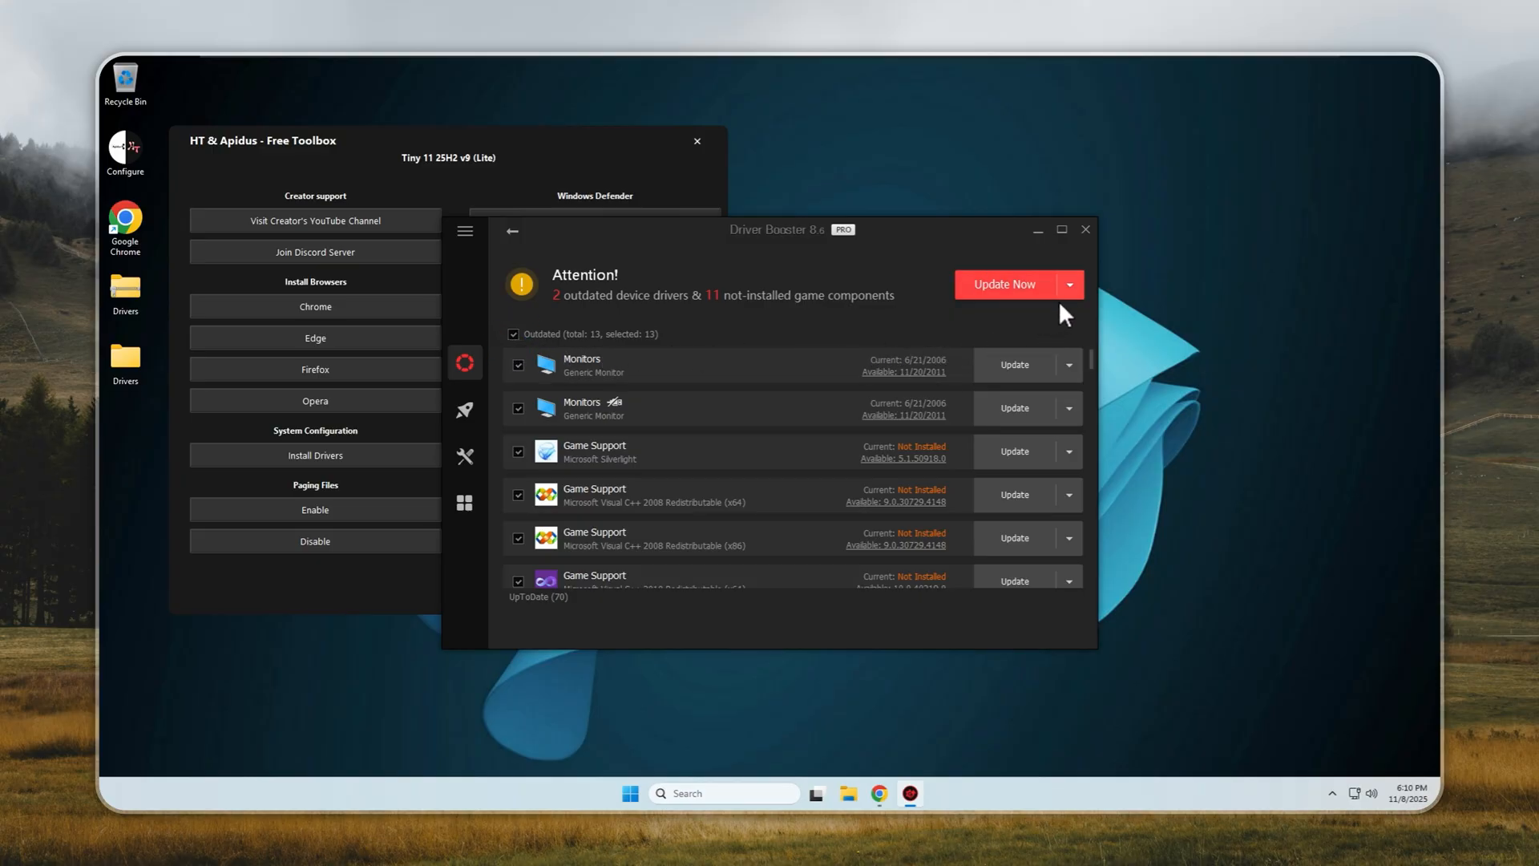
click(1004, 285)
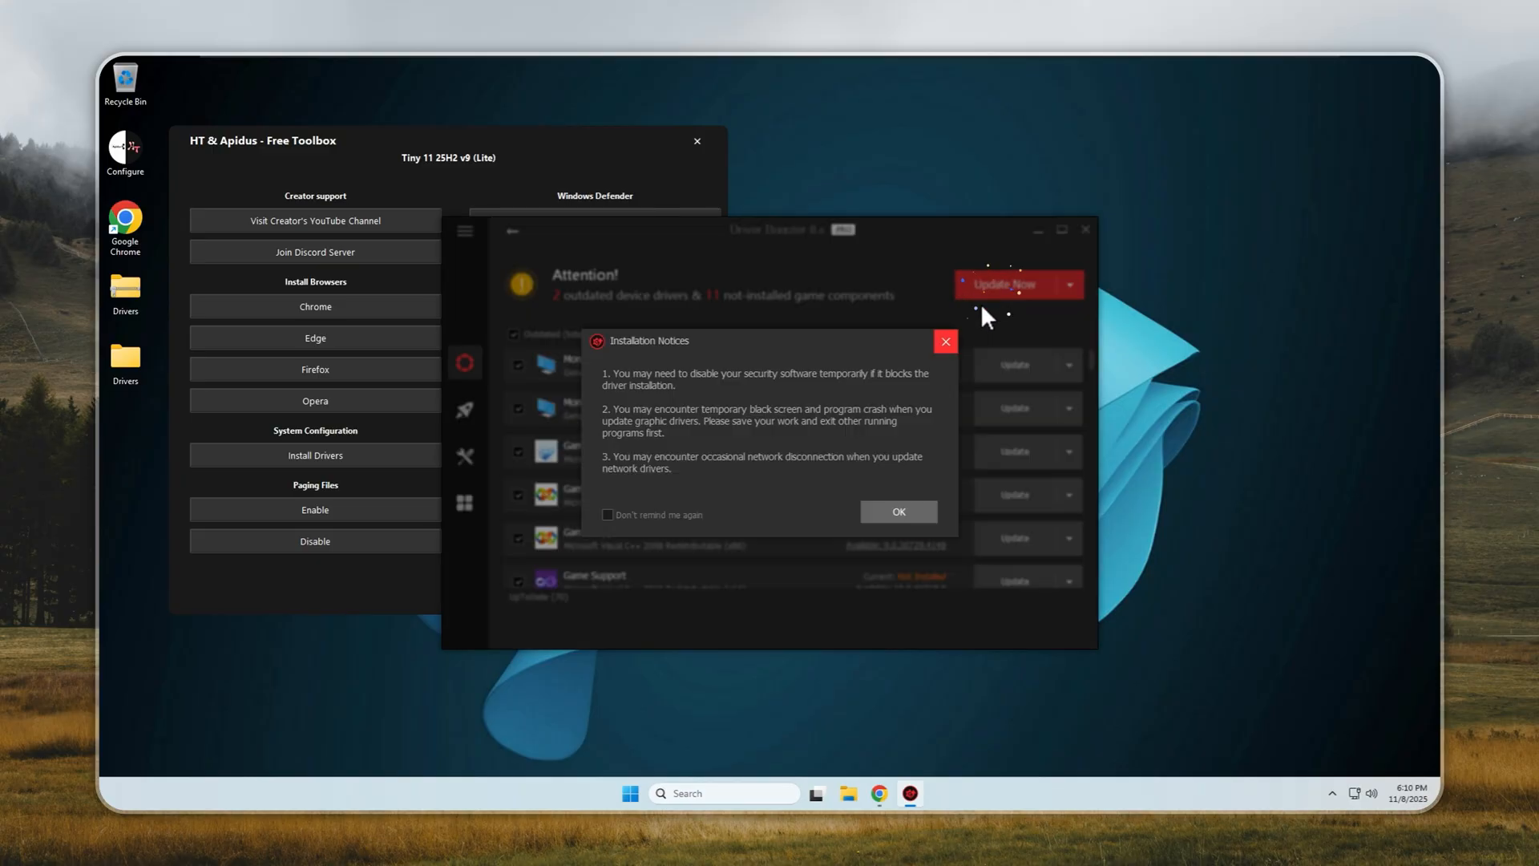
click(898, 511)
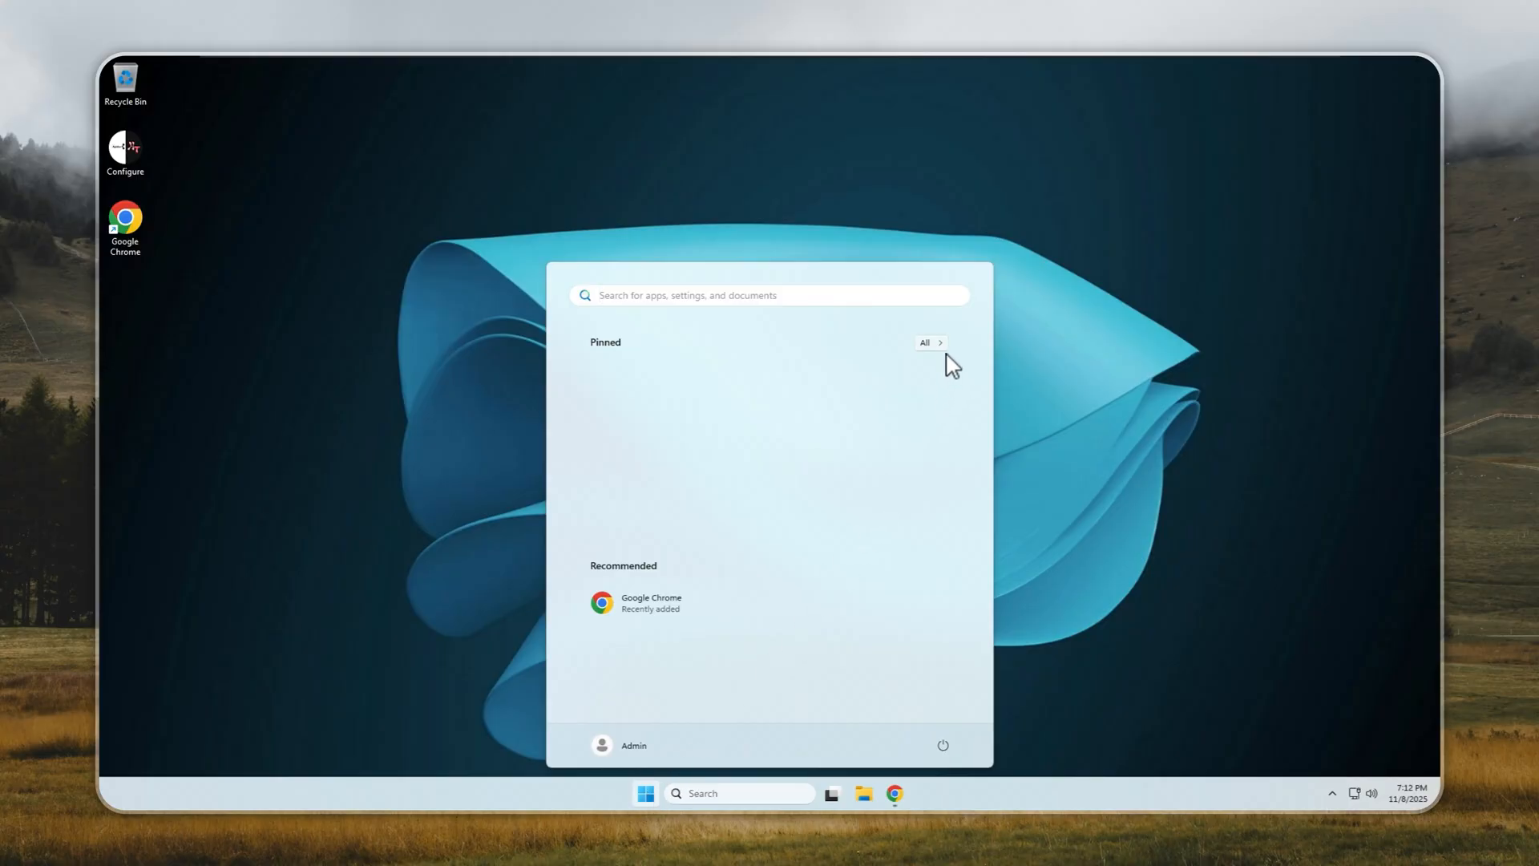
Open Settings from Start and go to Time & language > Language & region.
click(930, 342)
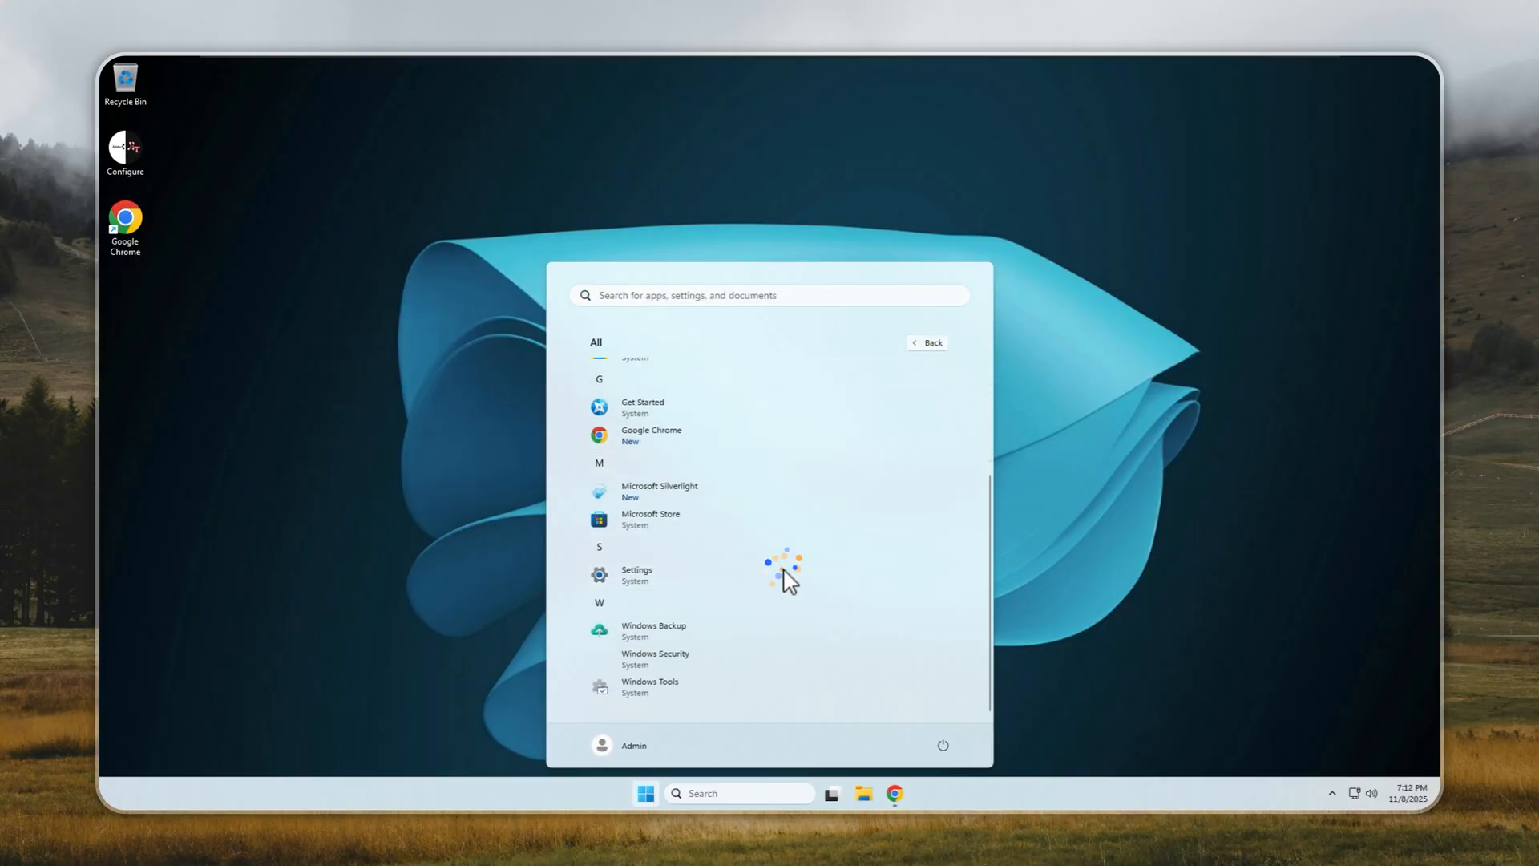
click(636, 574)
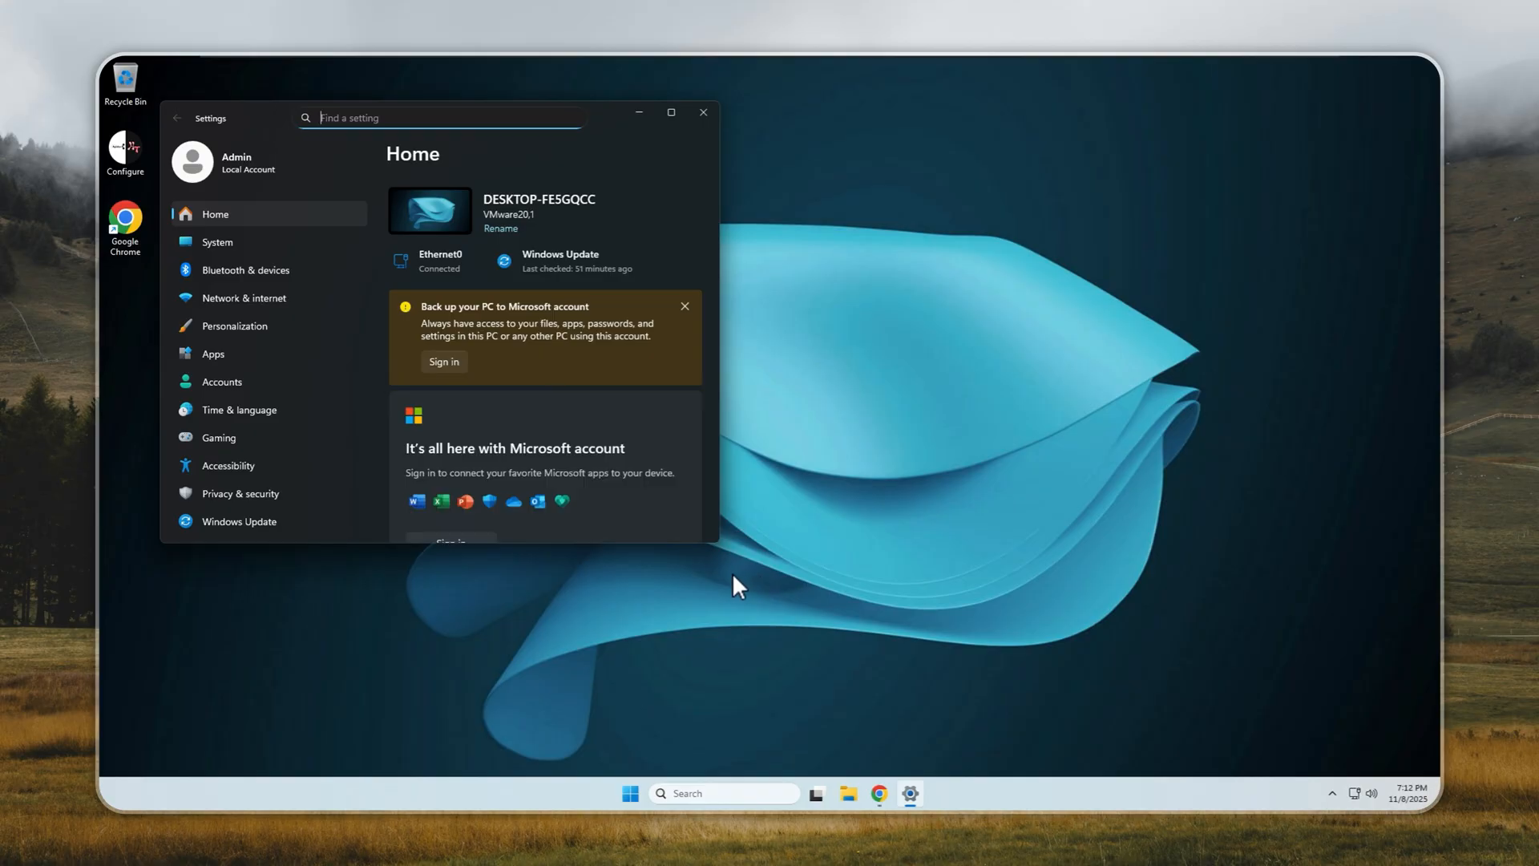
click(238, 410)
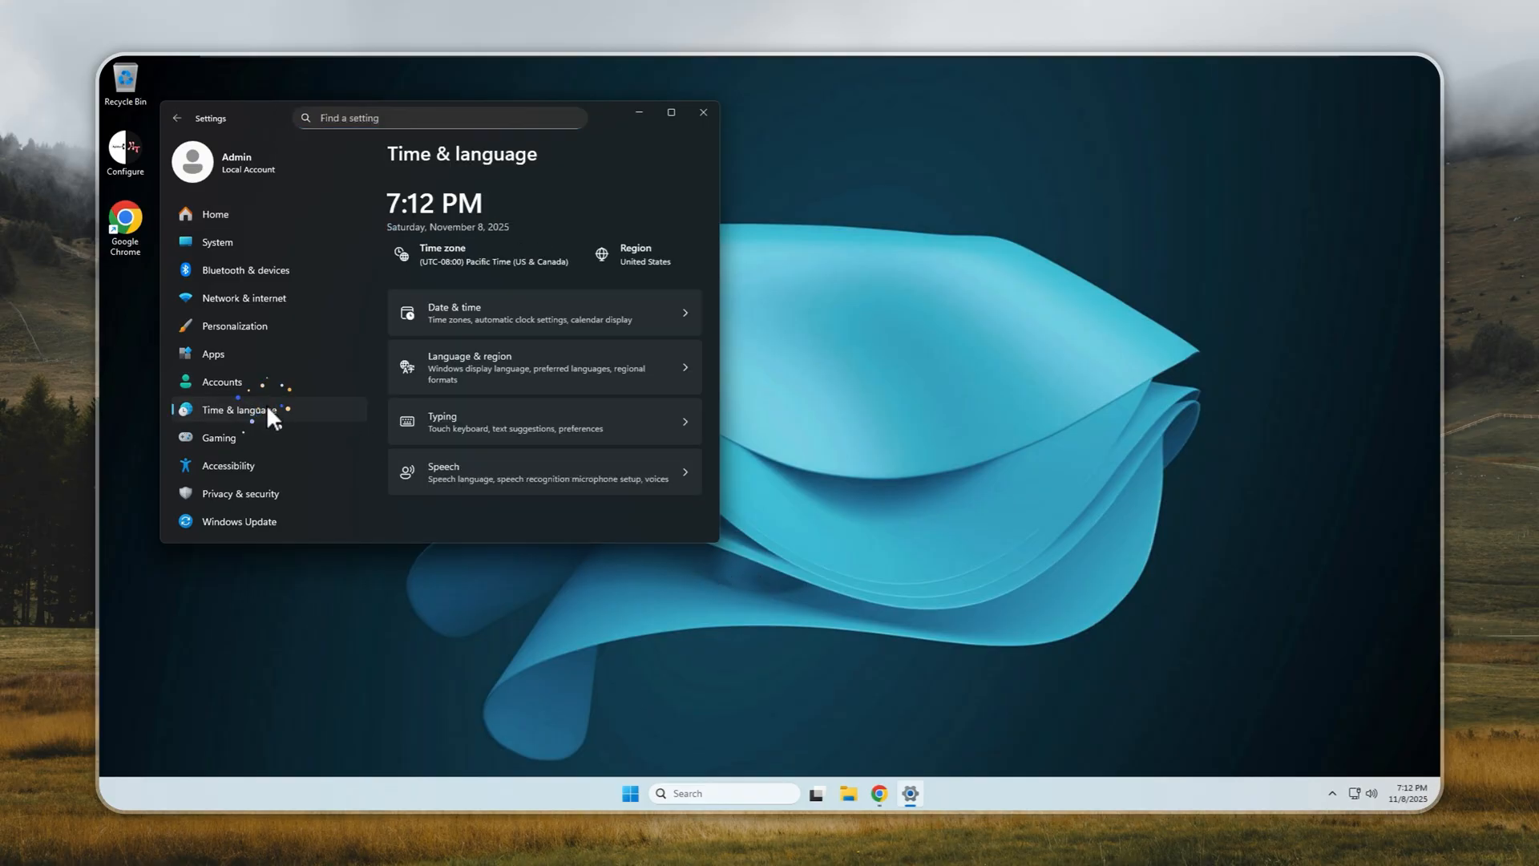
click(543, 368)
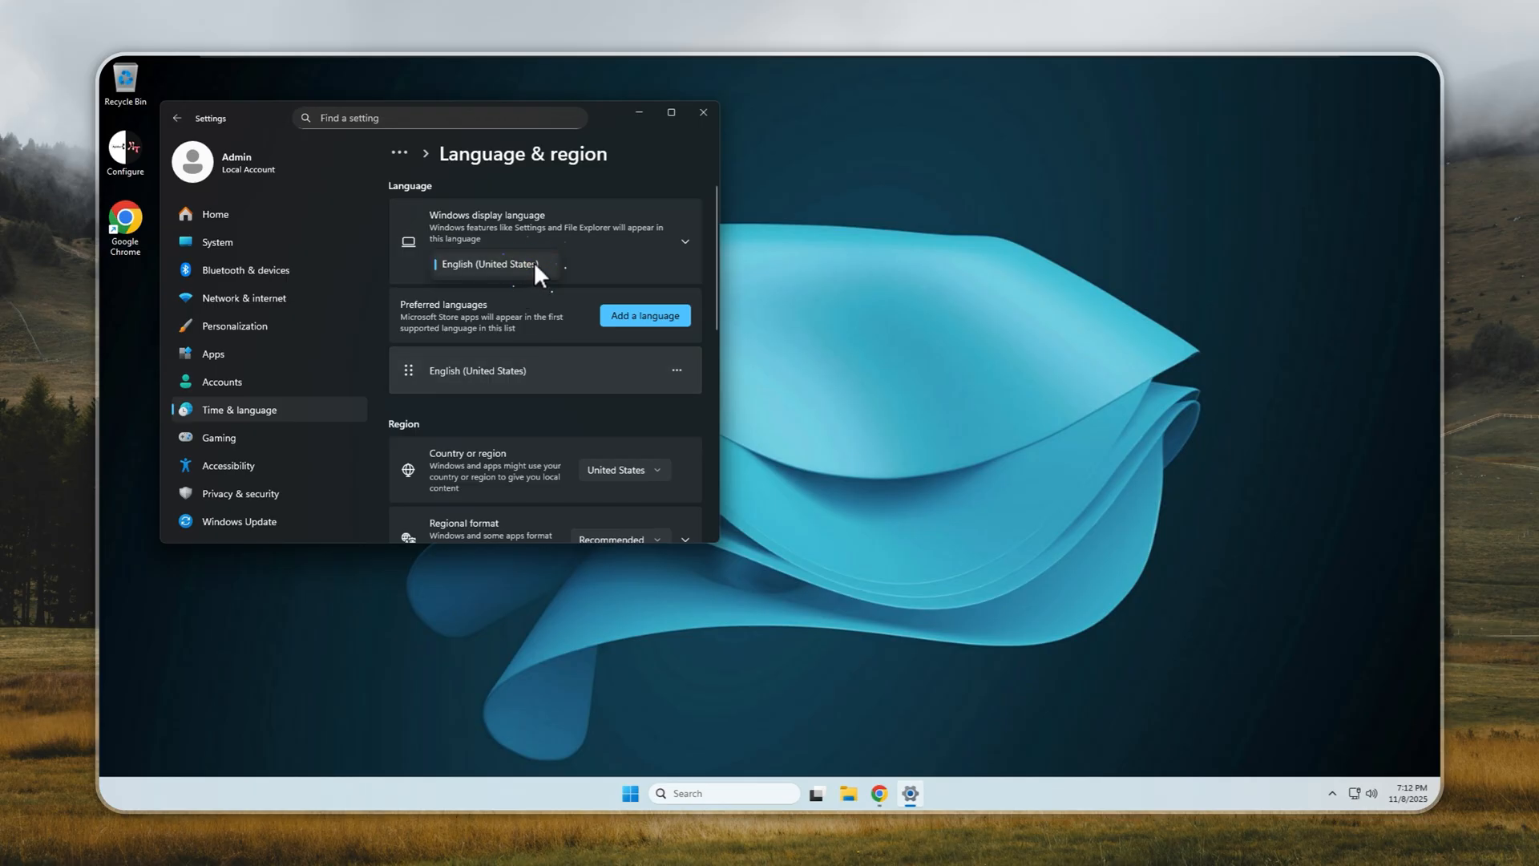
Add Português (Brasil), set it as the Windows display language, and install it.
click(645, 315)
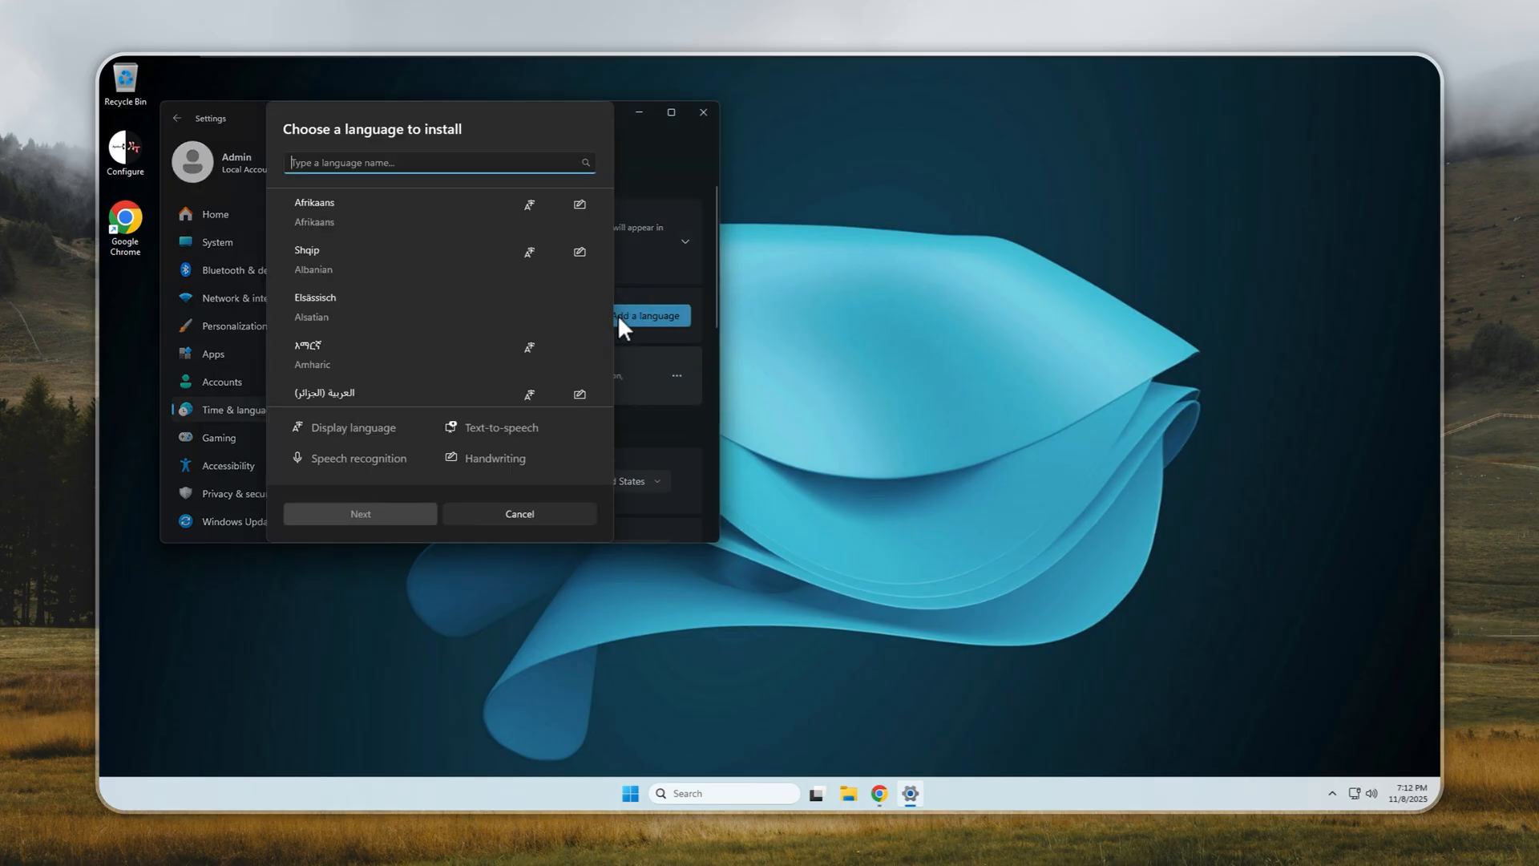
text(por)
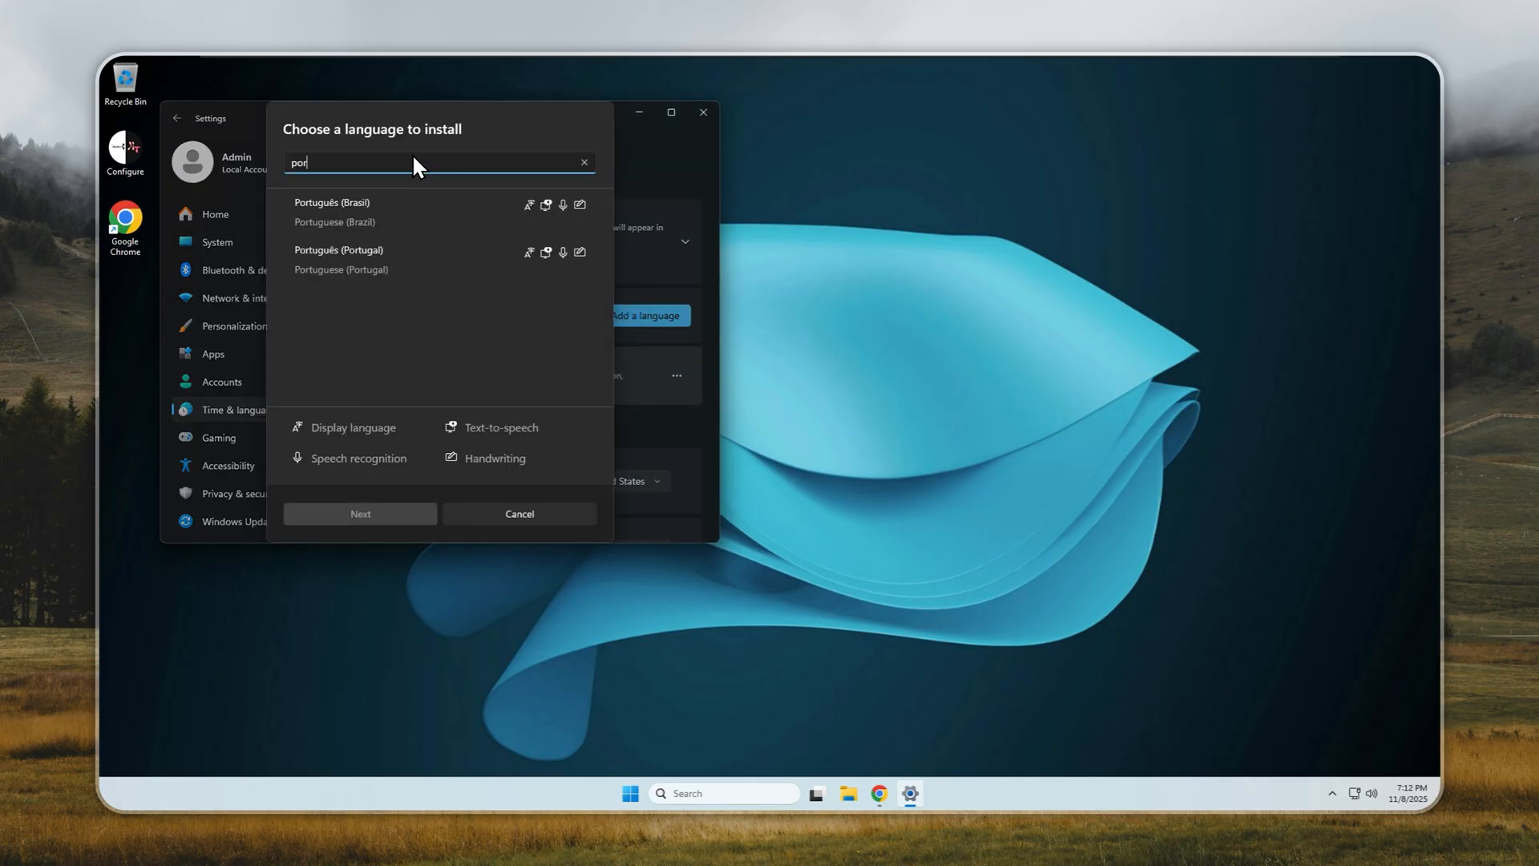
click(366, 210)
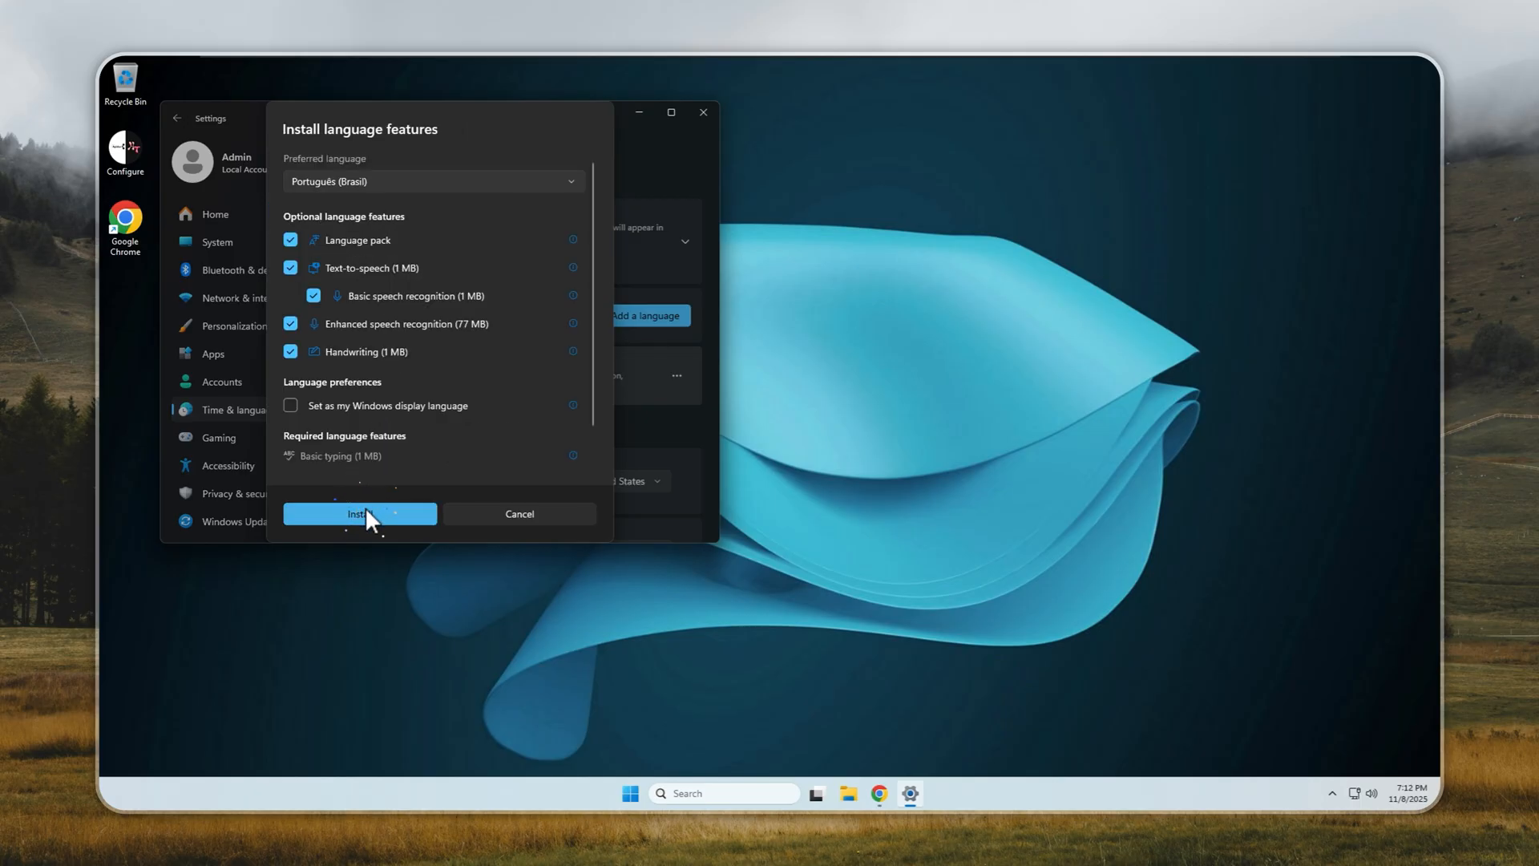
mouse_move(290, 413)
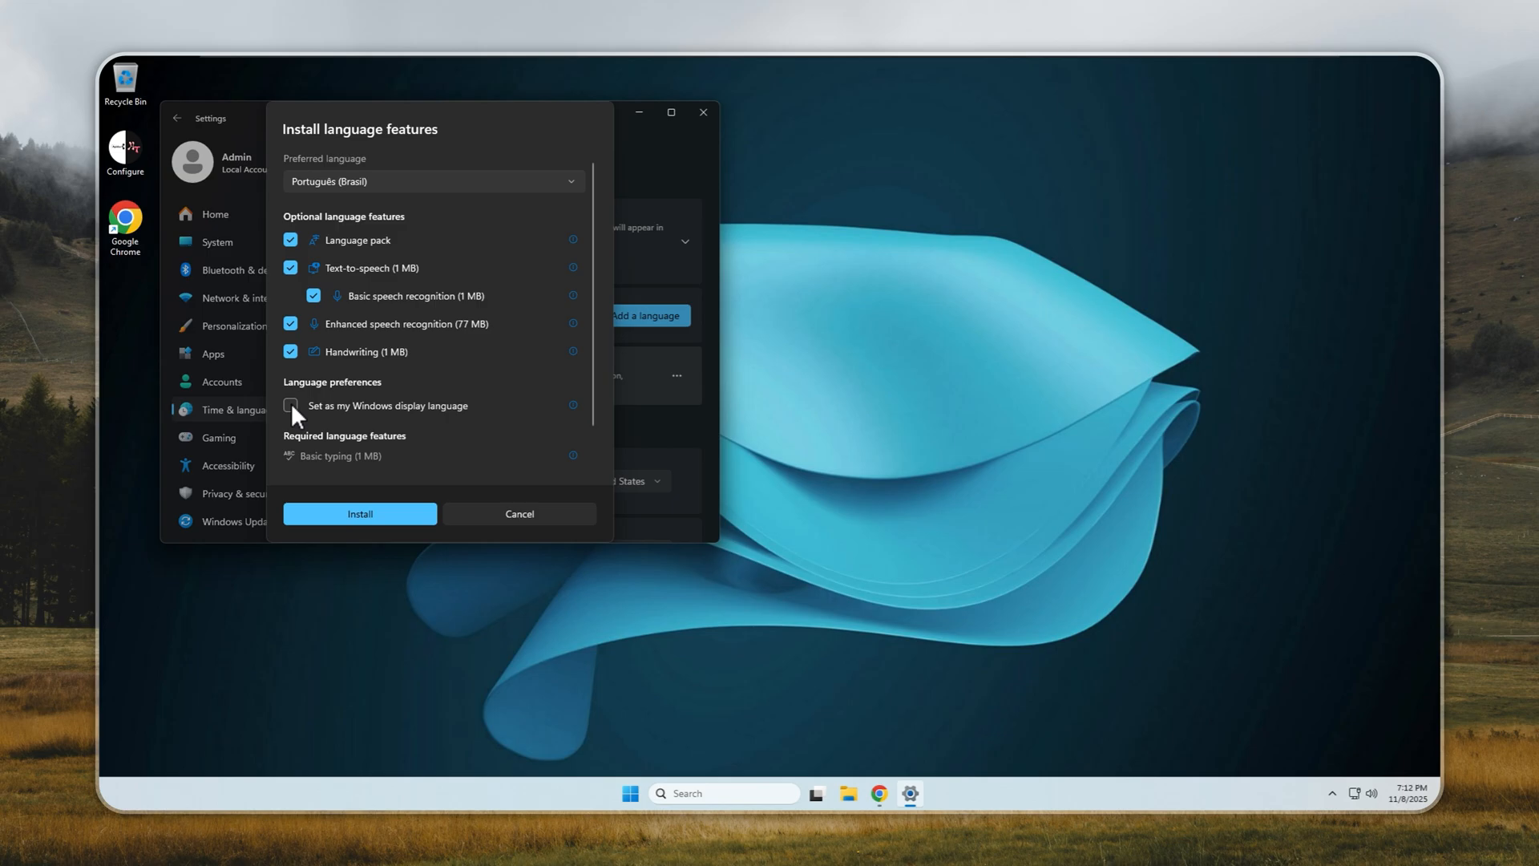
click(290, 405)
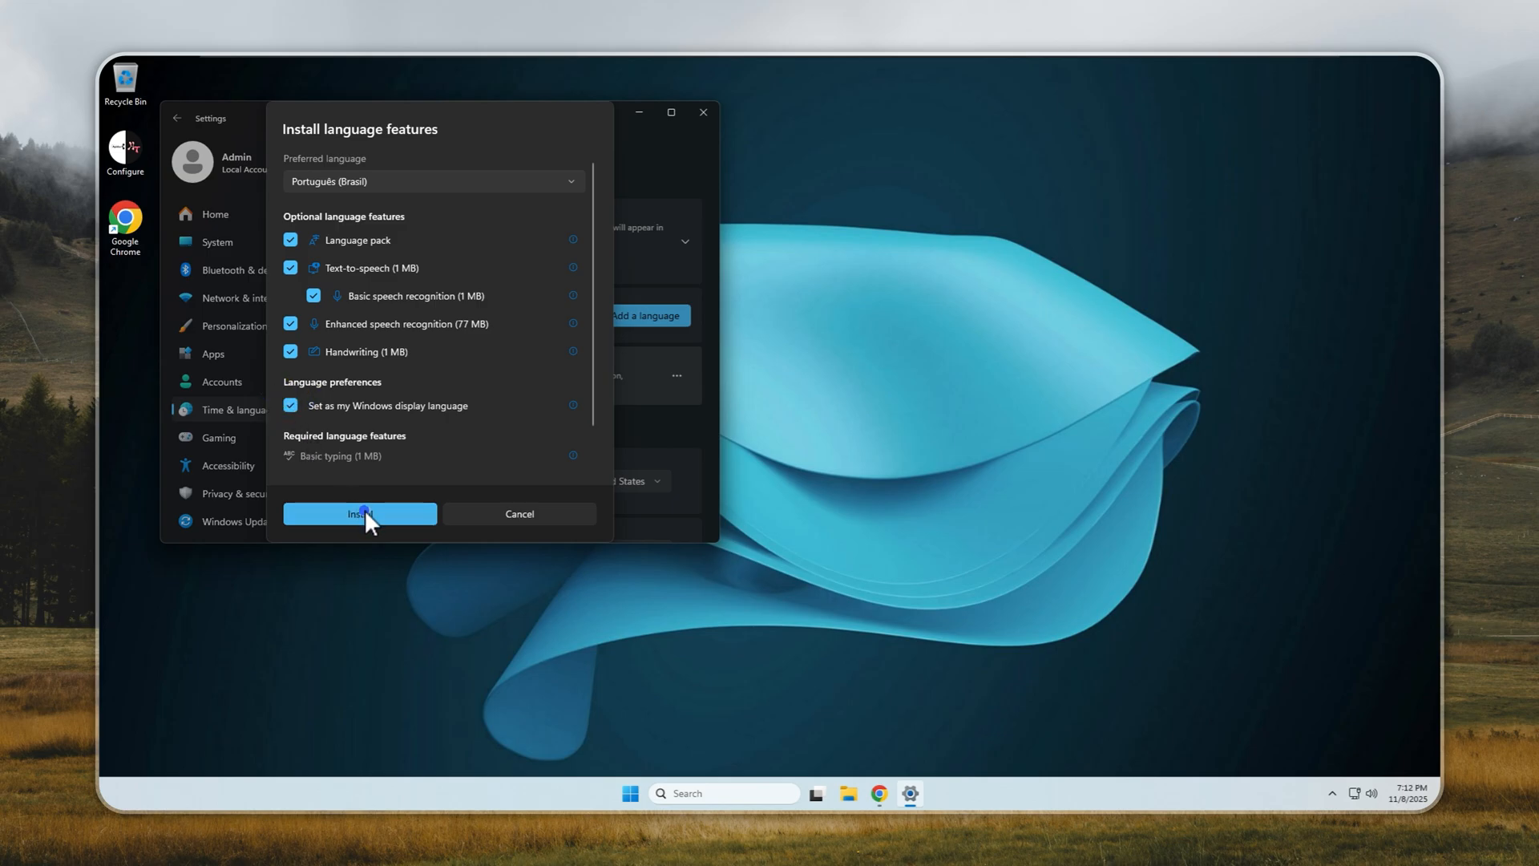
click(360, 514)
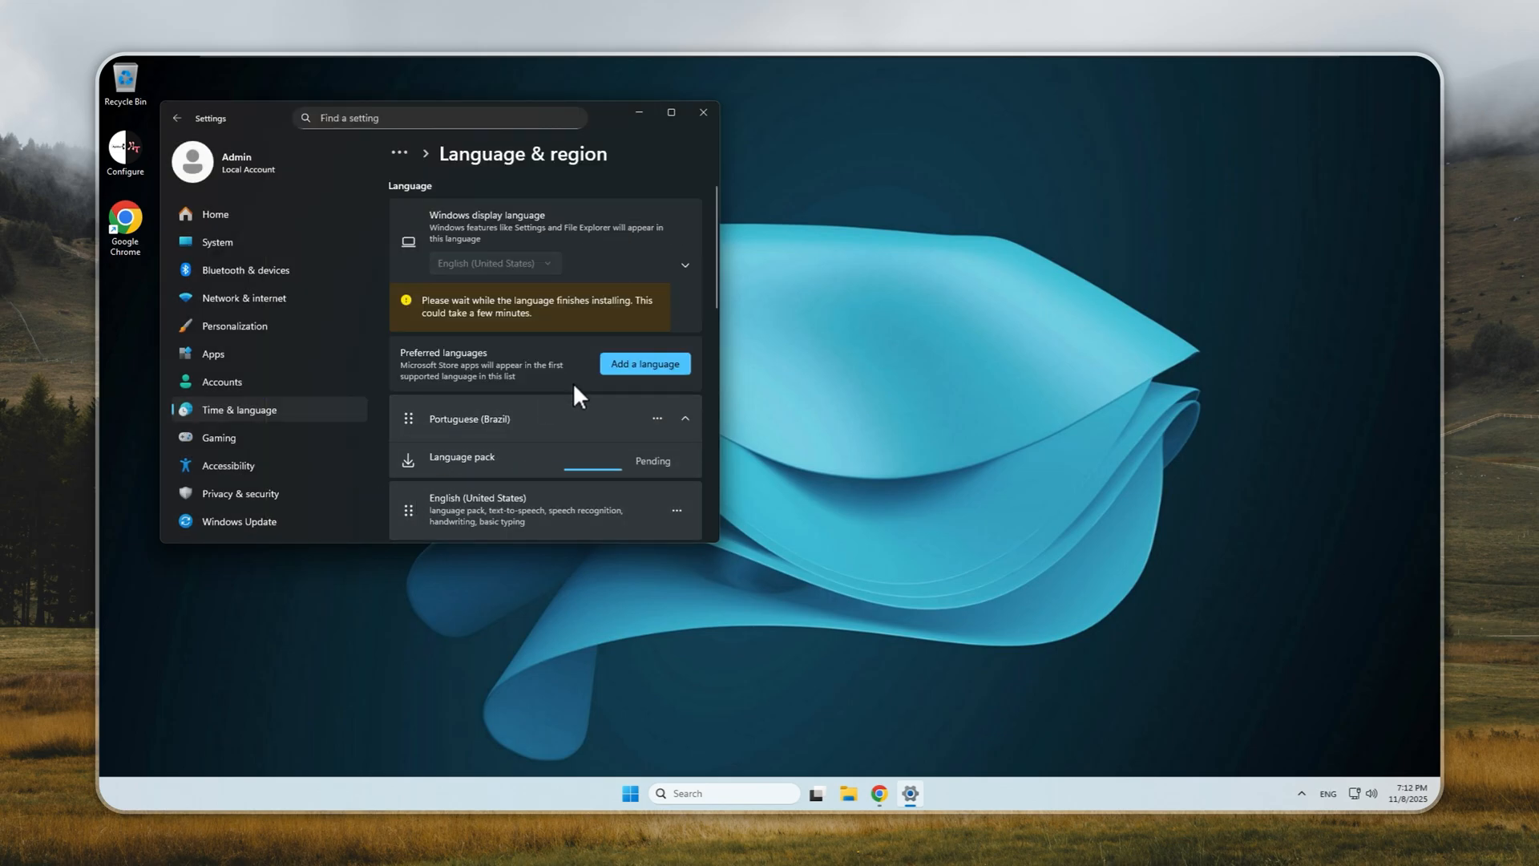
Copy language settings to the welcome screen and new accounts, then sign out.
click(672, 112)
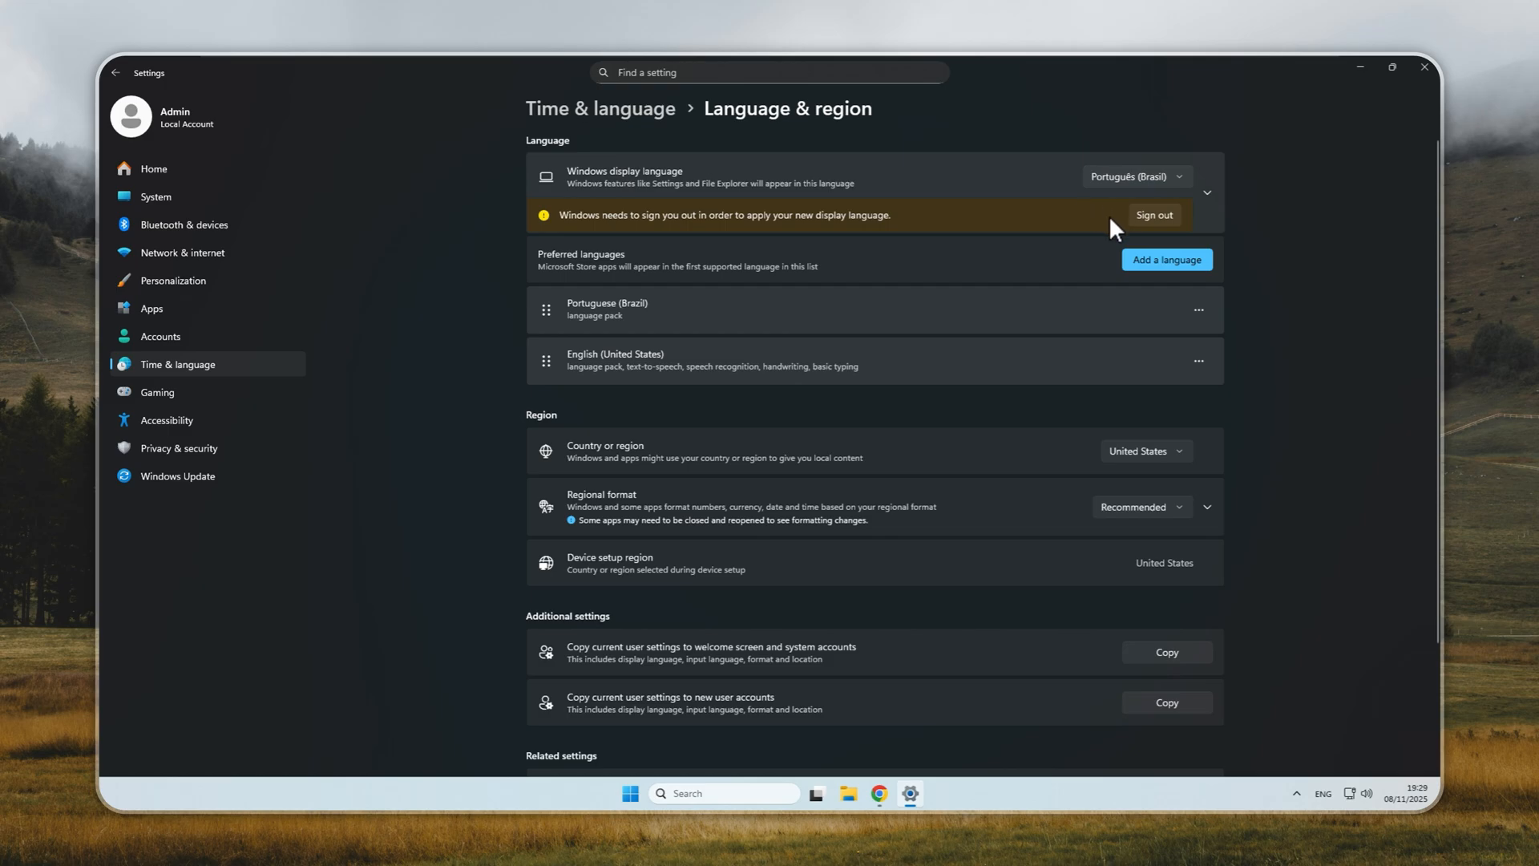
mouse_move(1159, 368)
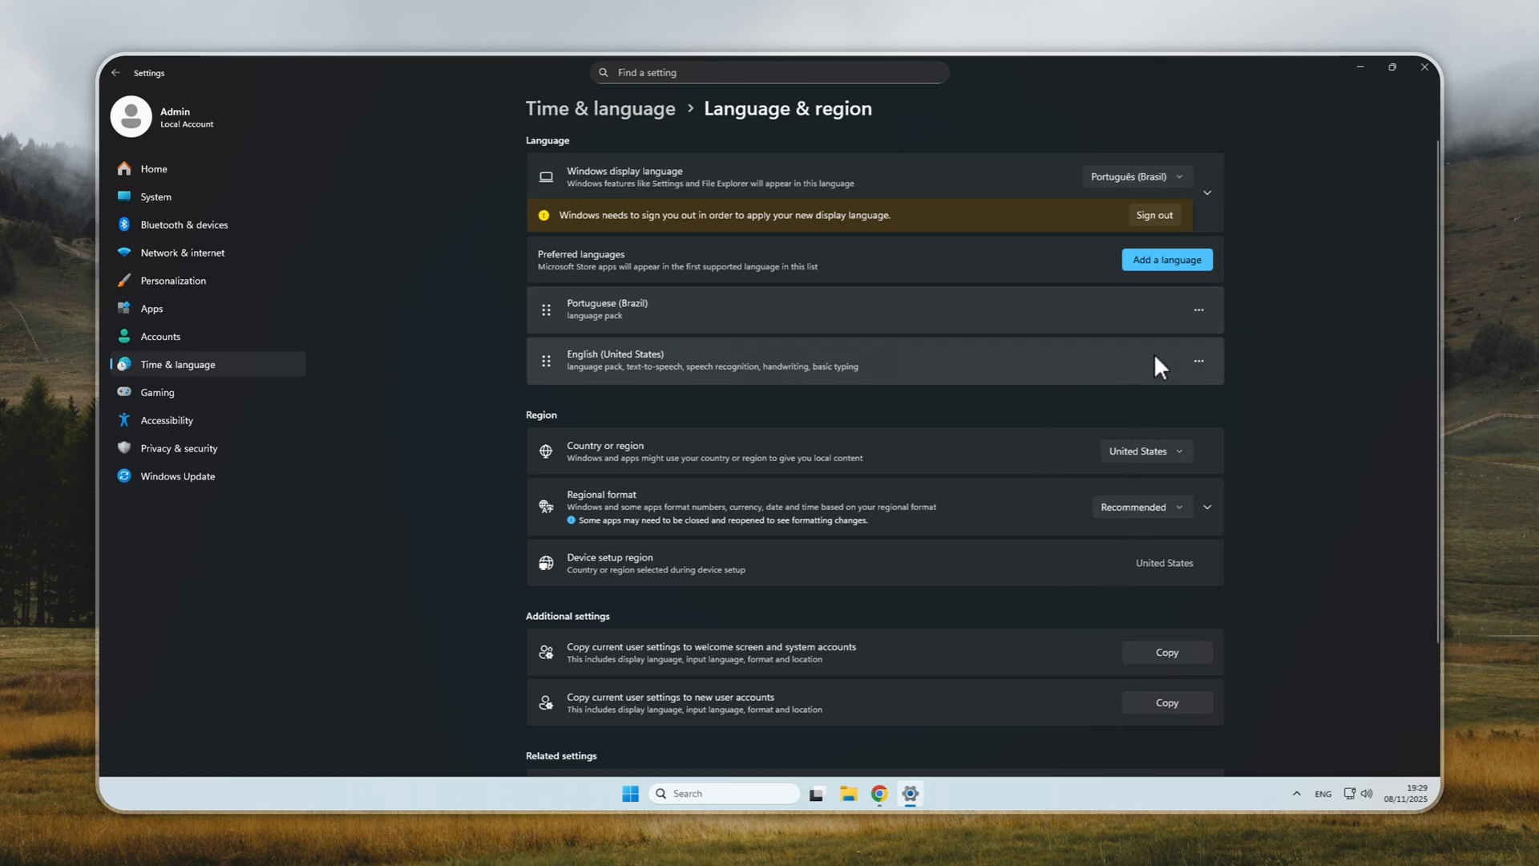
click(1168, 651)
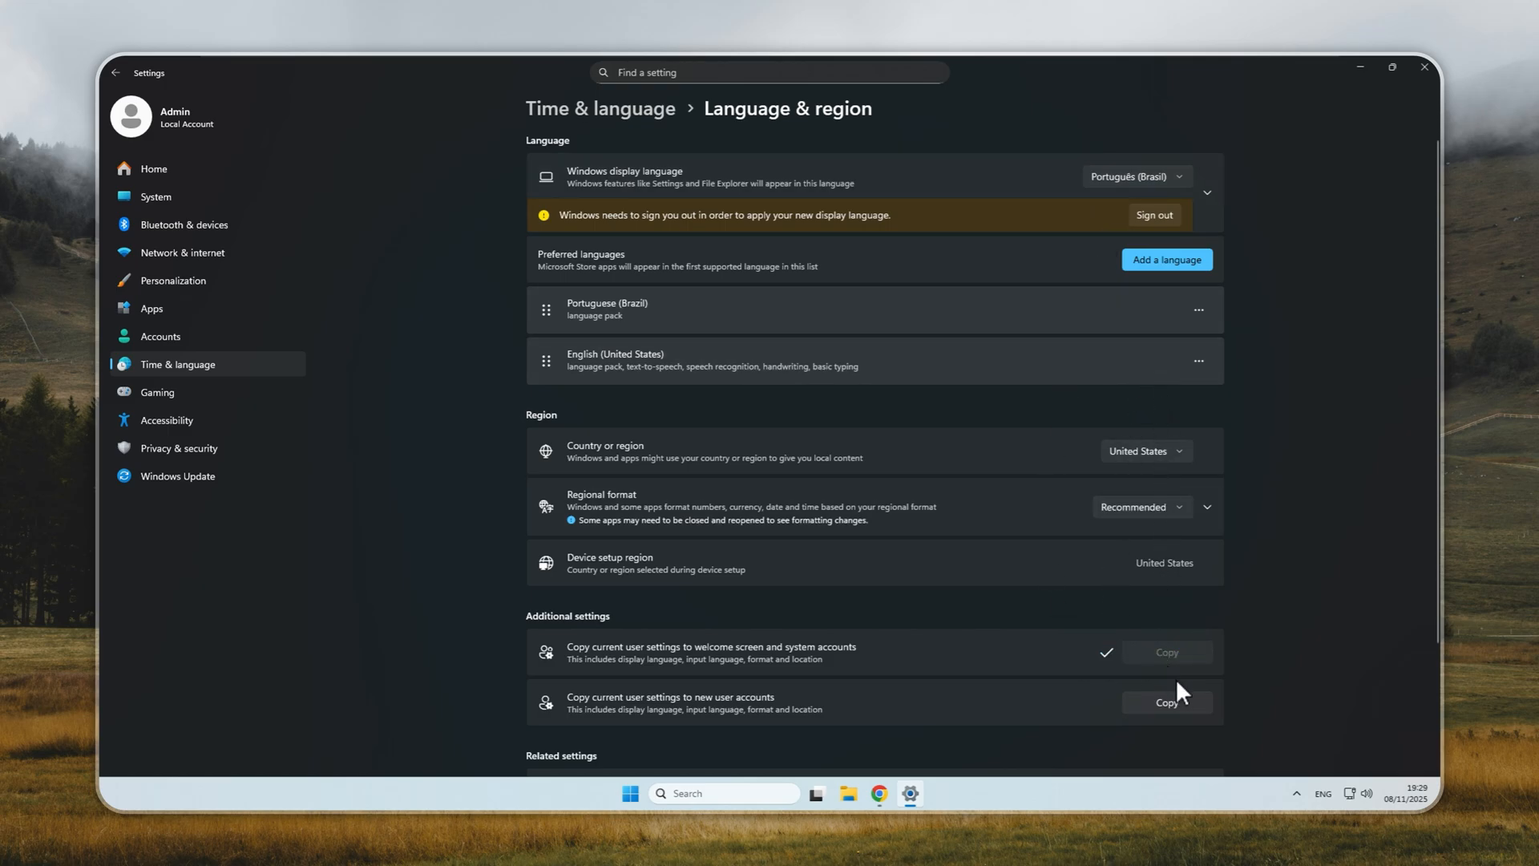
click(1167, 702)
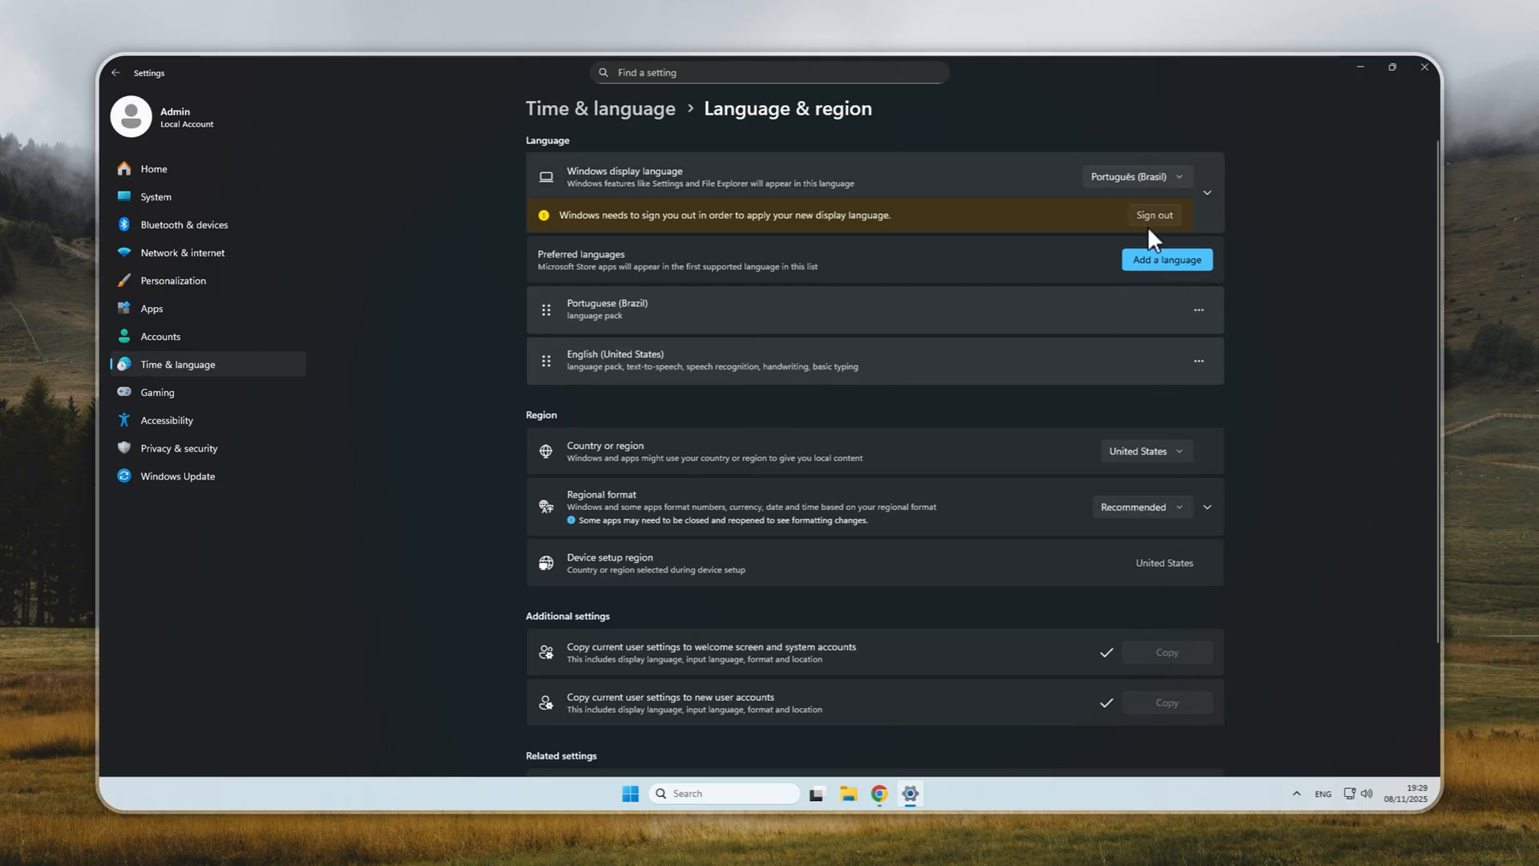
click(1155, 215)
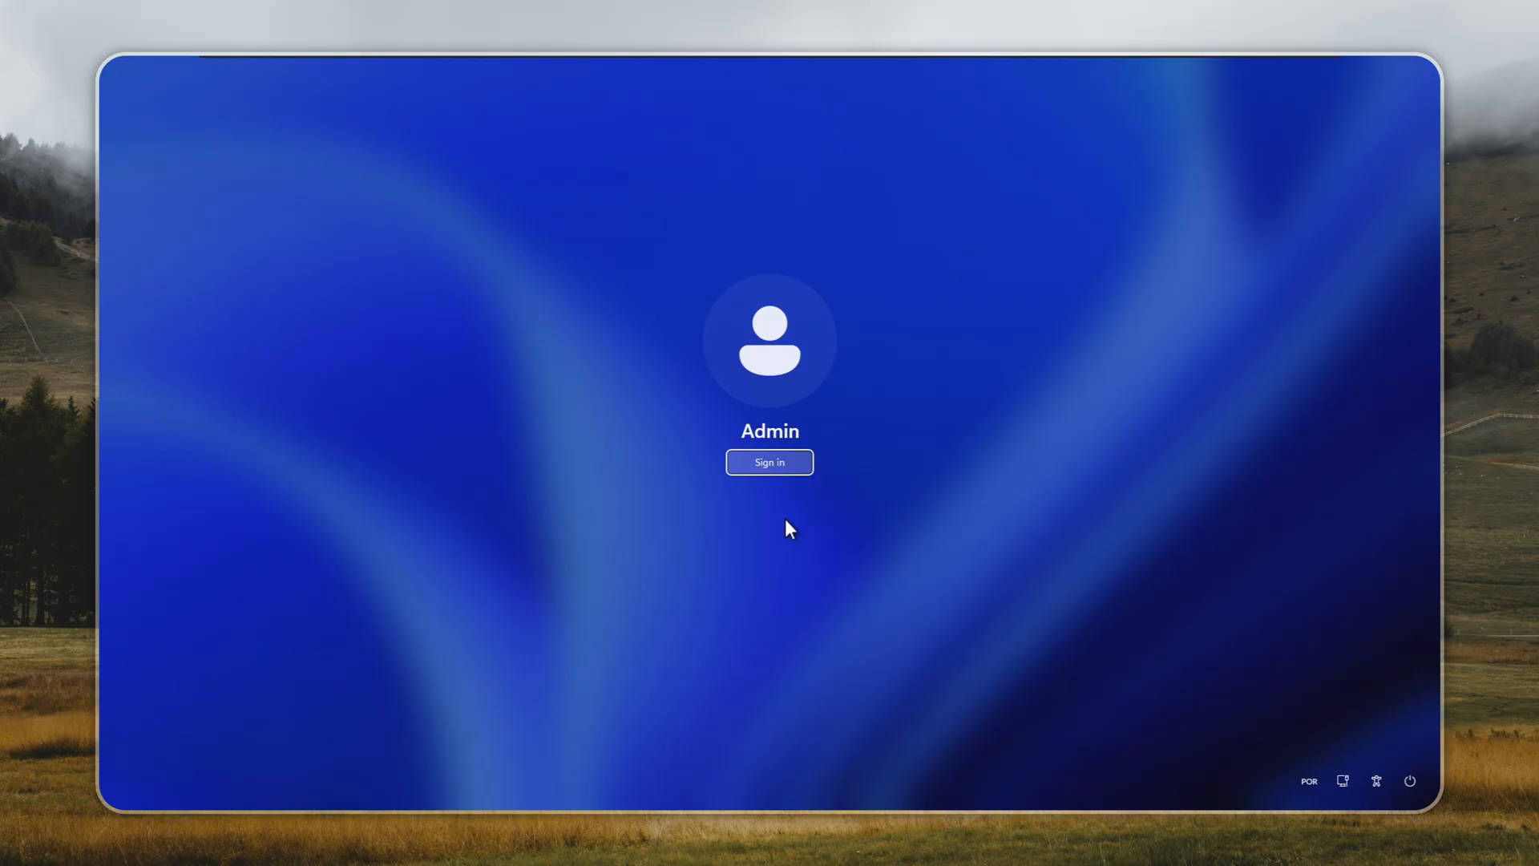
Sign back in as Admin to the Portuguese desktop.
click(770, 463)
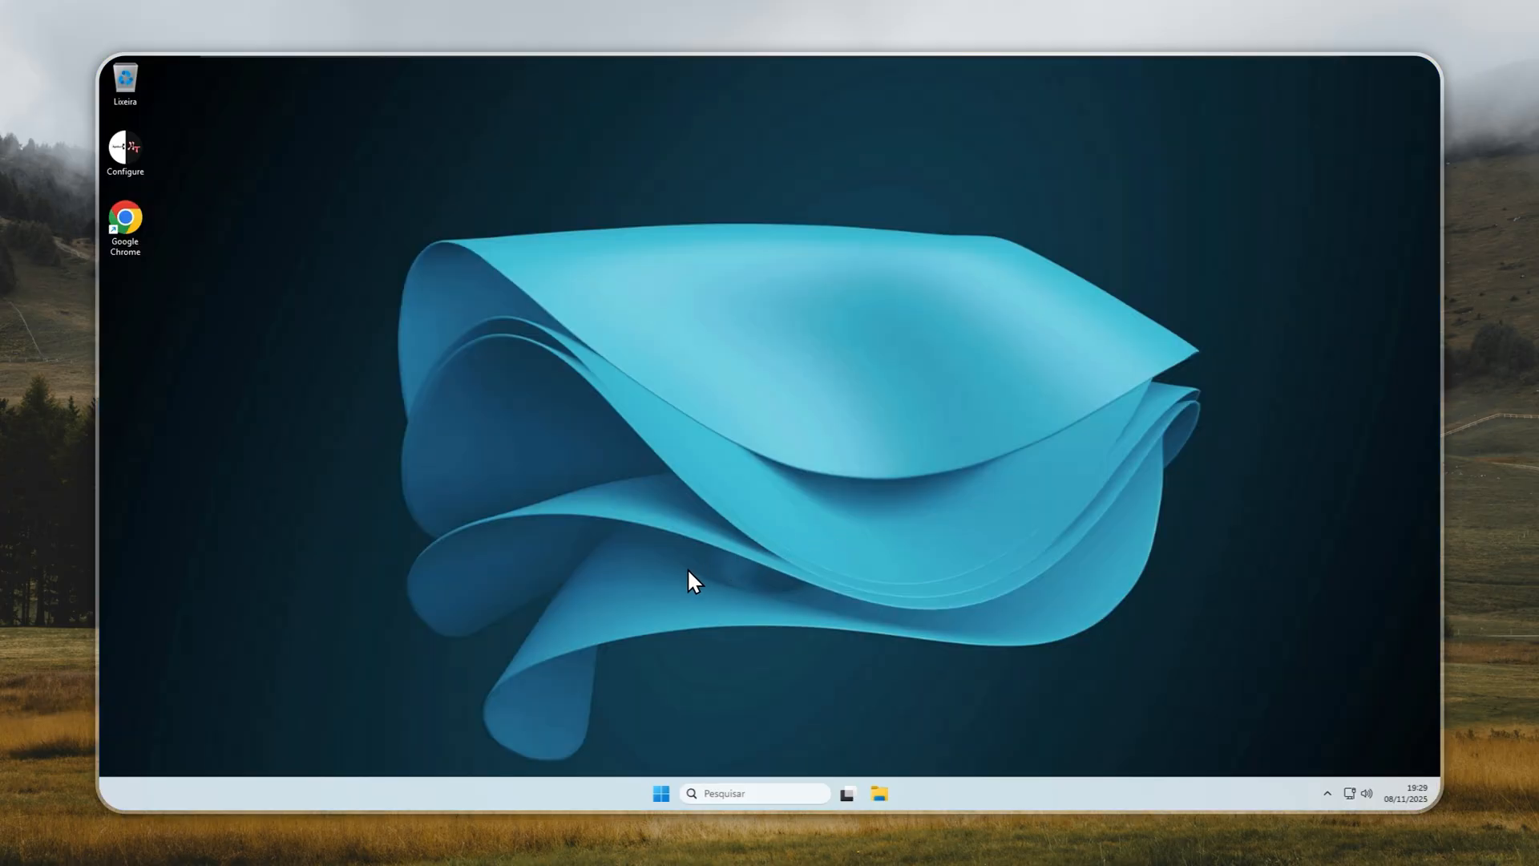
mouse_move(689, 775)
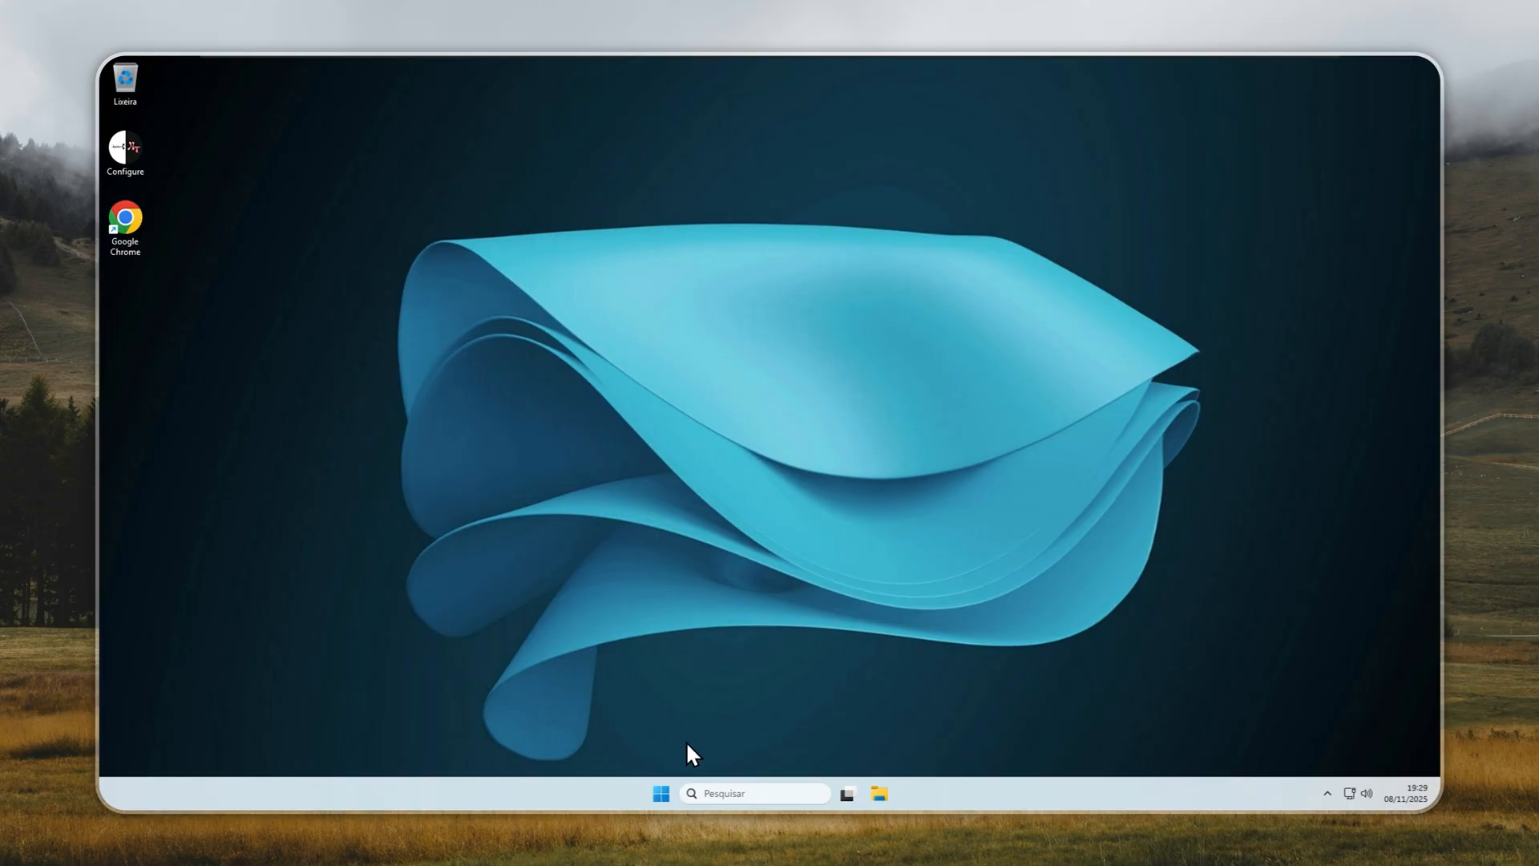
Open Configurações > Hora e idioma > Idioma e região, copy settings, and close Settings.
click(659, 793)
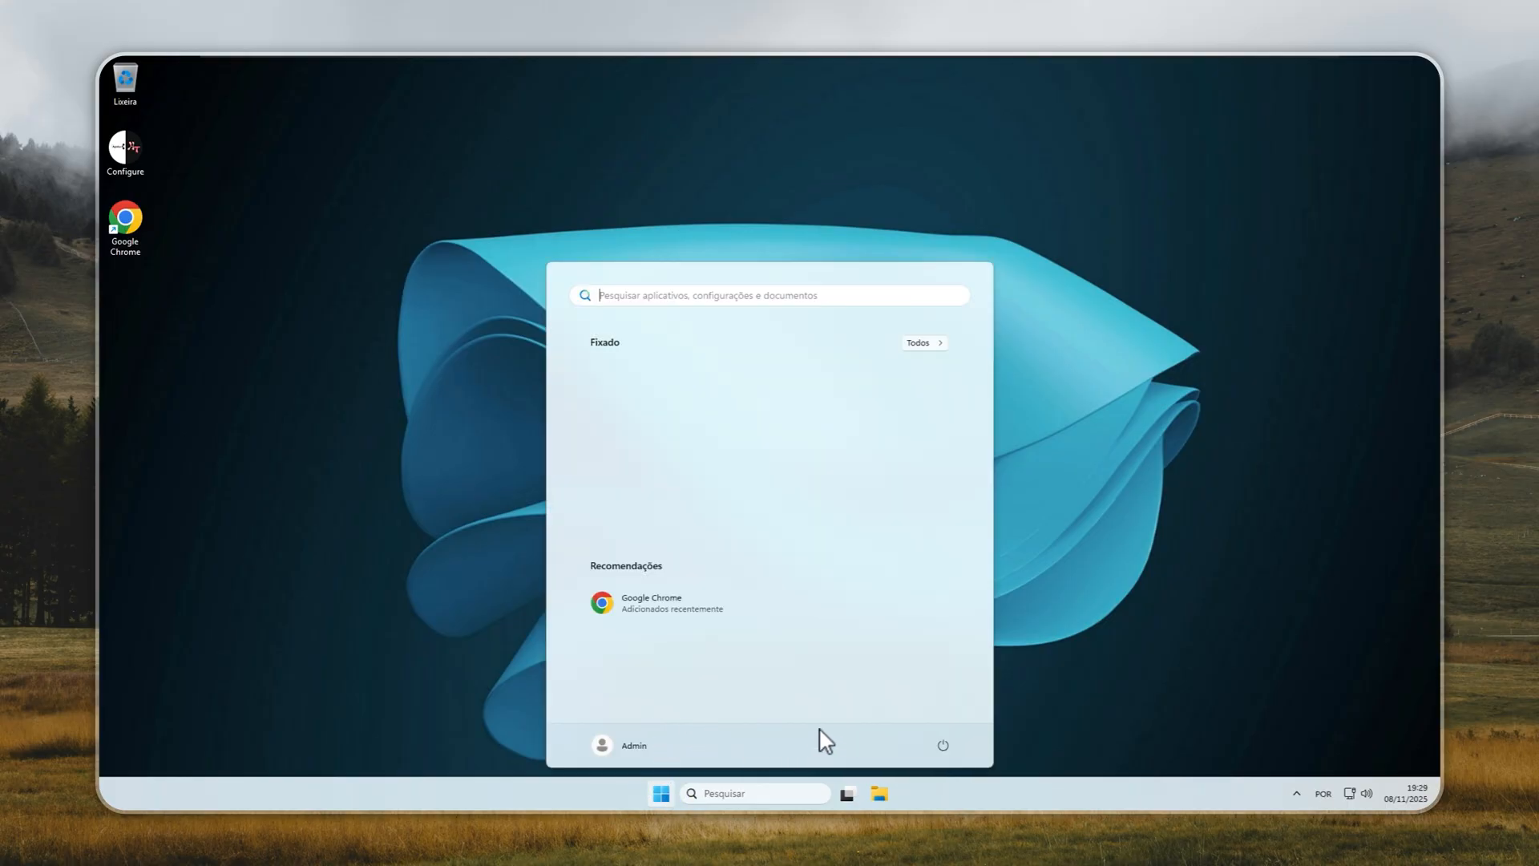
click(924, 342)
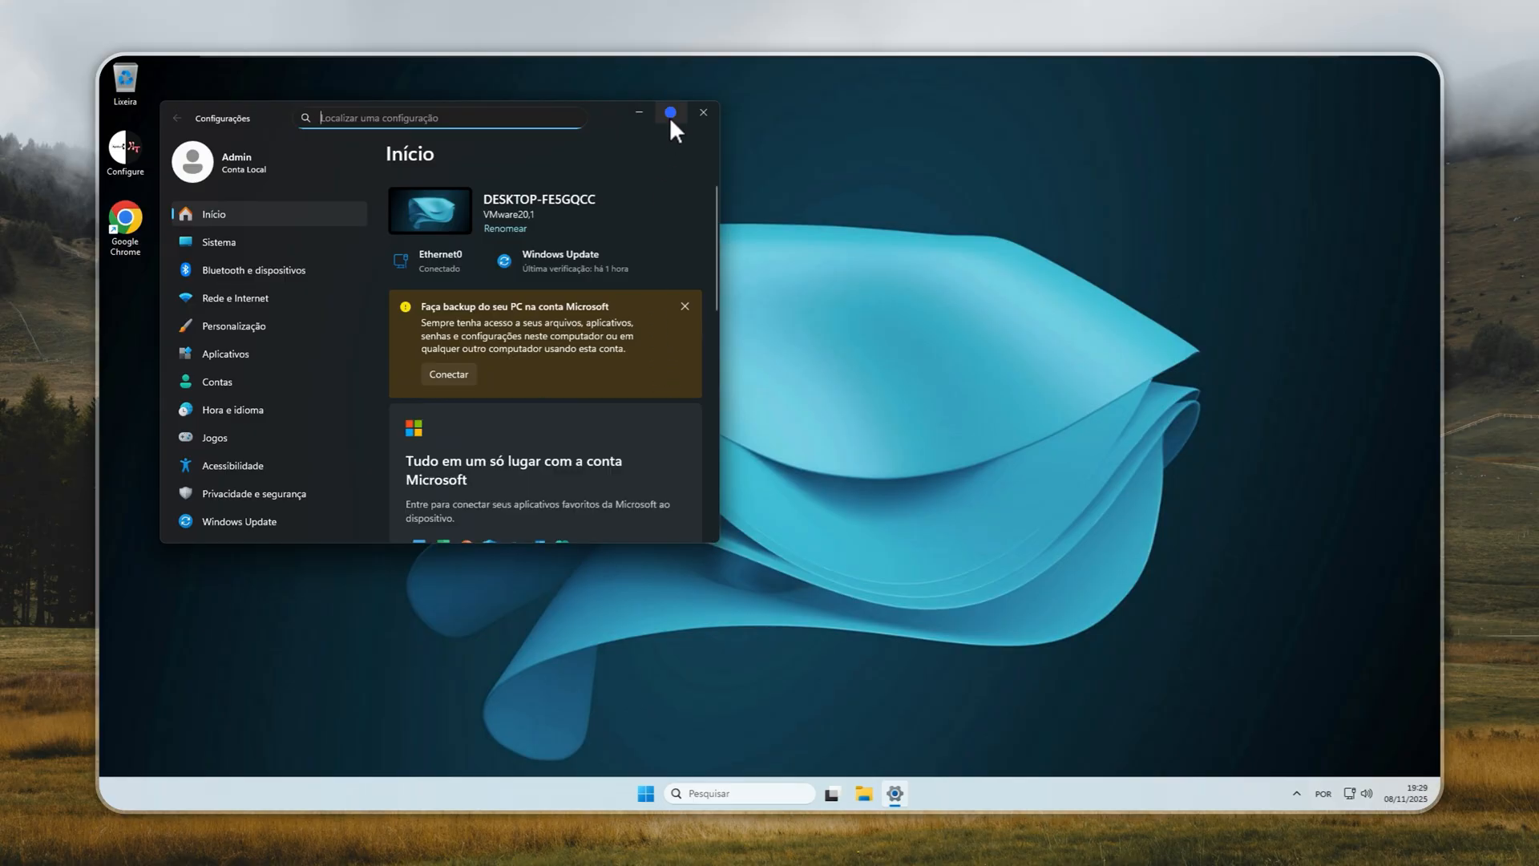
click(672, 111)
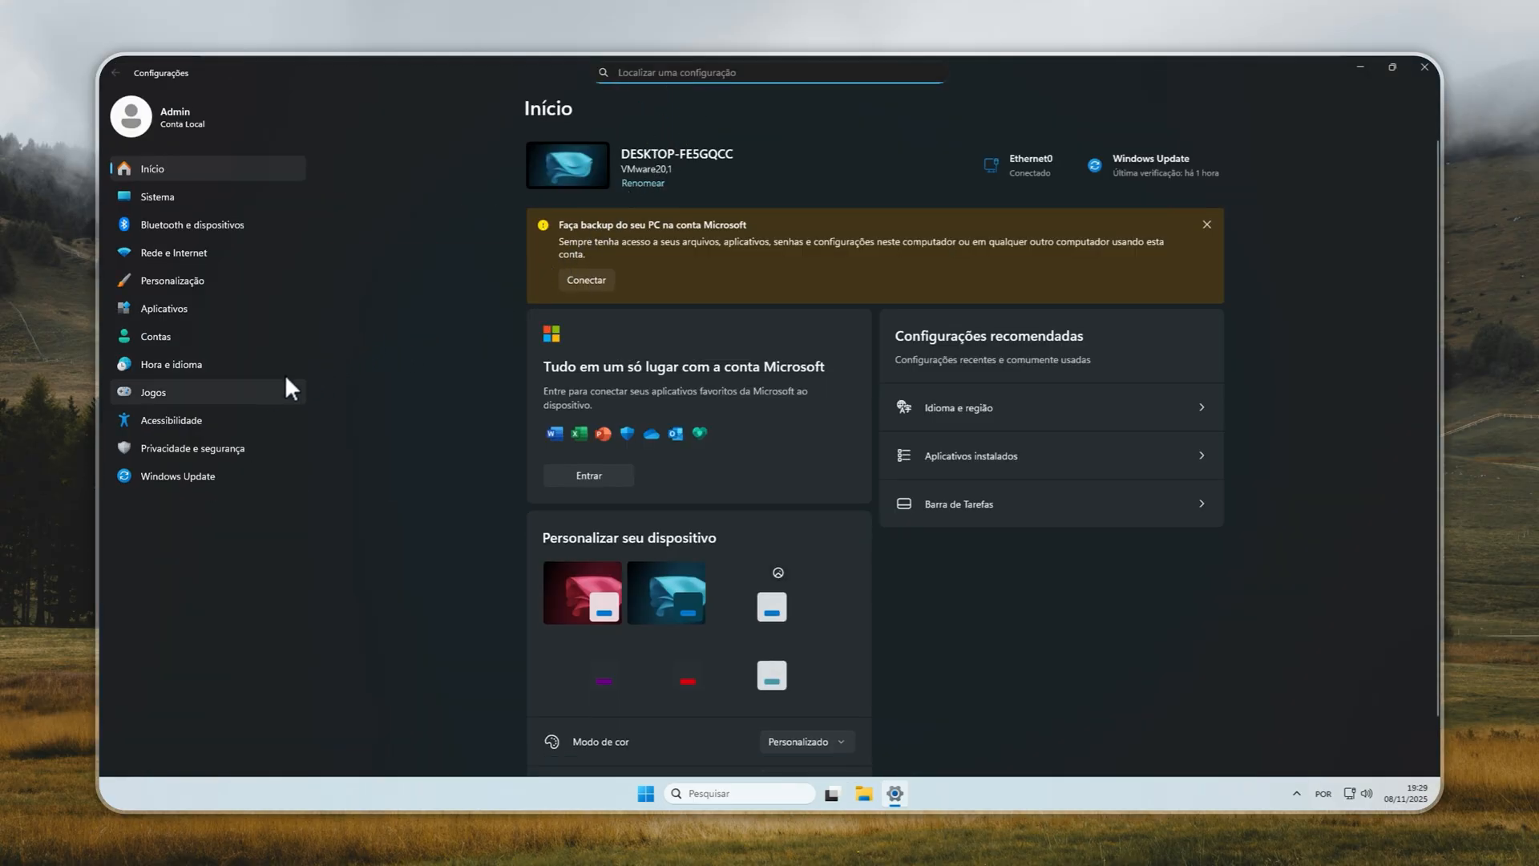
click(153, 392)
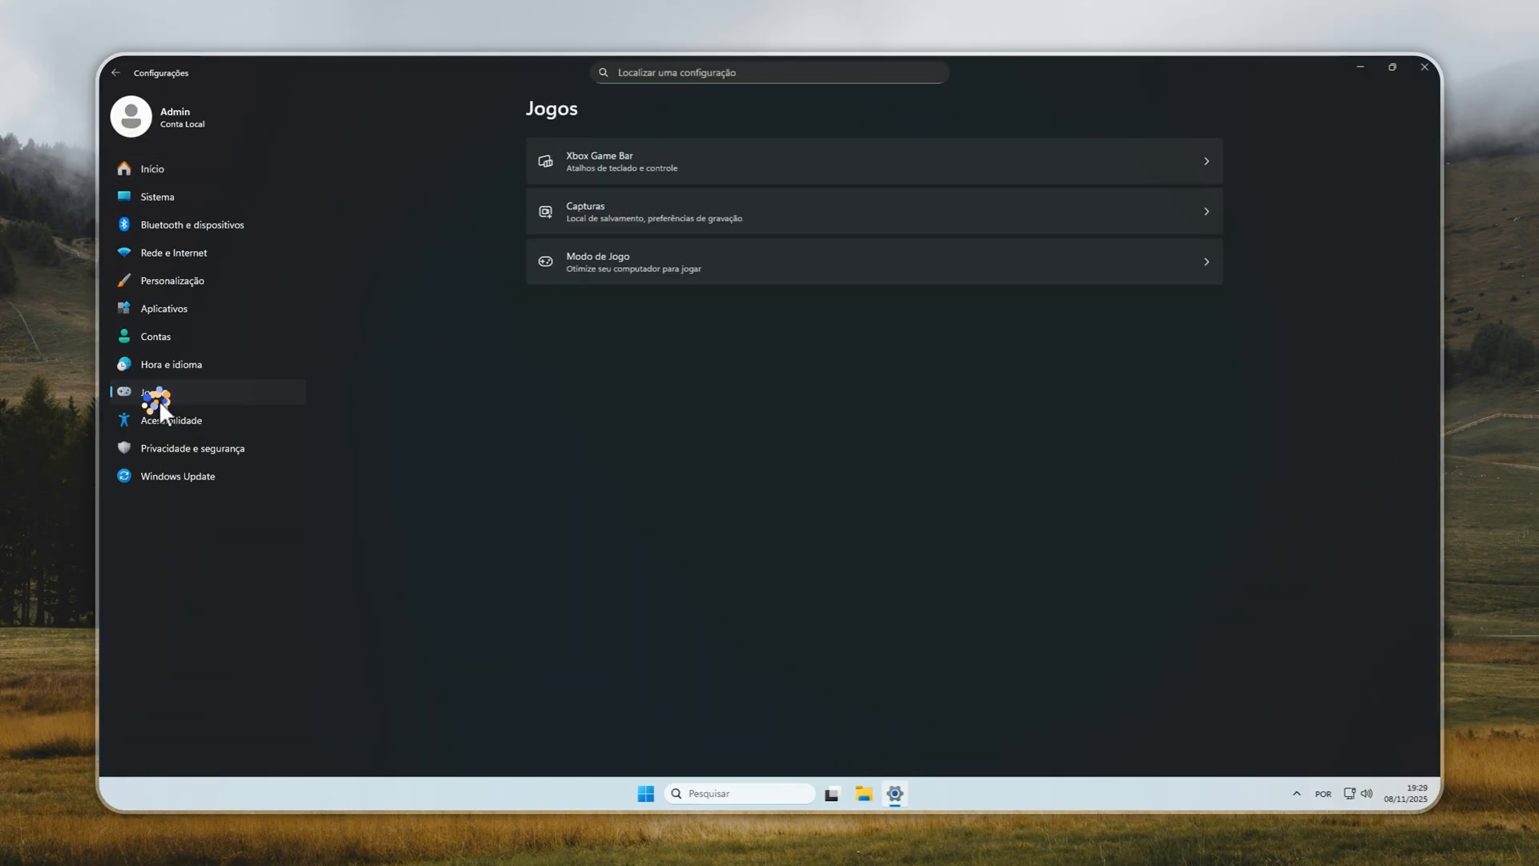
click(171, 364)
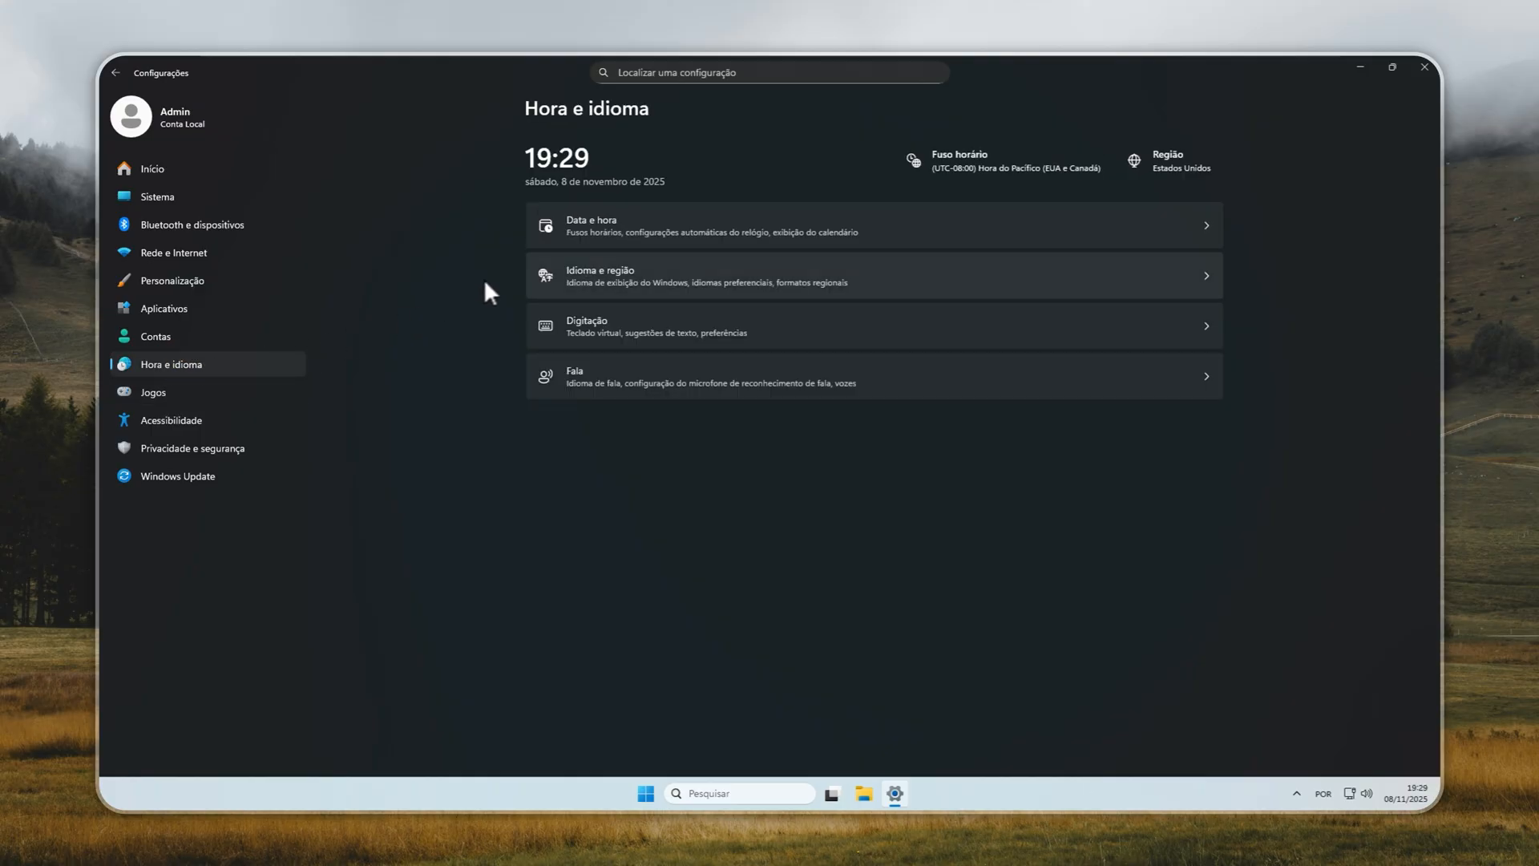
click(606, 285)
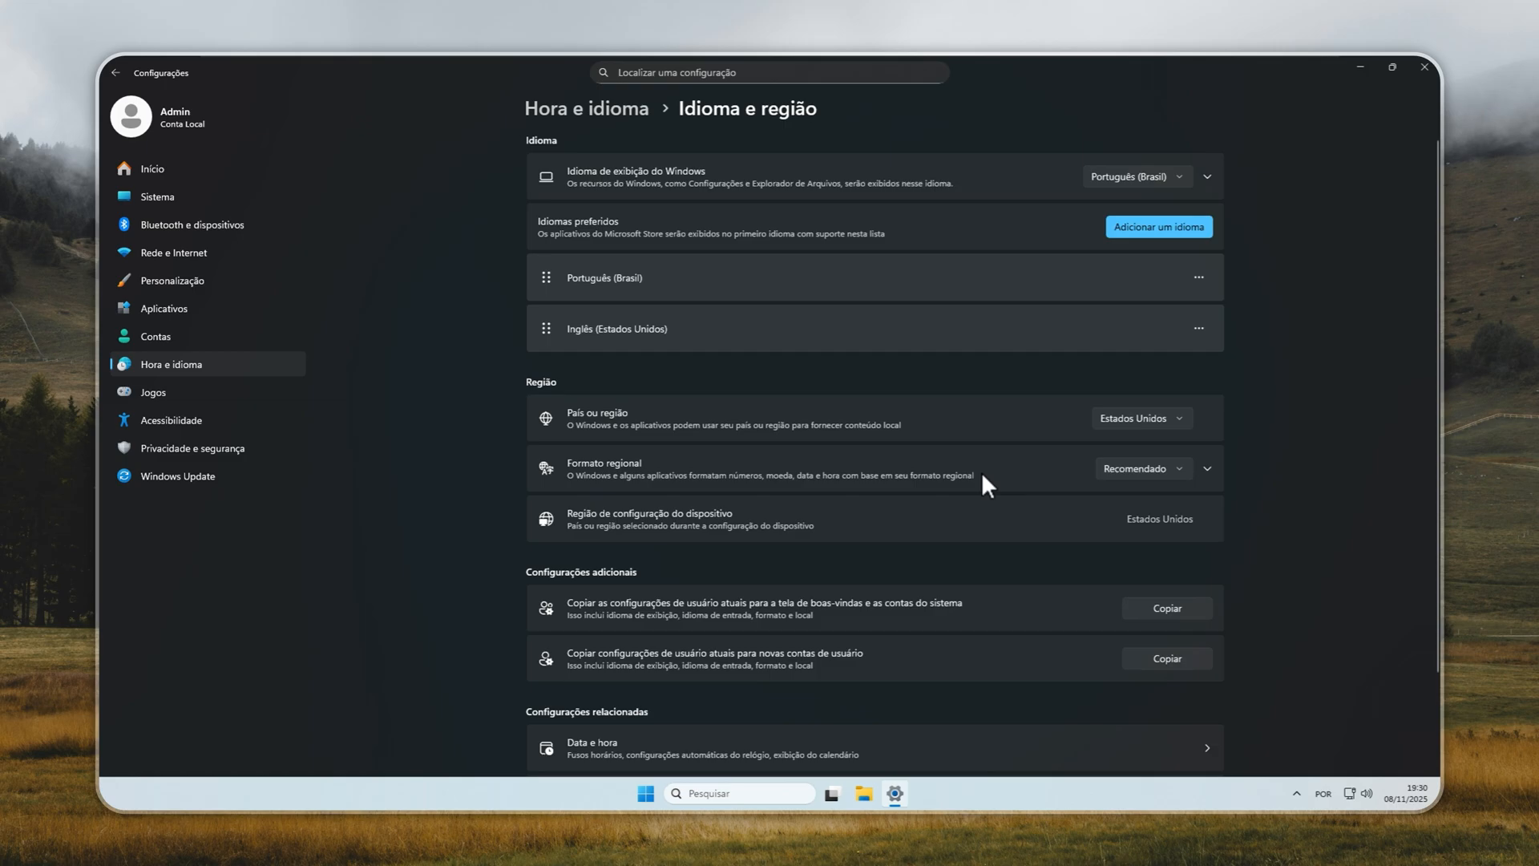
click(1167, 608)
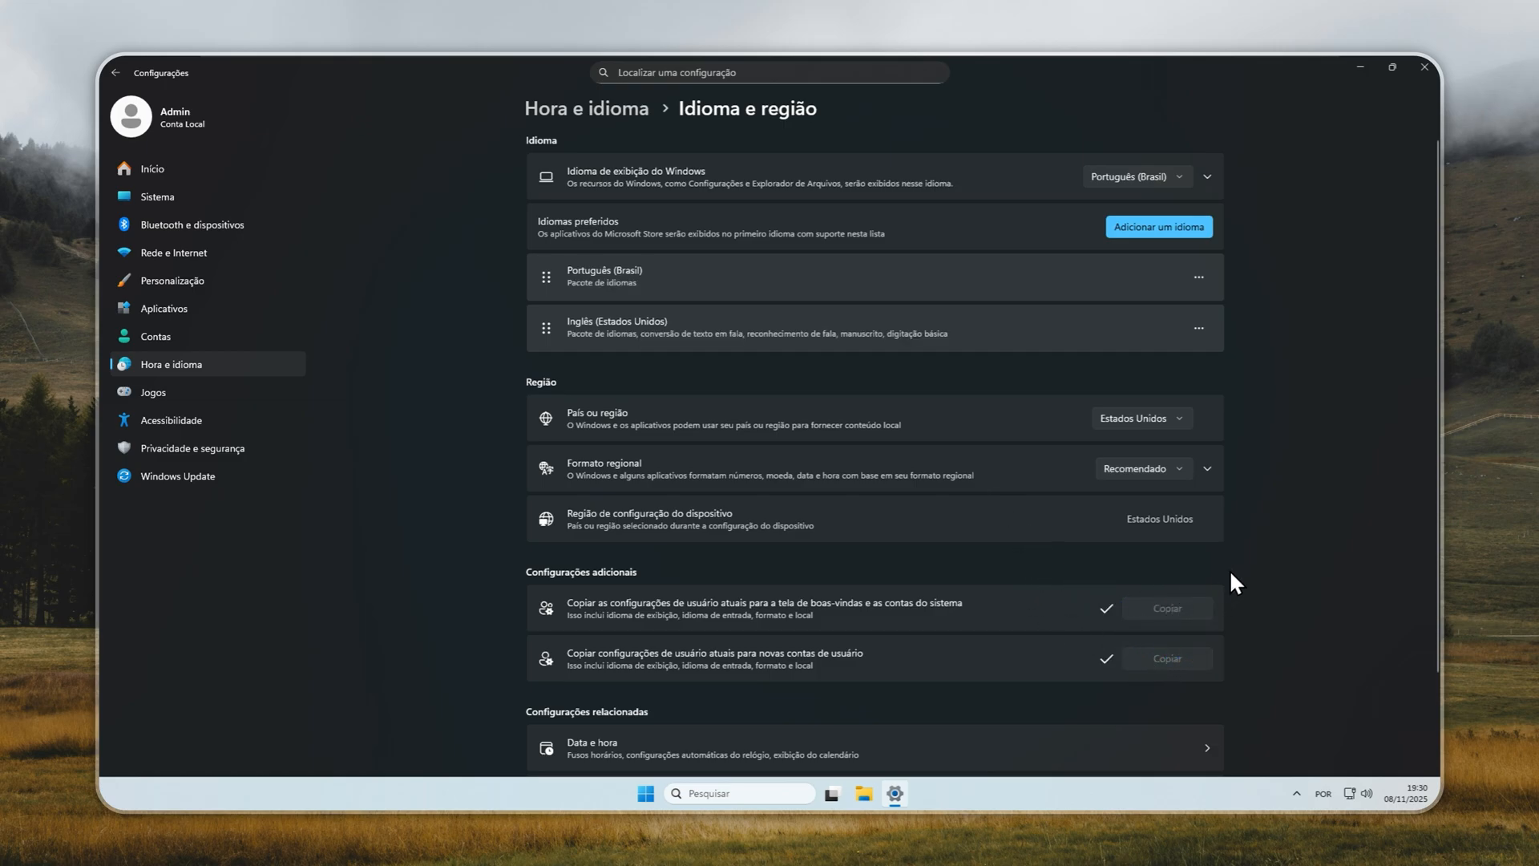
mouse_move(1288, 445)
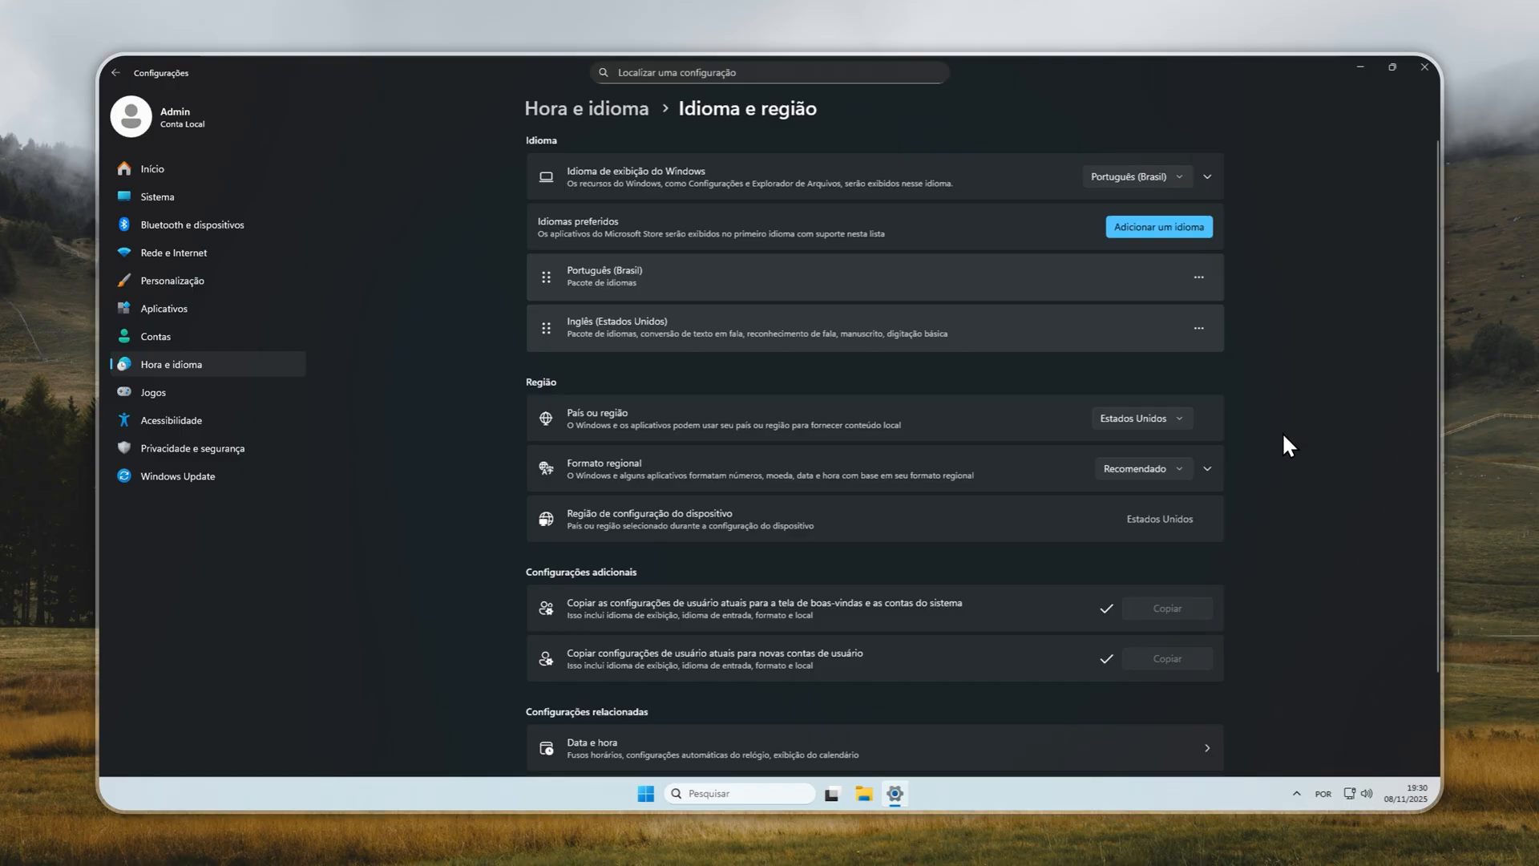
mouse_move(1142, 433)
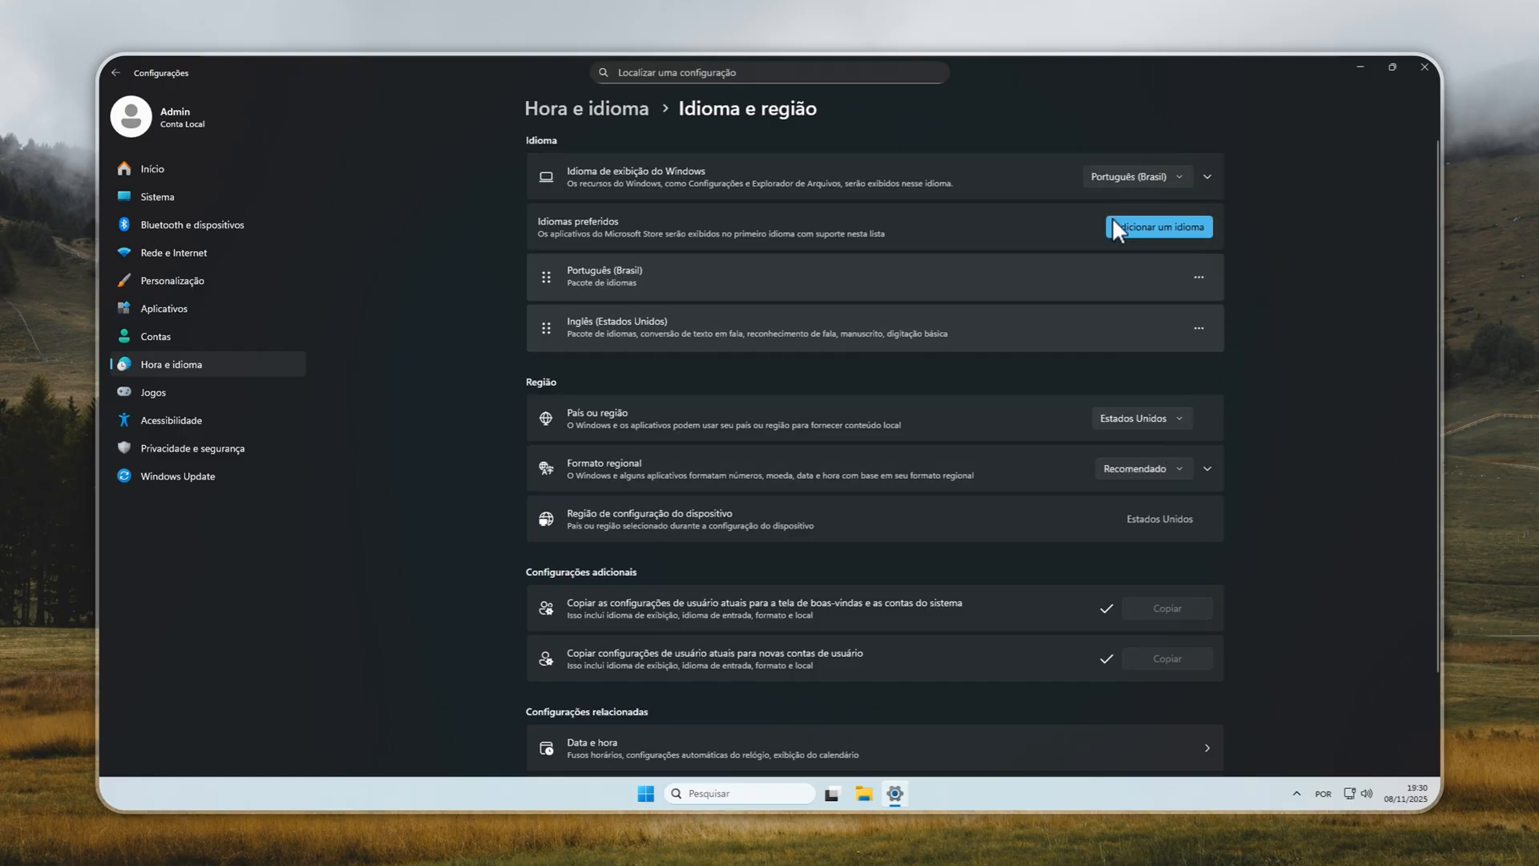
click(1422, 68)
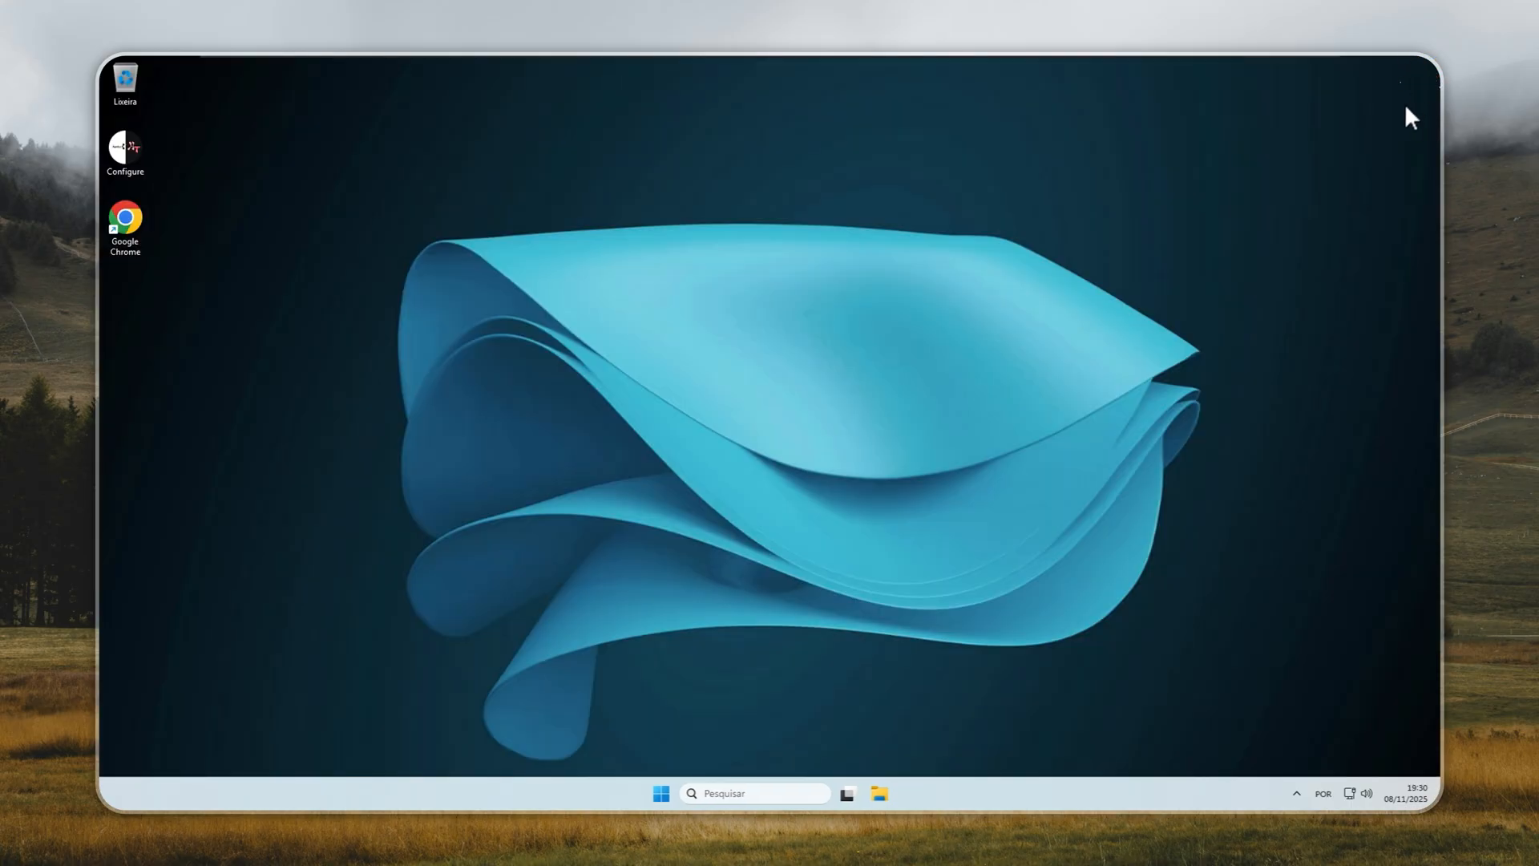
Open Explorador de Arquivos from Start and view Este Computador with Disco Local (C:).
click(662, 792)
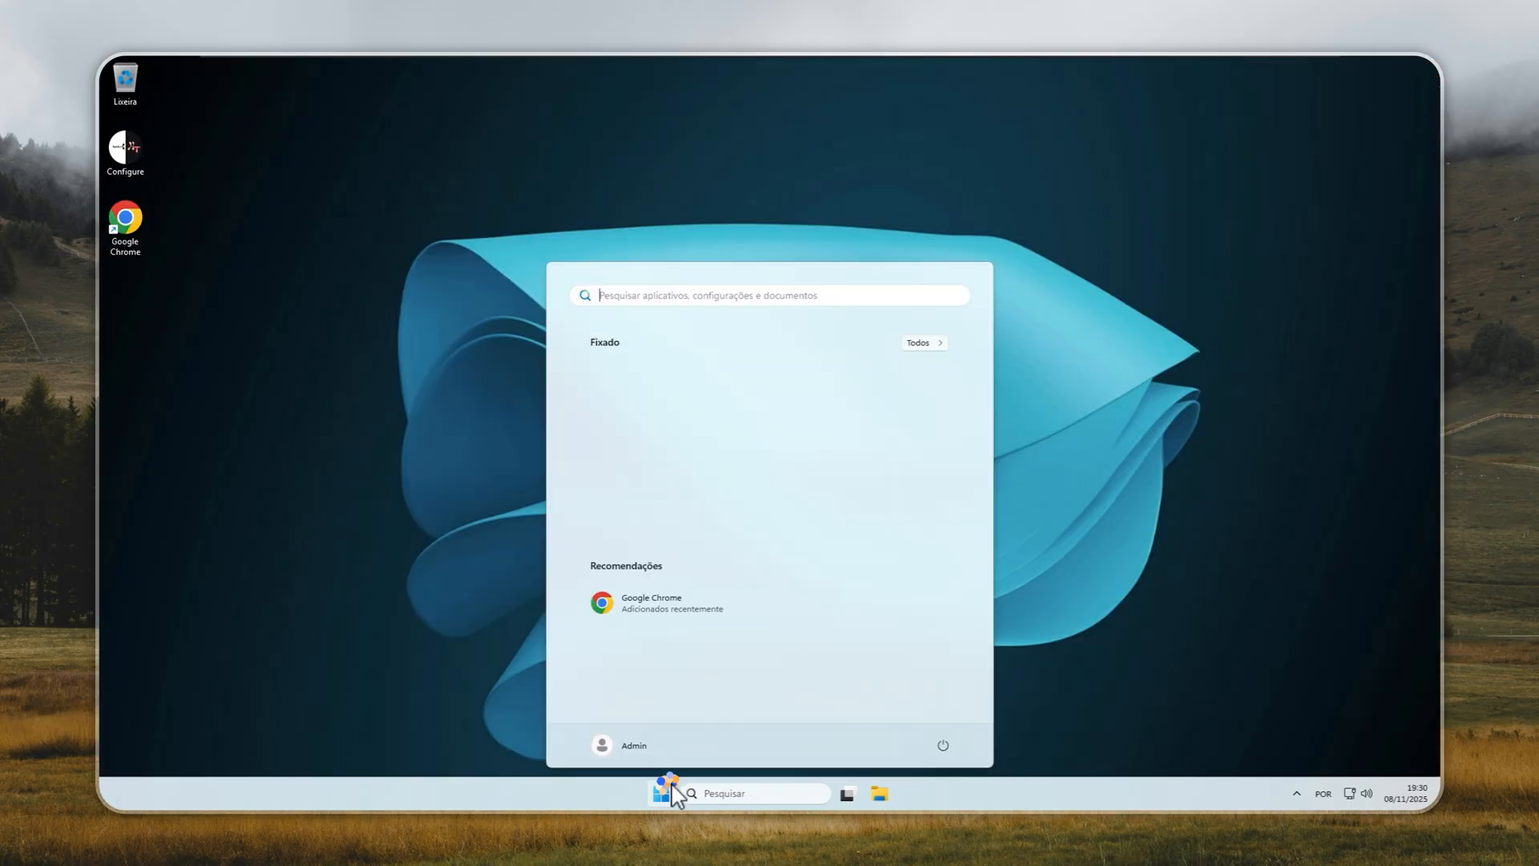
click(922, 343)
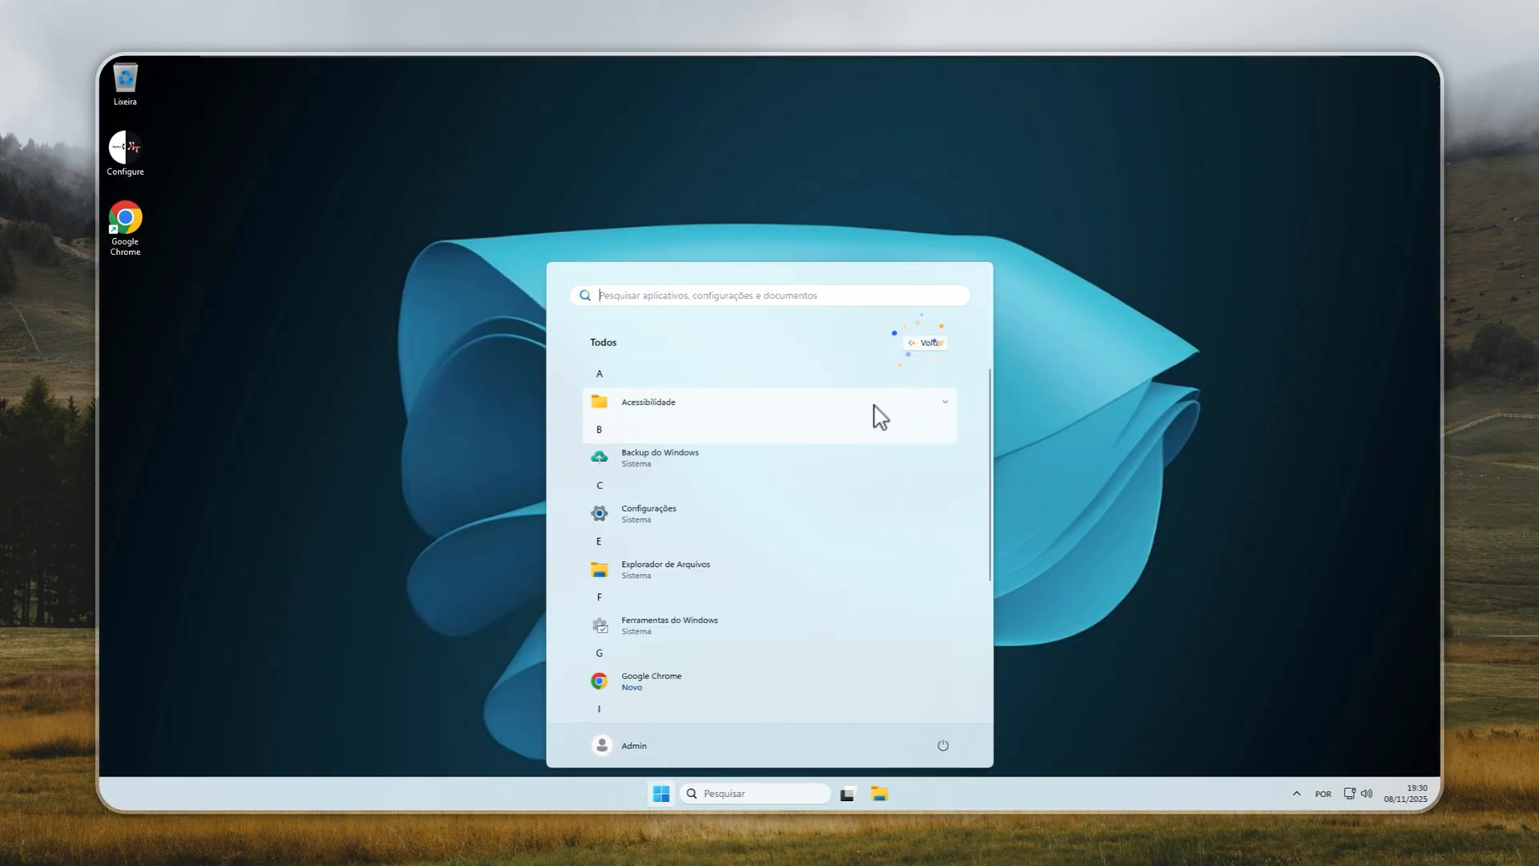
mouse_move(661, 577)
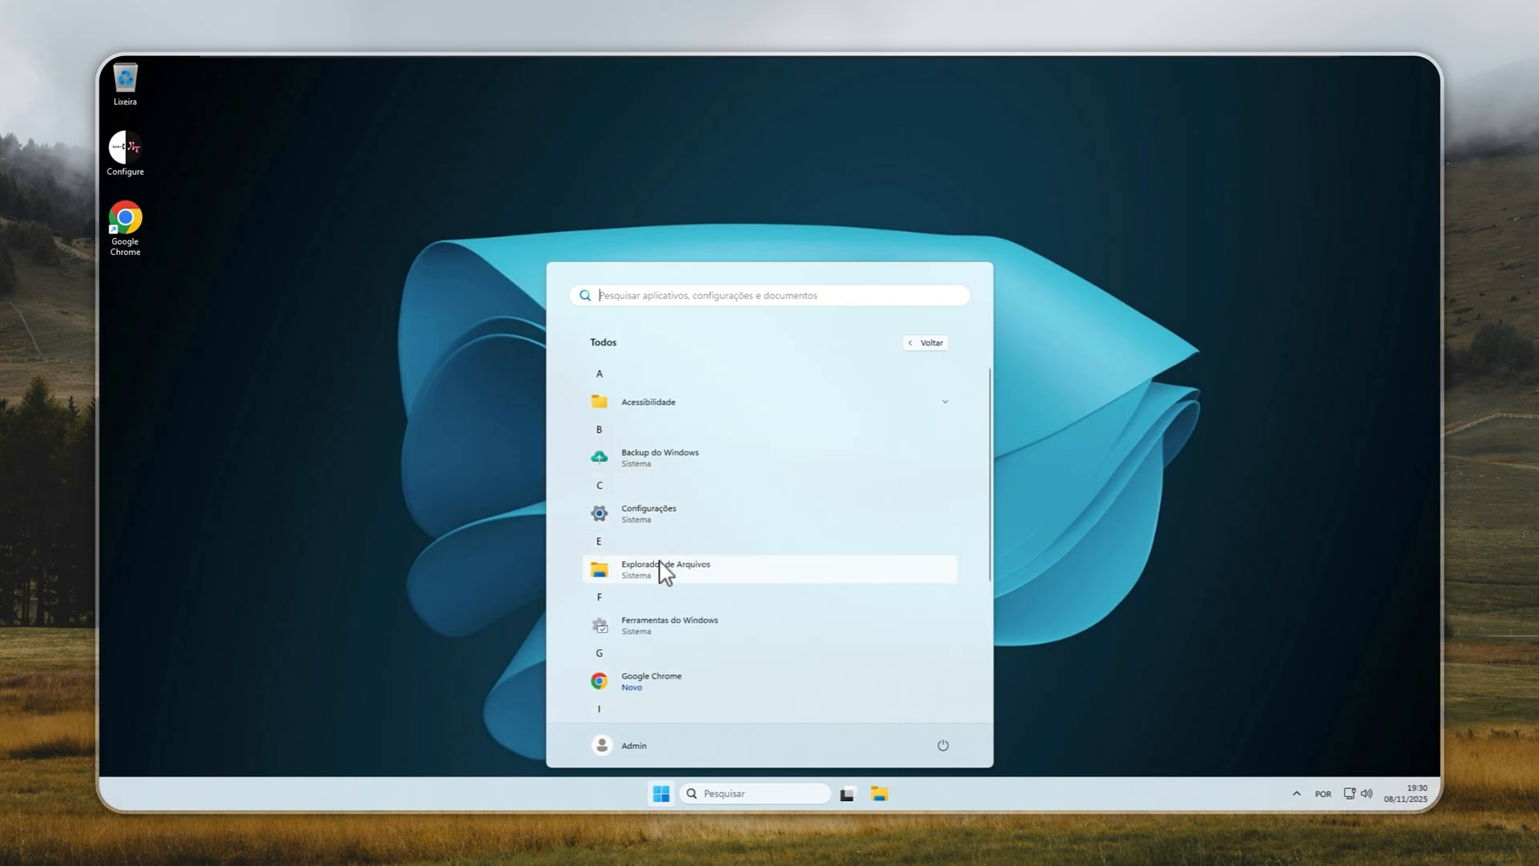
click(666, 569)
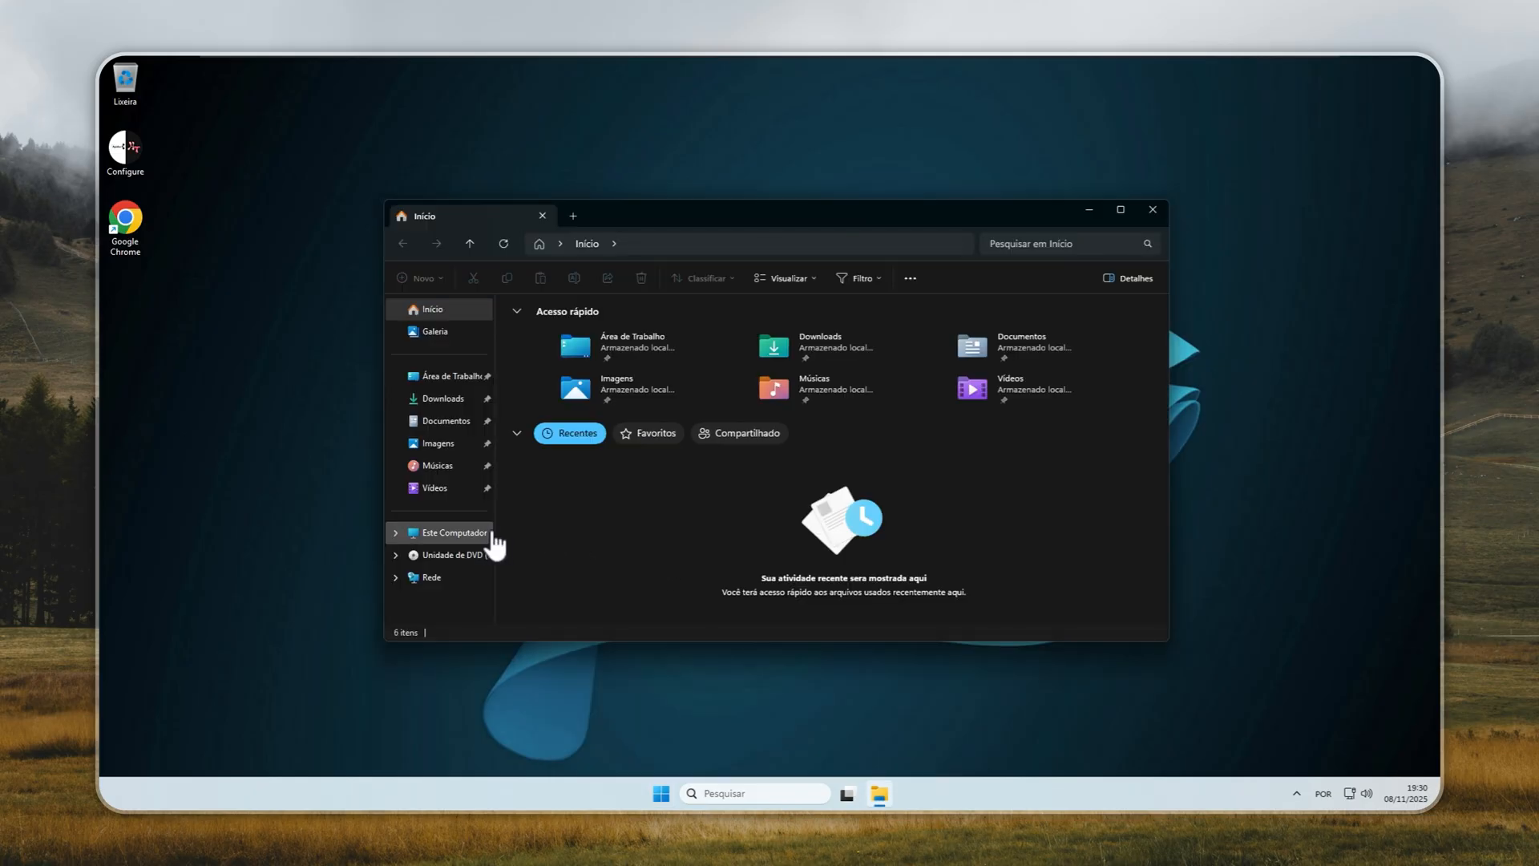
click(454, 532)
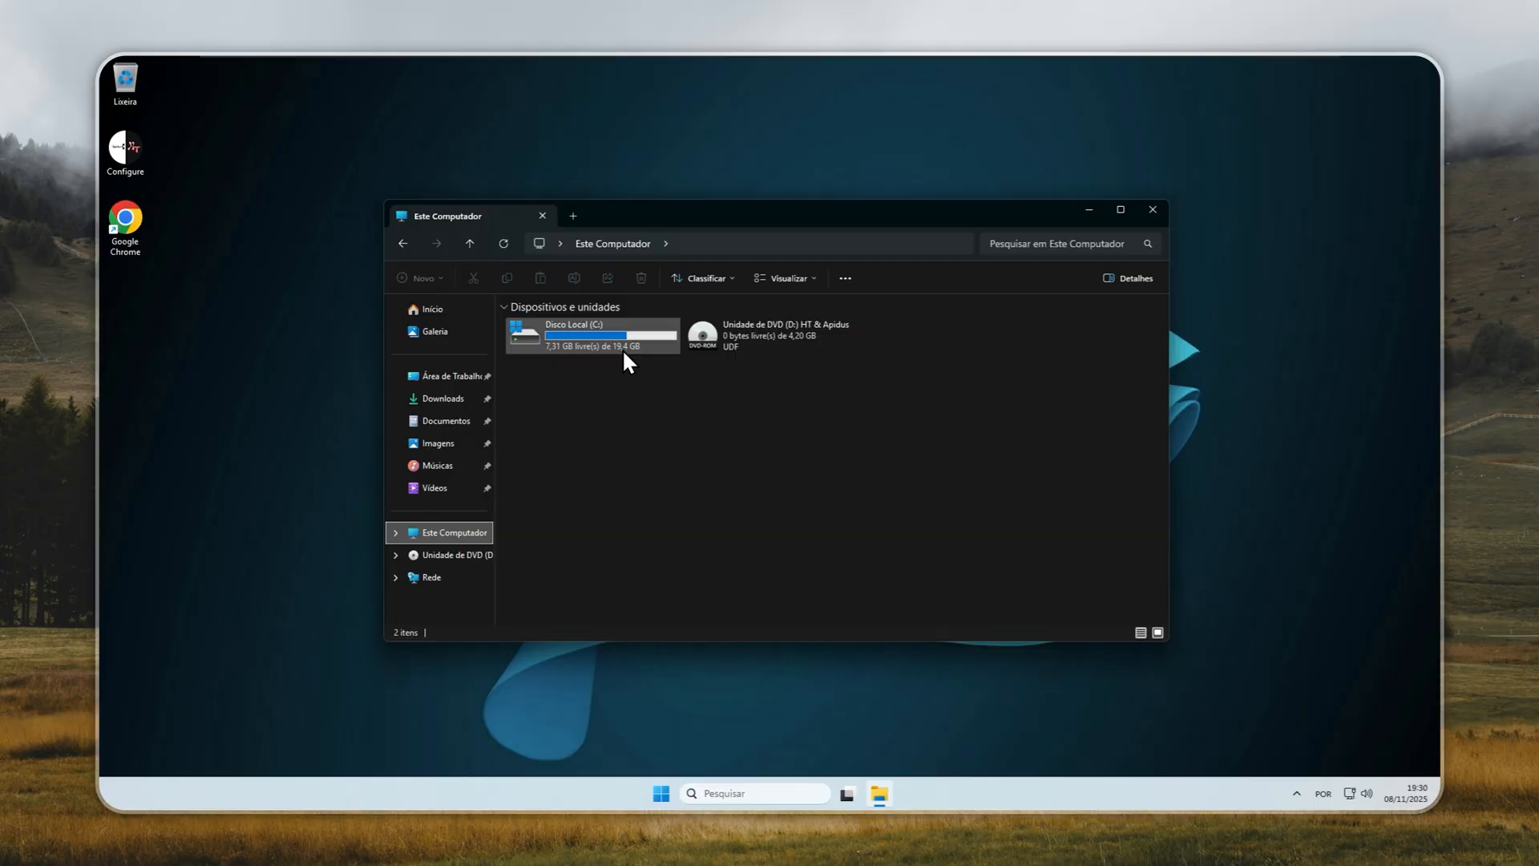